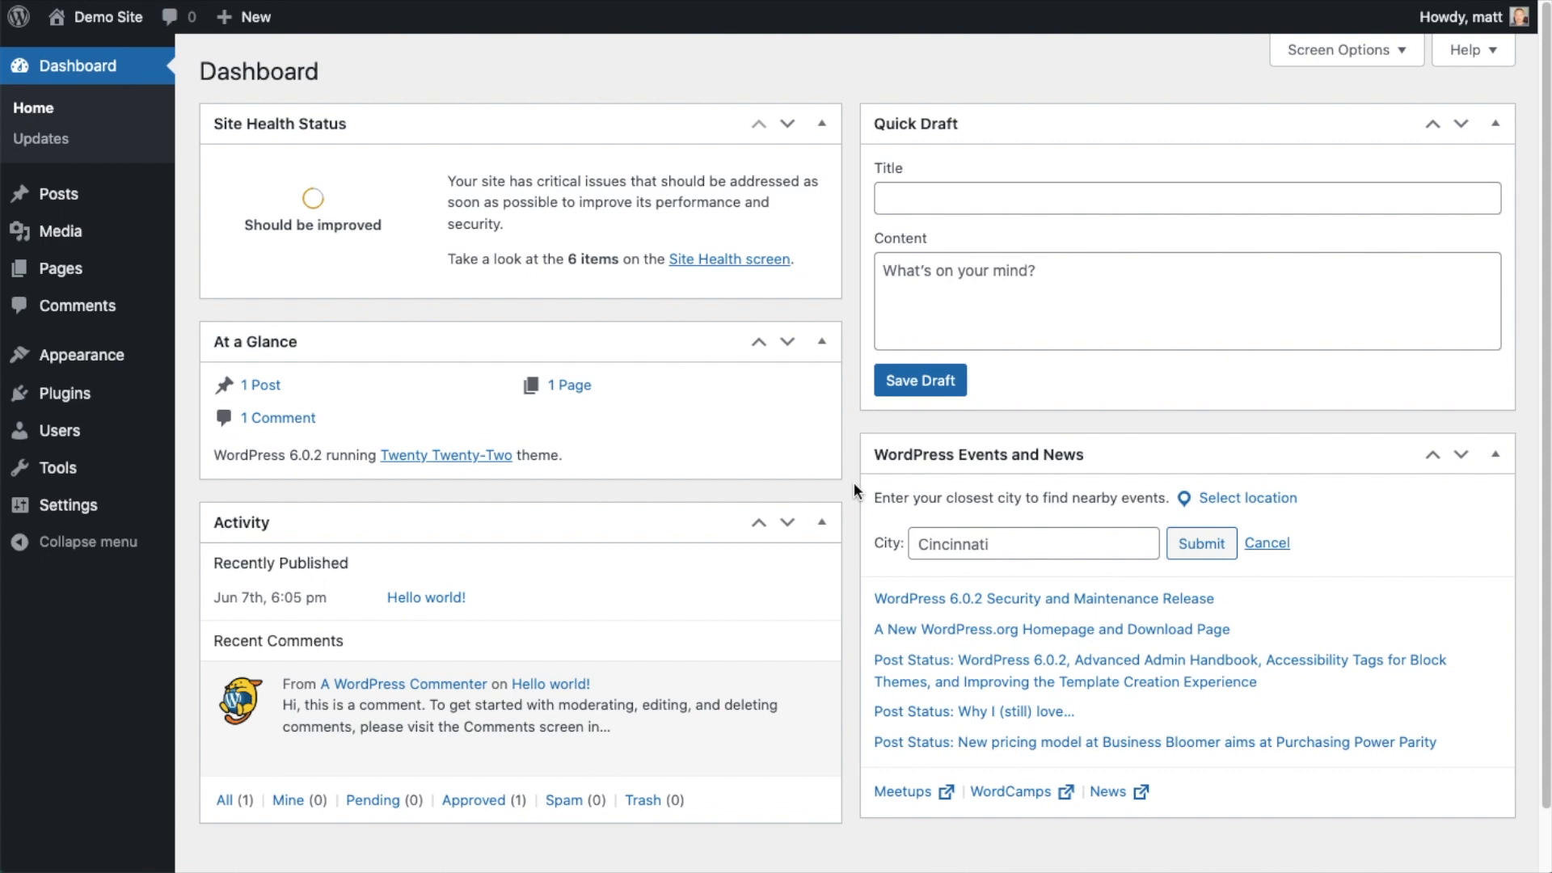
Step: Go to the Plugins list and start adding a new plugin
left_click(65, 393)
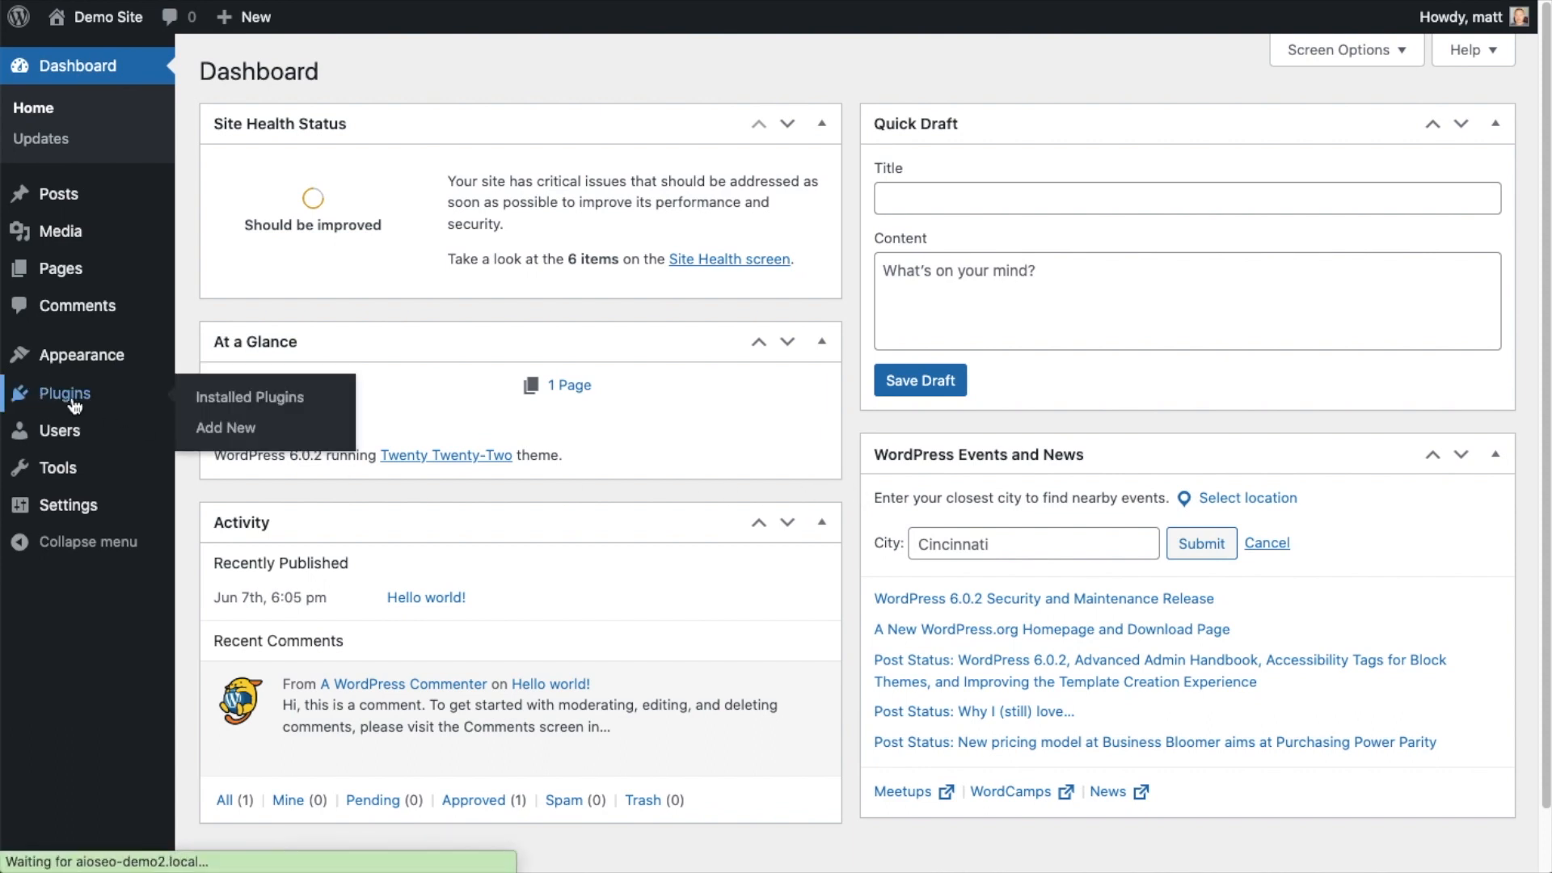
left_click(63, 393)
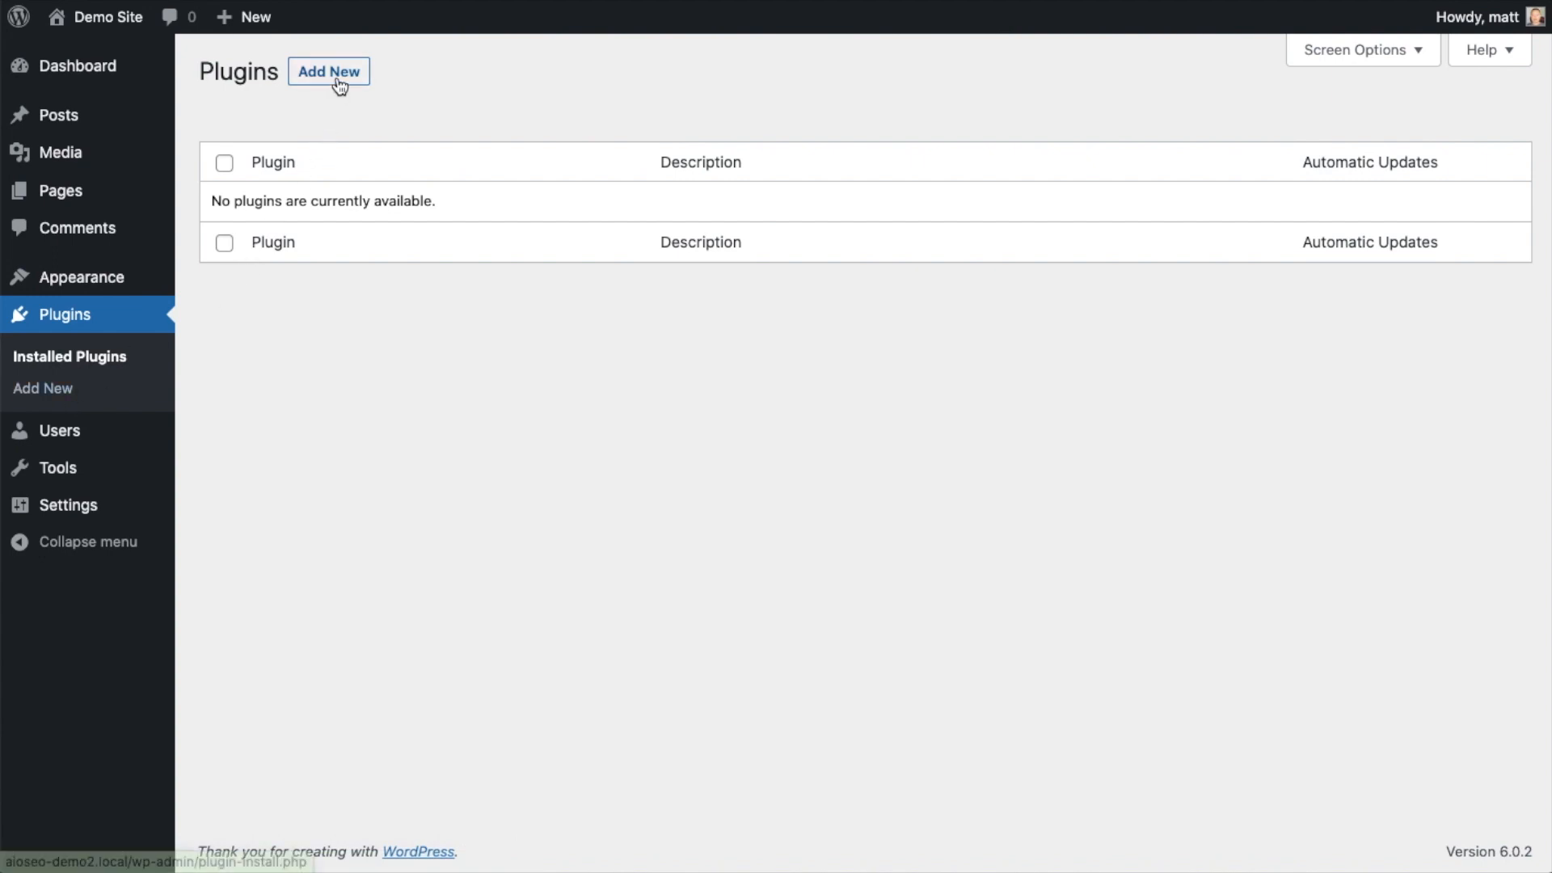
left_click(328, 71)
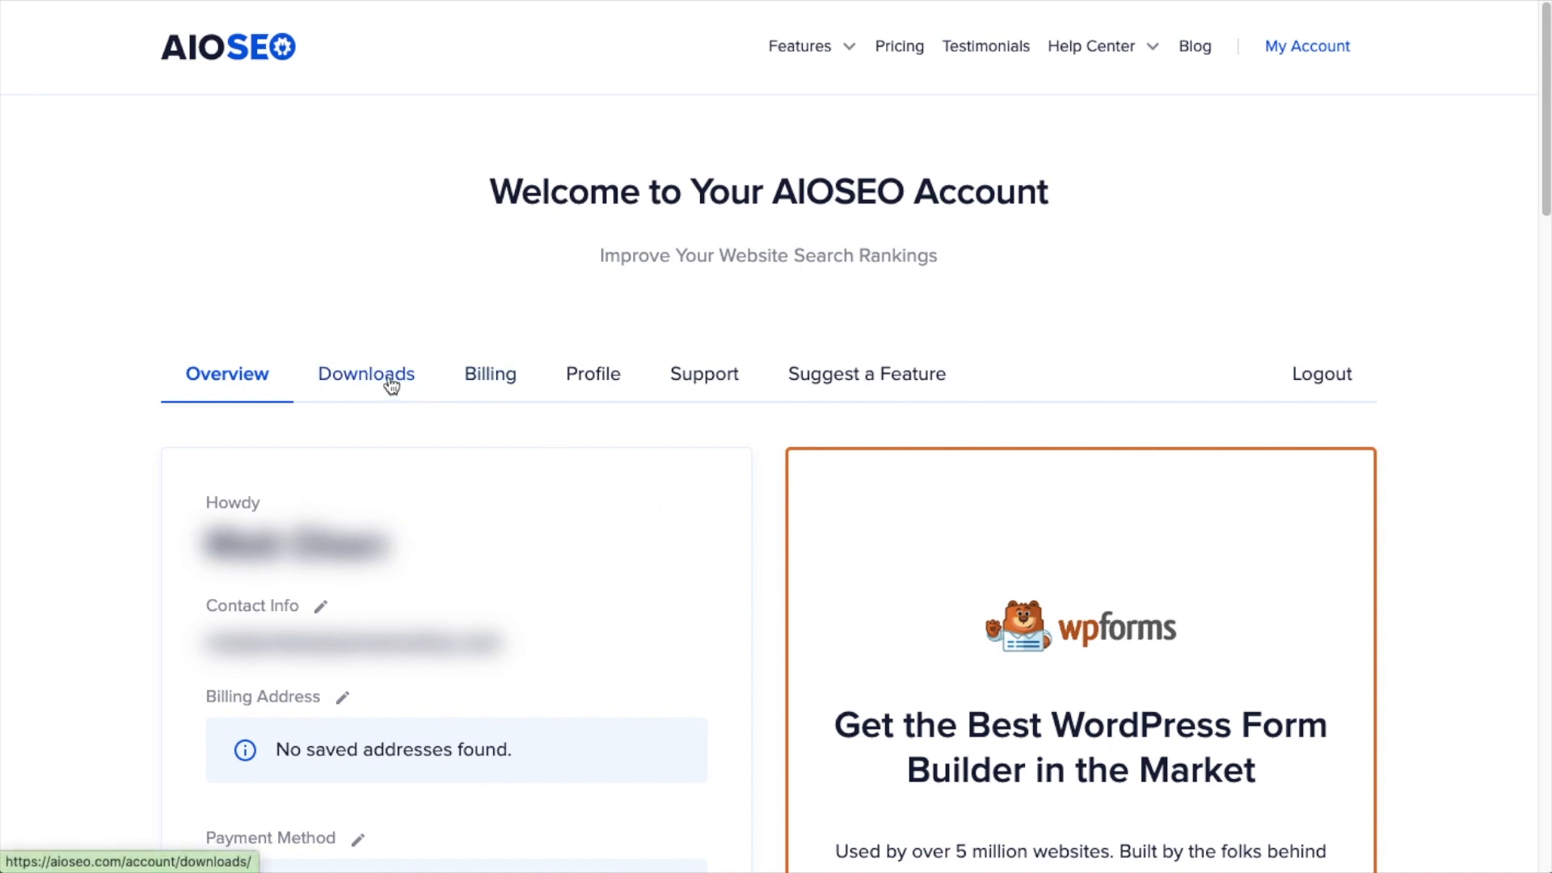
Step: Download the AIOSEO Pro plugin file from the account's Downloads area
left_click(367, 373)
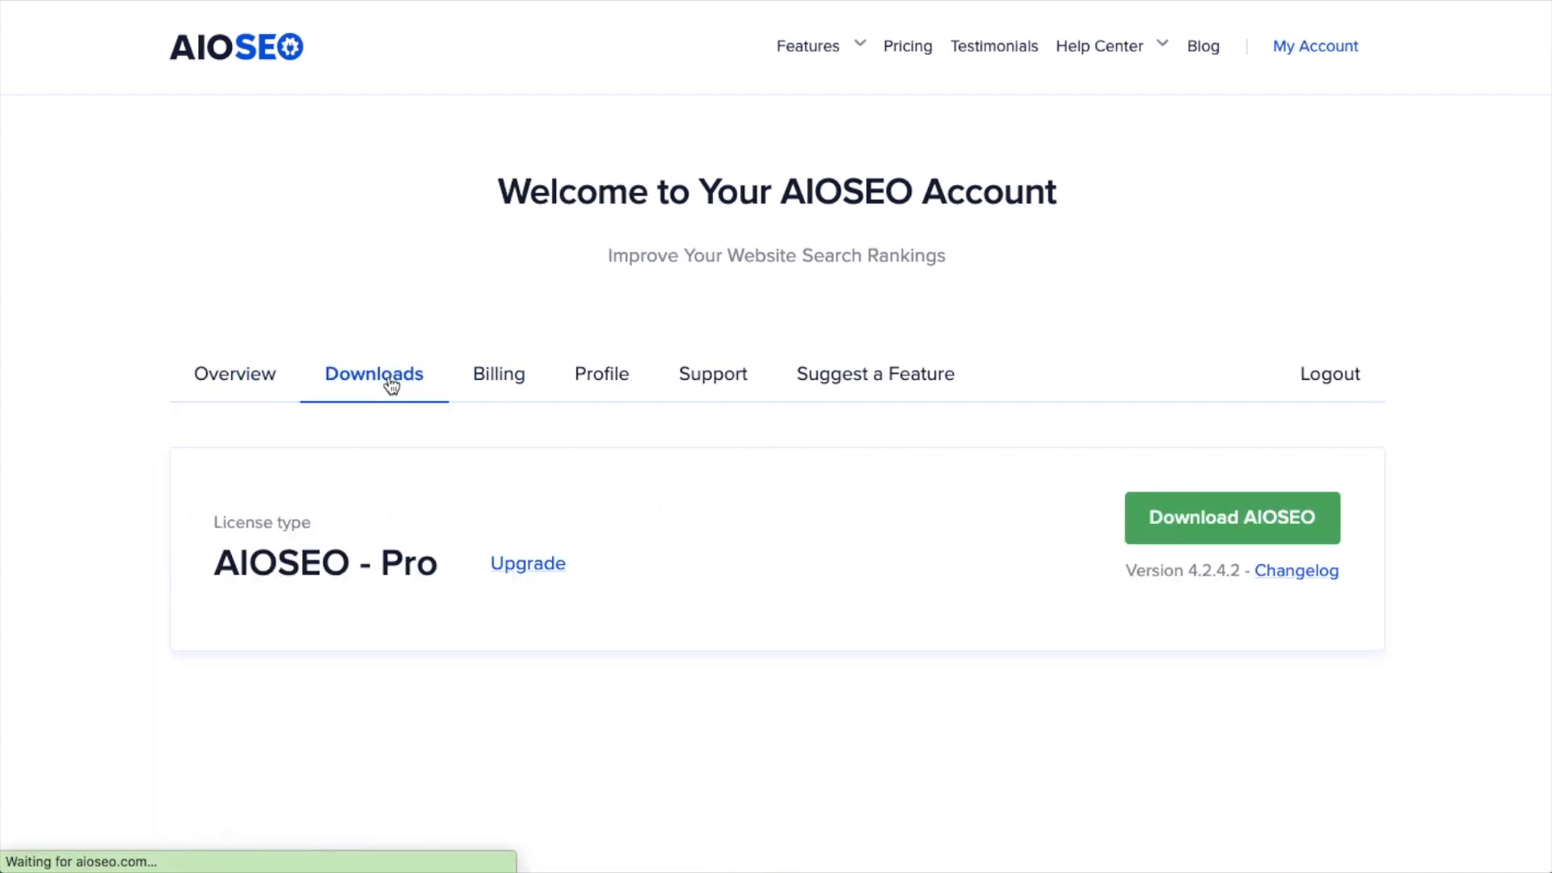
left_click(1224, 517)
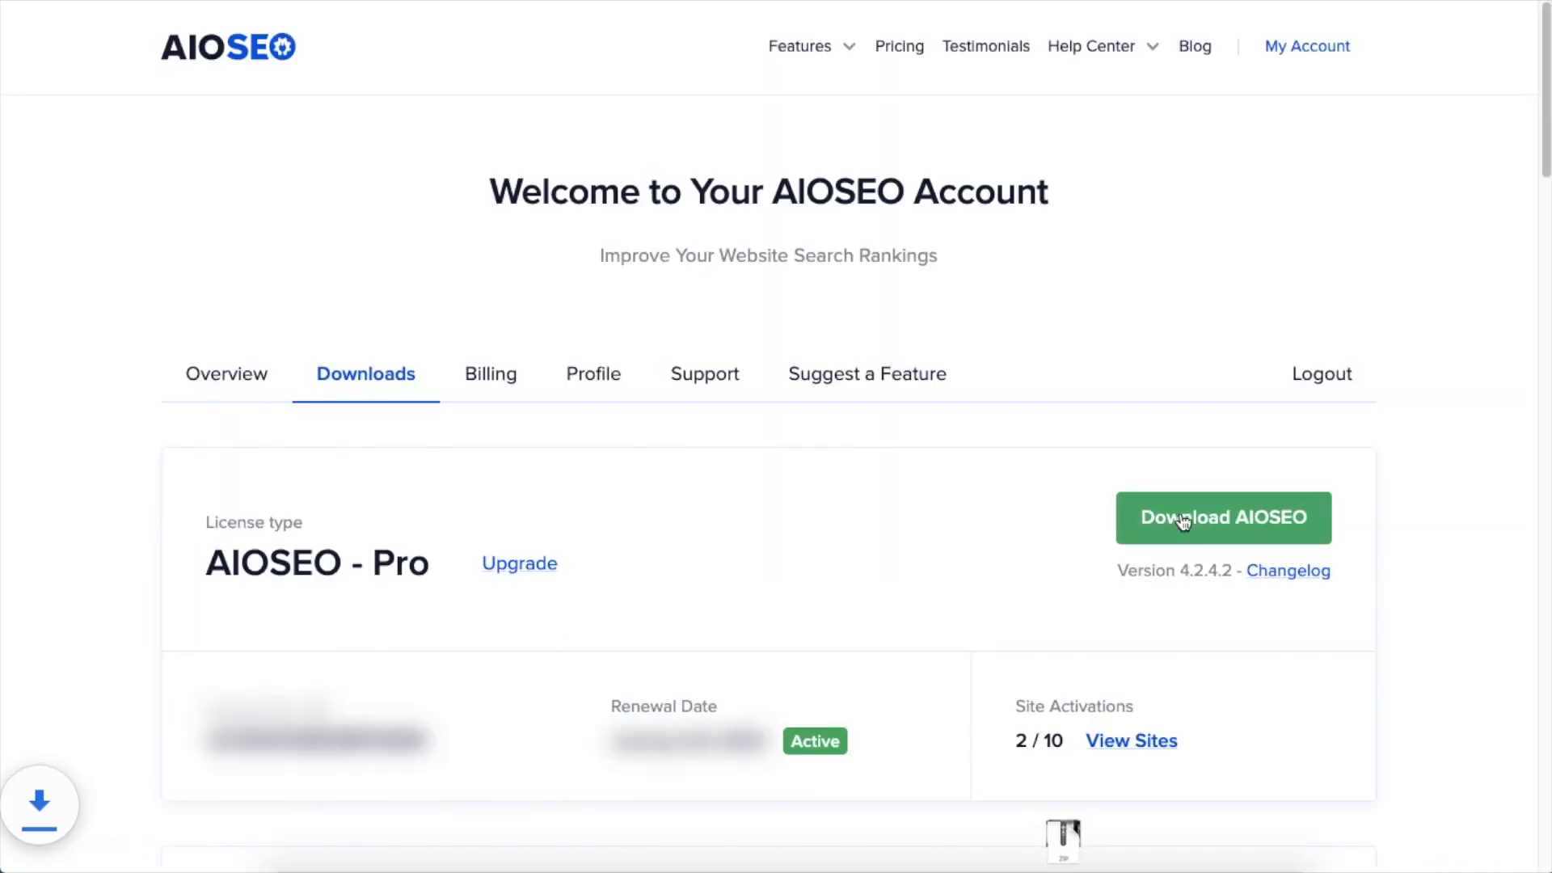
left_click(1222, 517)
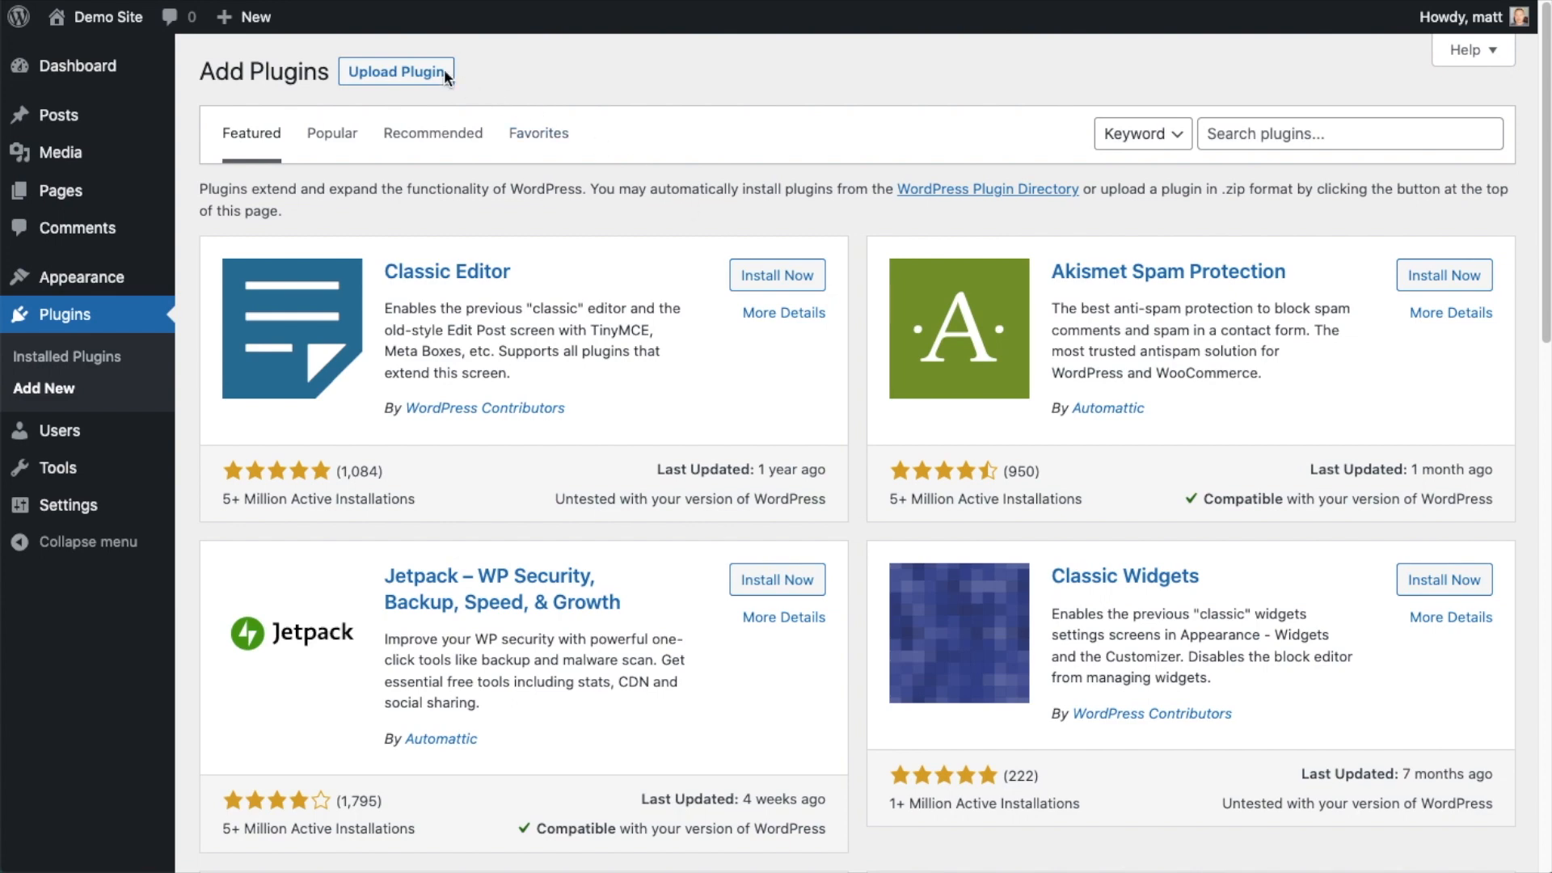
Step: Upload aioseo-pro-v4.2.4.2.zip from Downloads, install it and activate the plugin
left_click(394, 71)
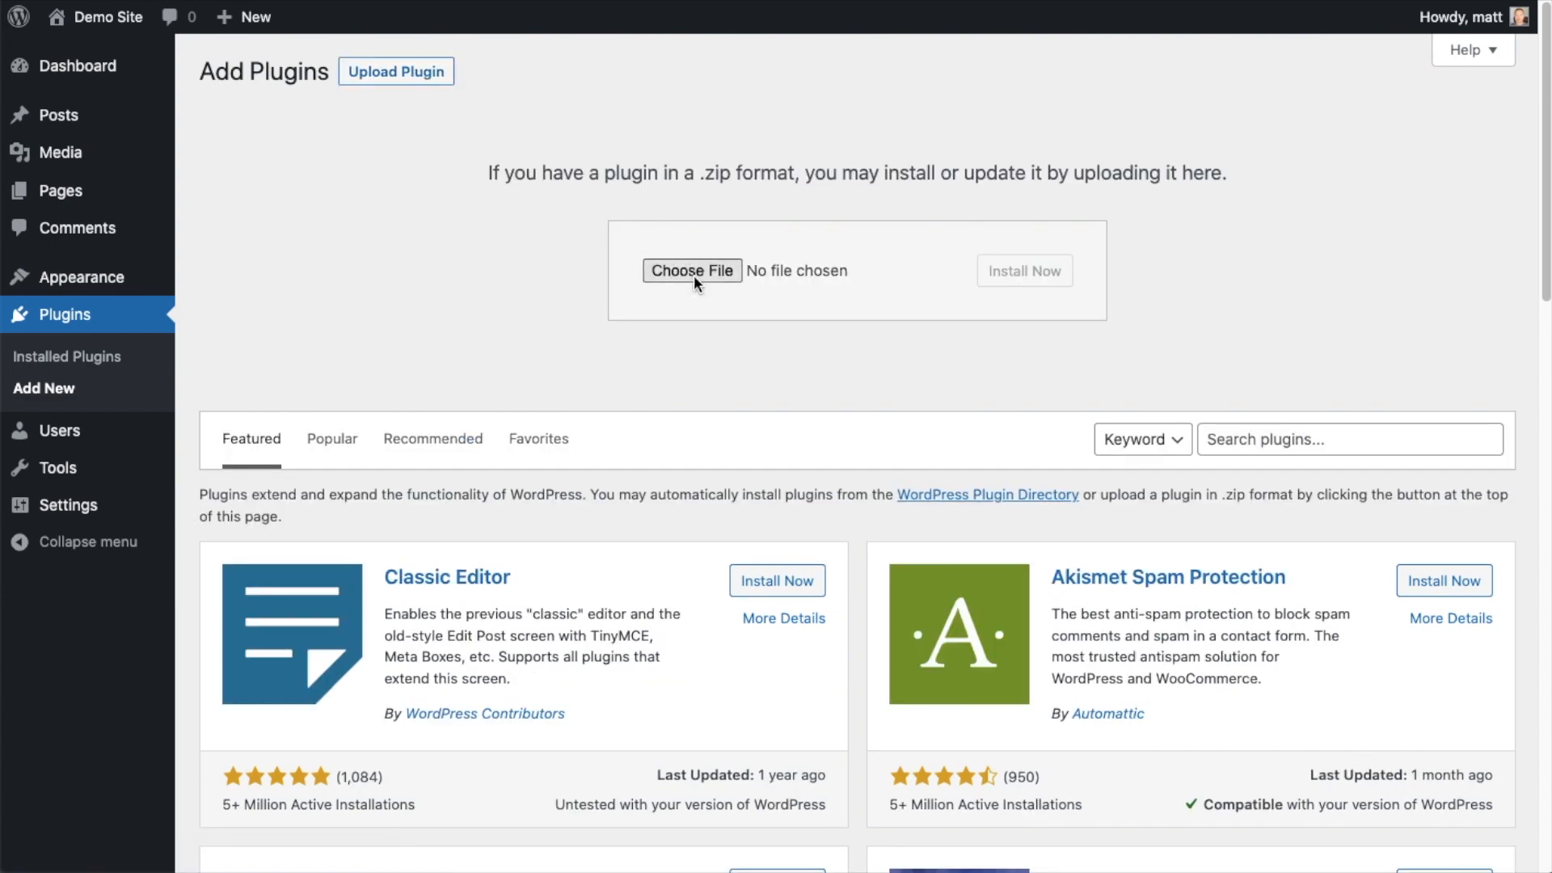
left_click(692, 270)
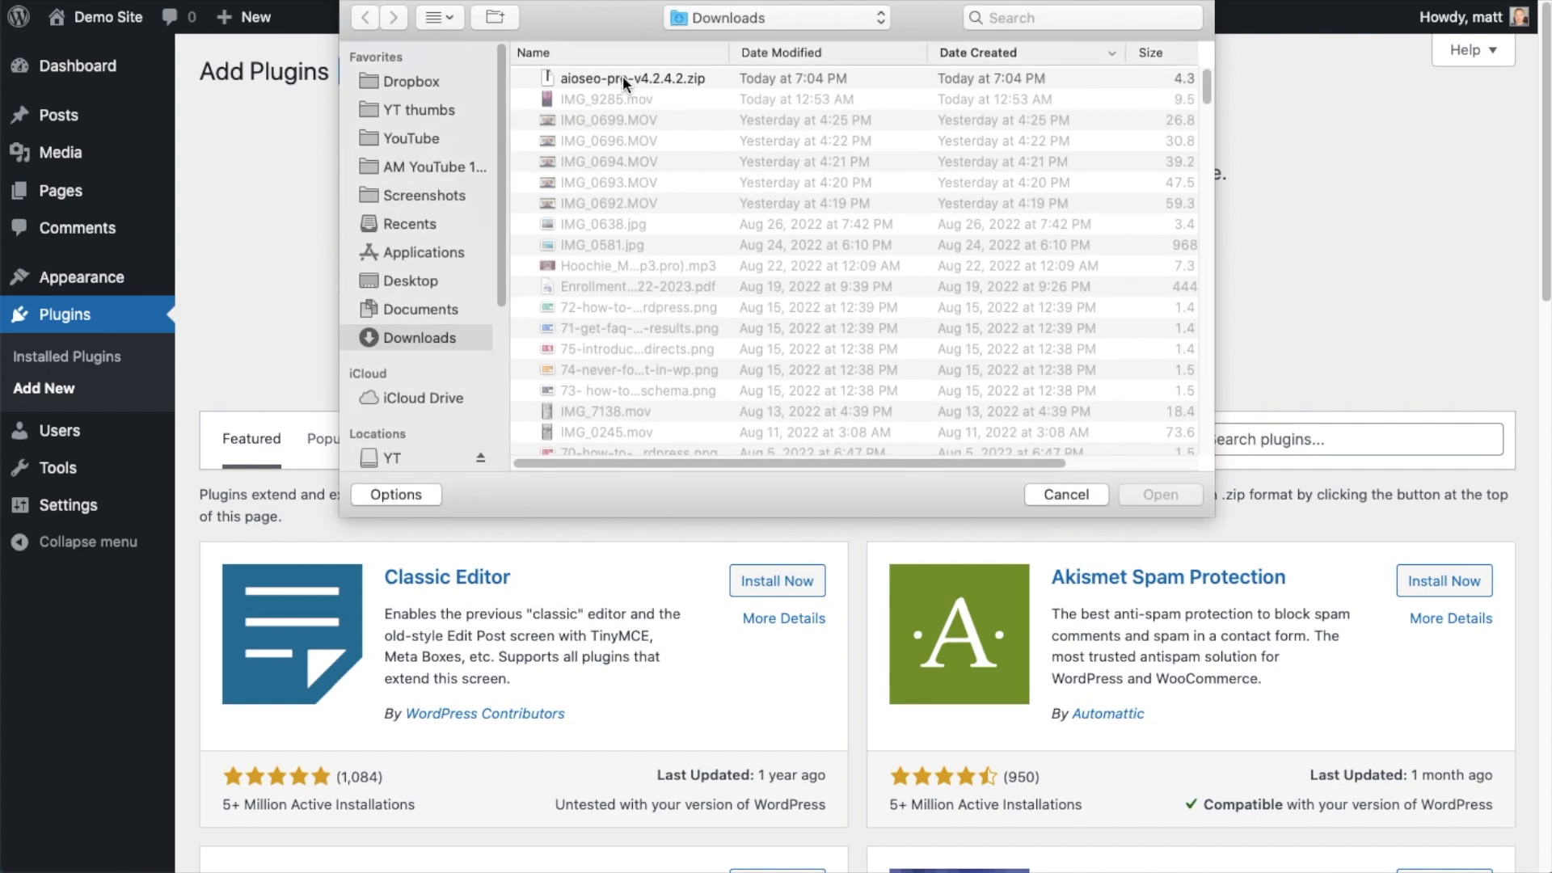
left_click(1159, 495)
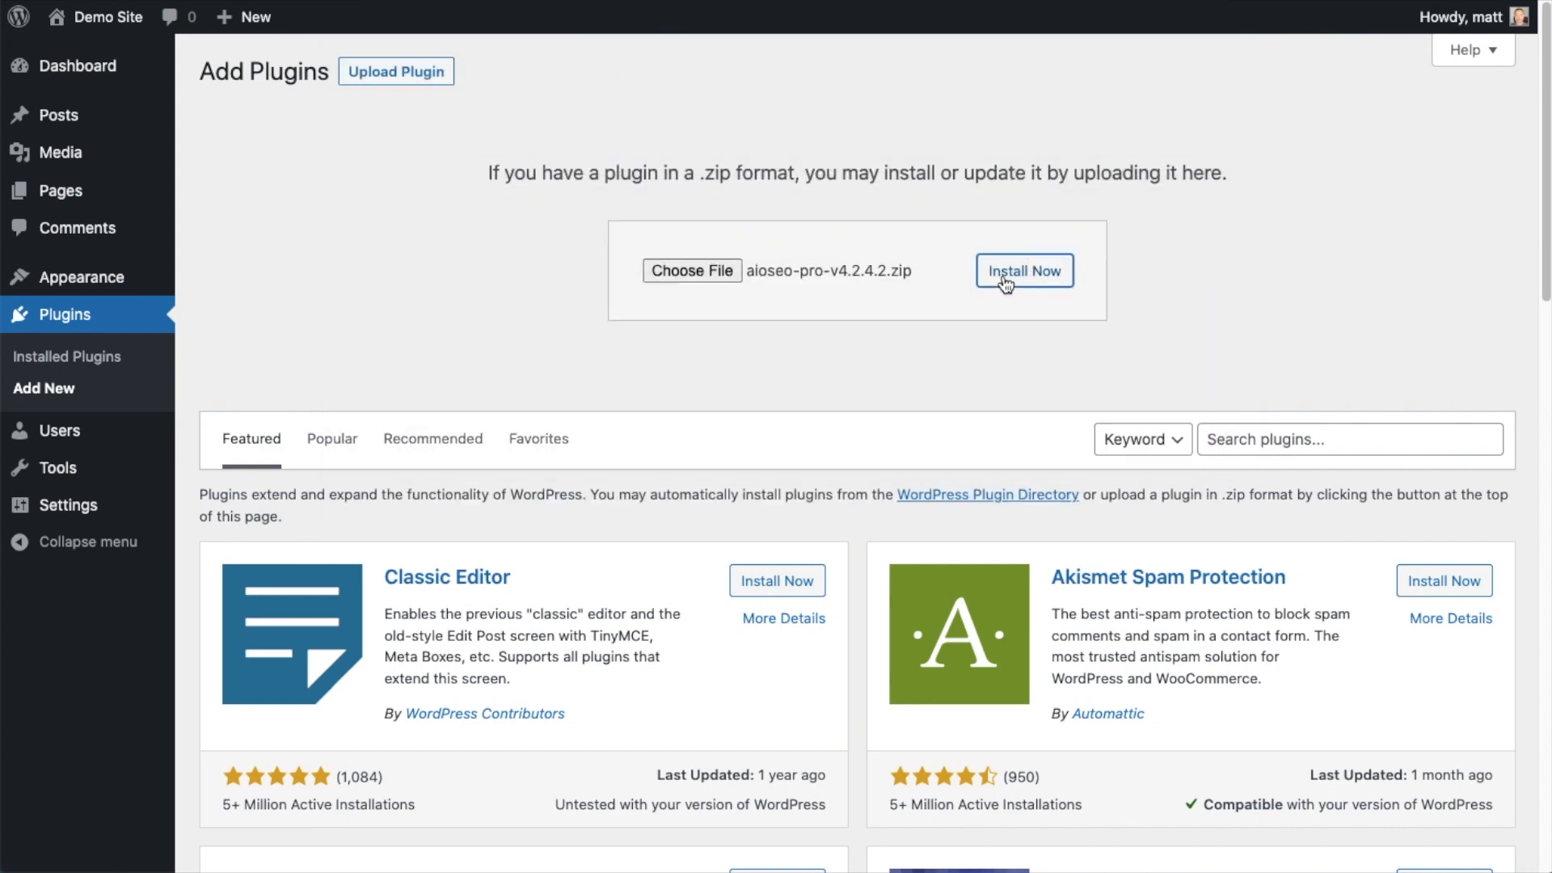
left_click(1023, 269)
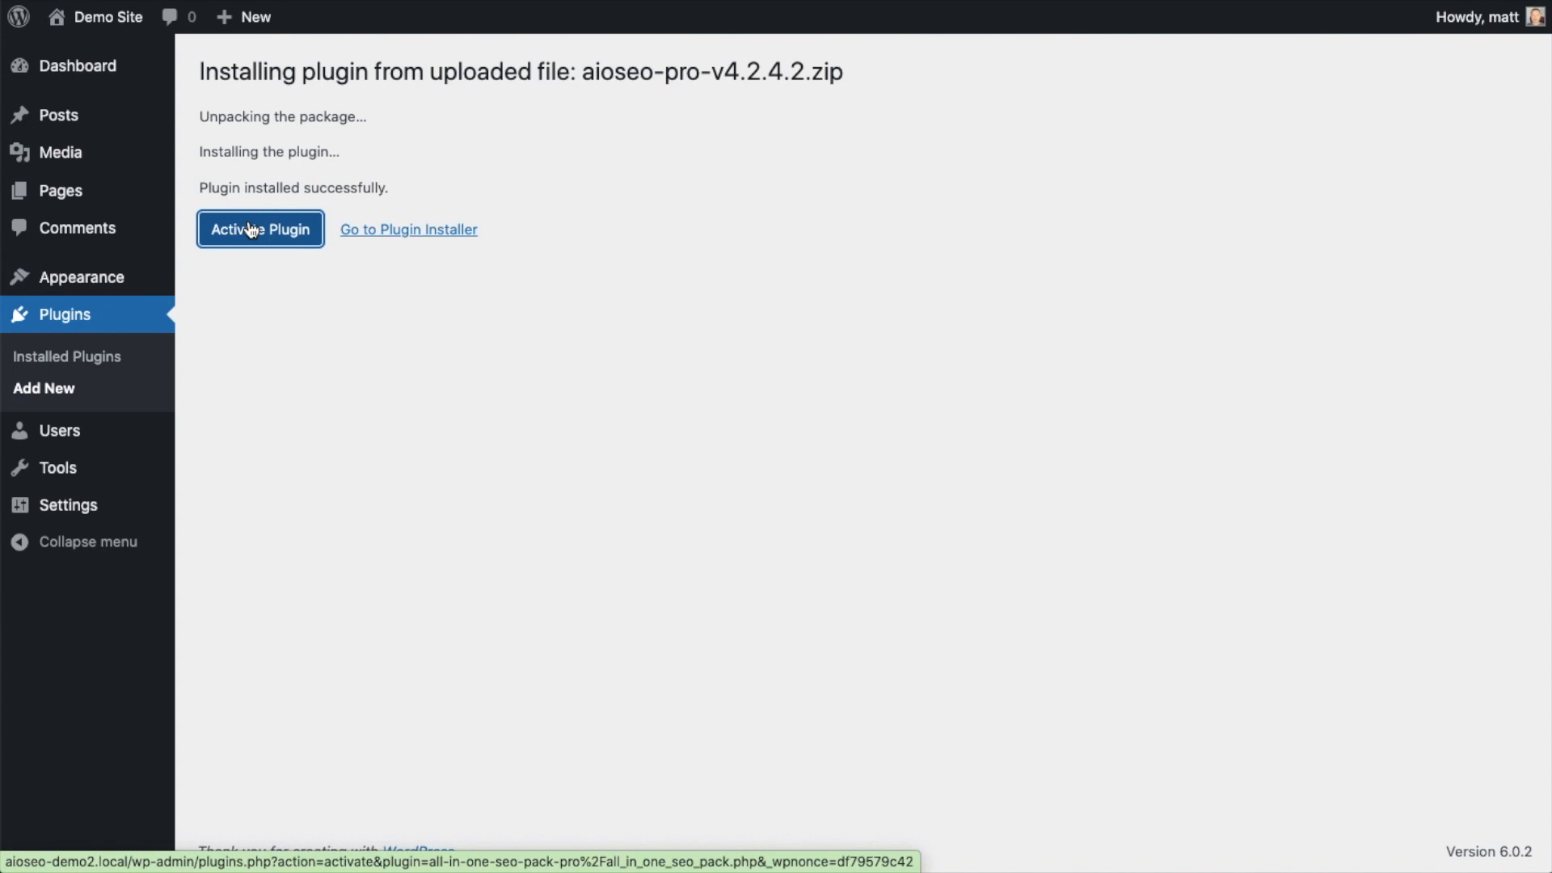
left_click(260, 228)
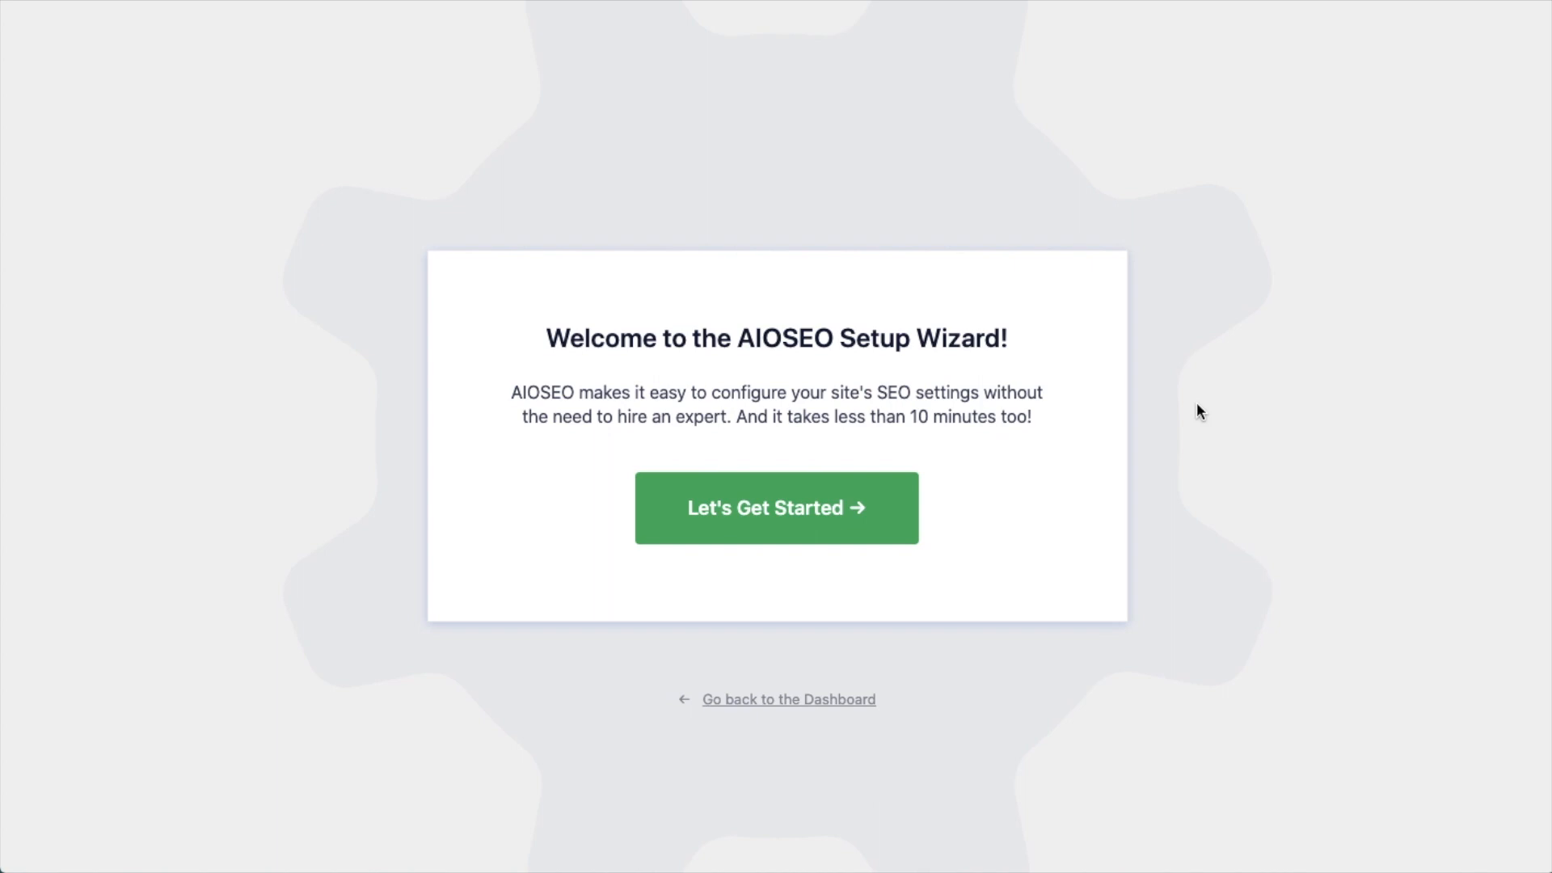
mouse_move(1117, 695)
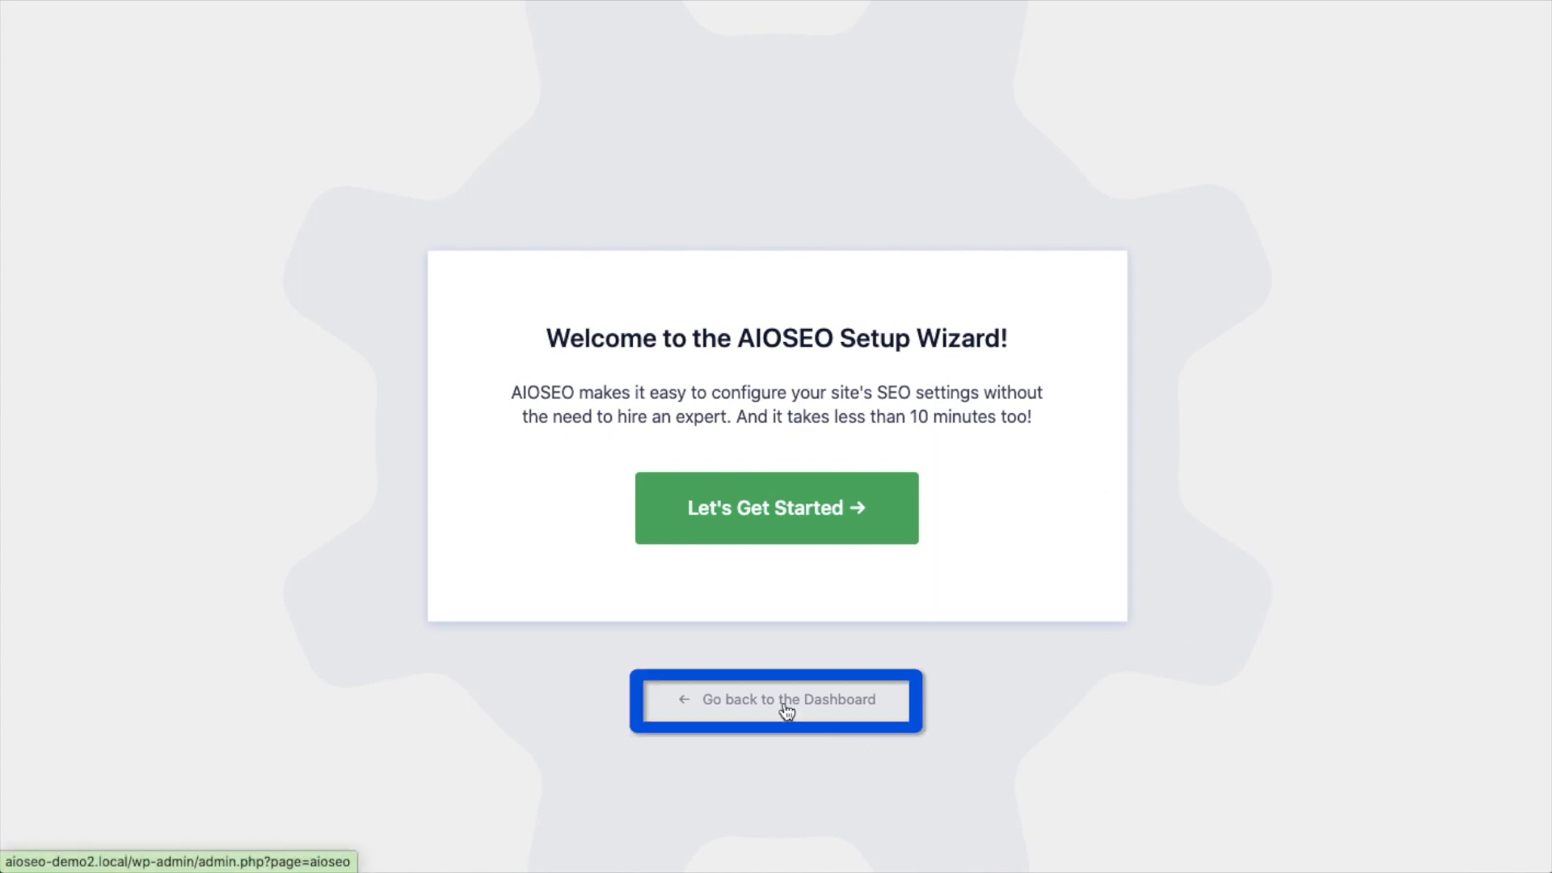
Step: Skip the setup wizard via 'Go back to the Dashboard' and return to the admin area
left_click(776, 700)
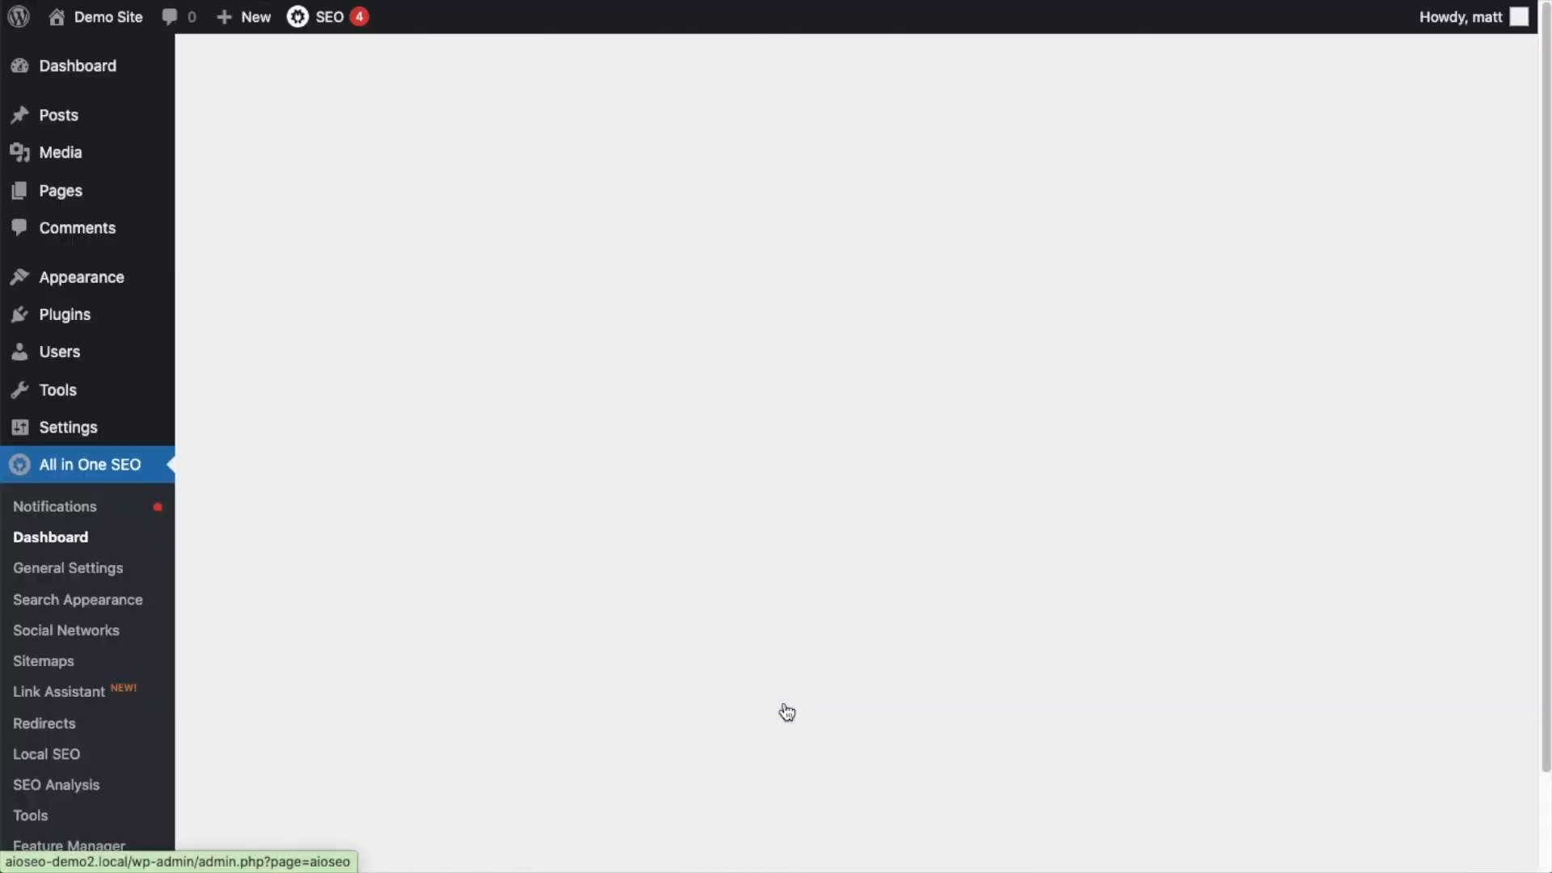
left_click(50, 537)
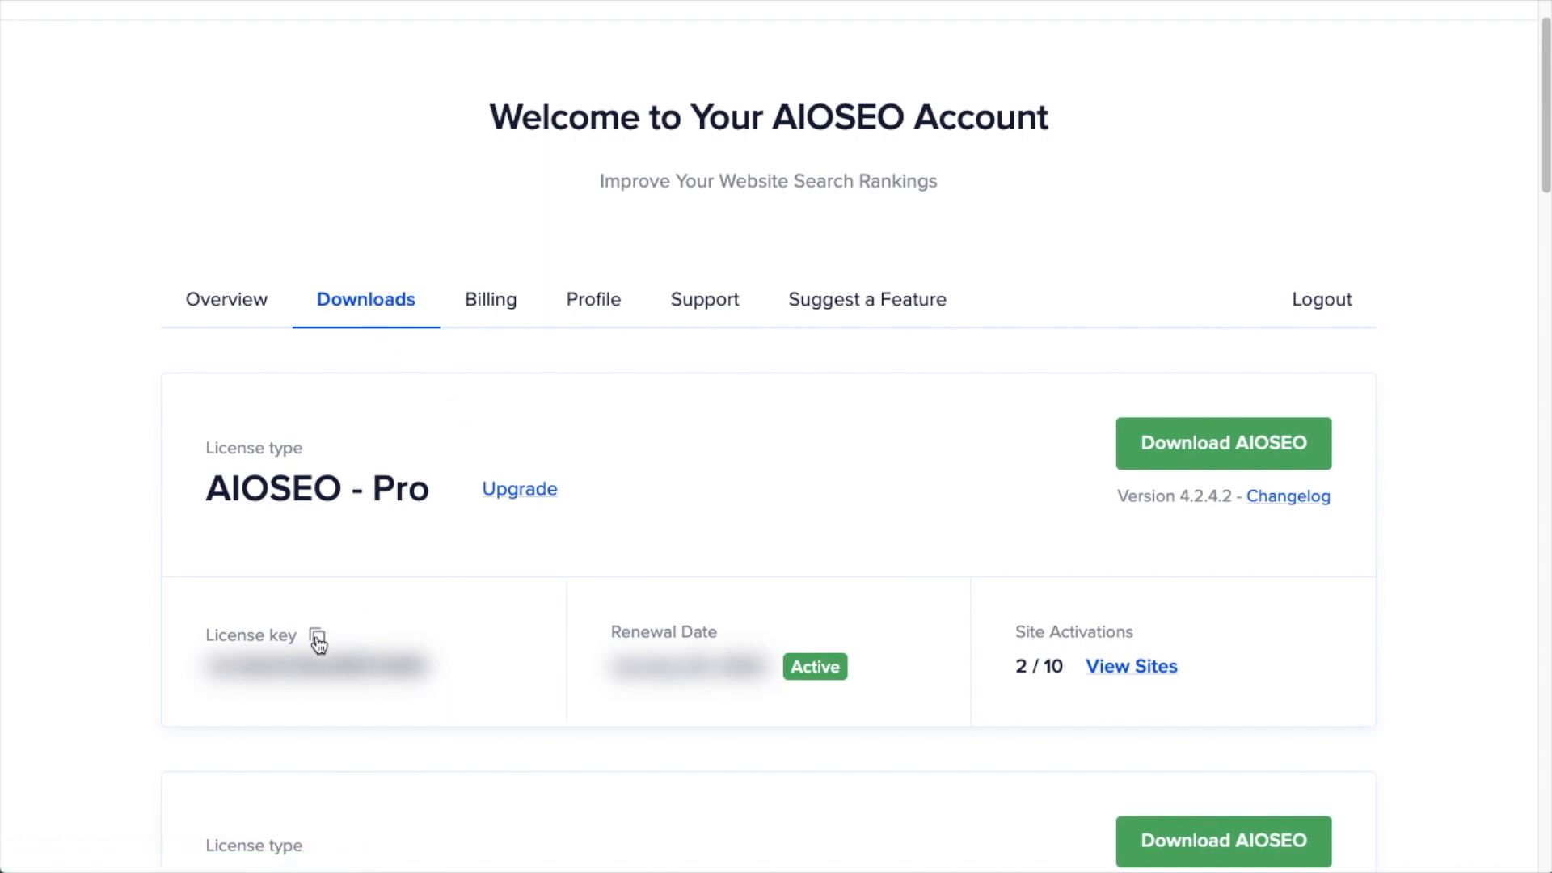
Step: Copy the Pro license key from the account's Downloads area
left_click(318, 635)
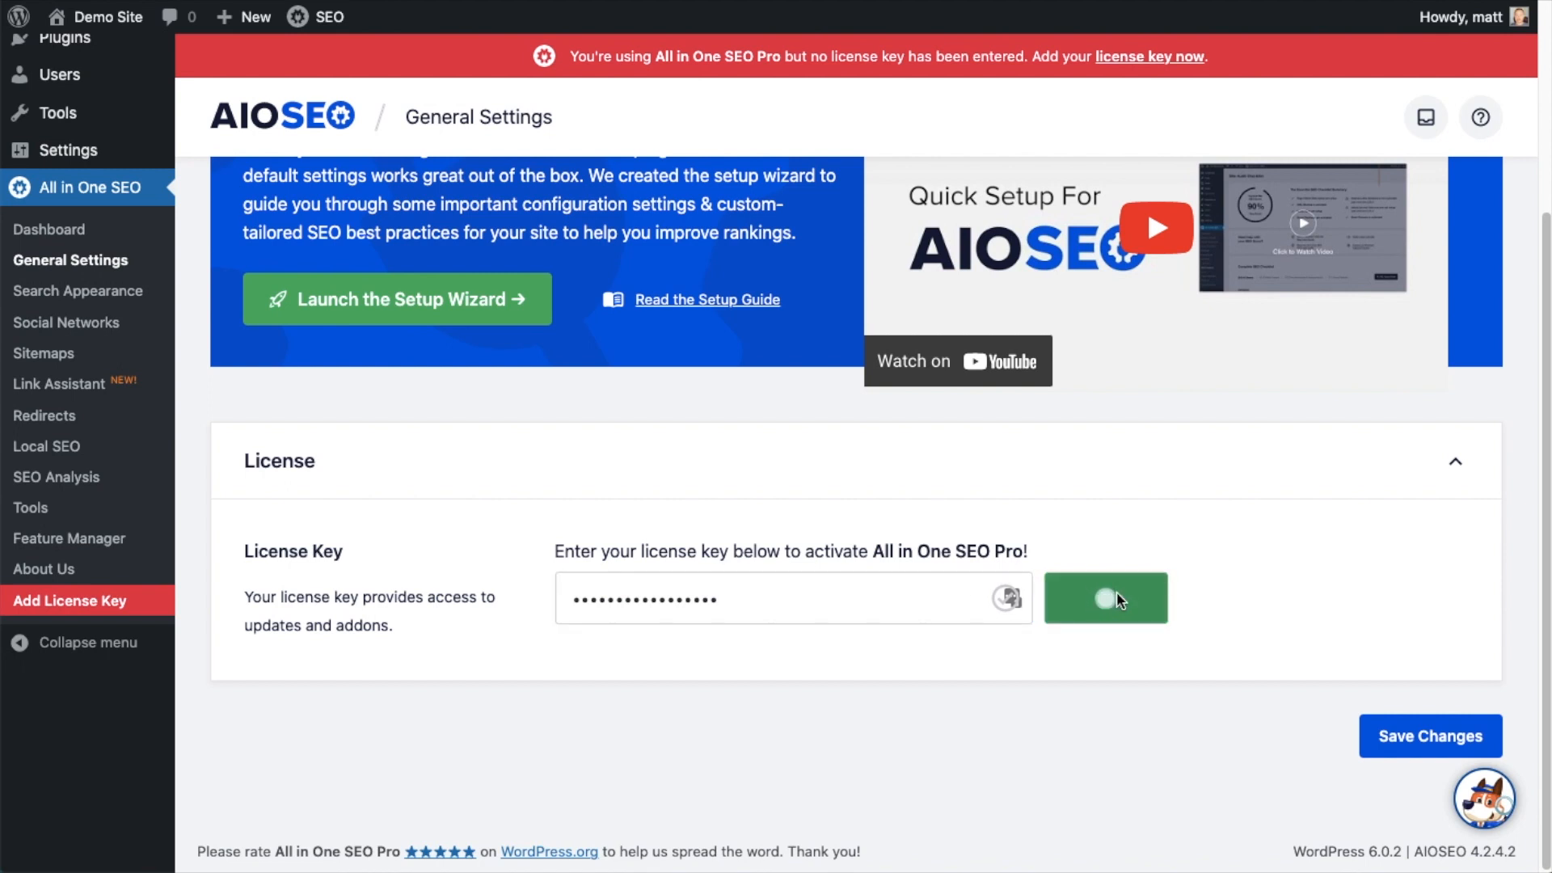
Step: Connect the pasted Pro license key, then return to the WordPress dashboard
left_click(1106, 598)
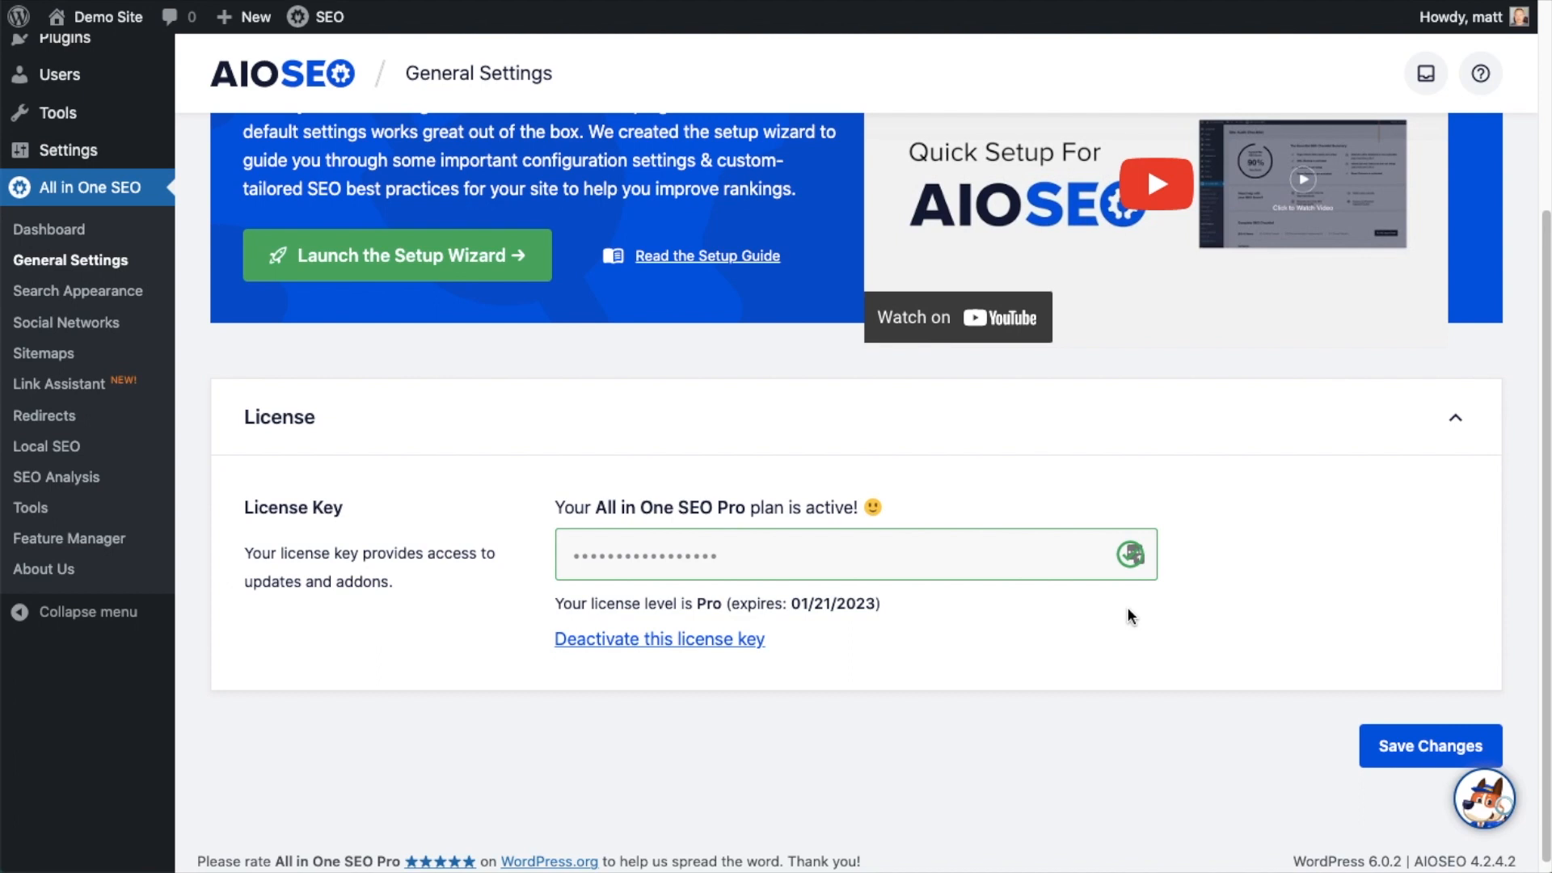
left_click(1429, 746)
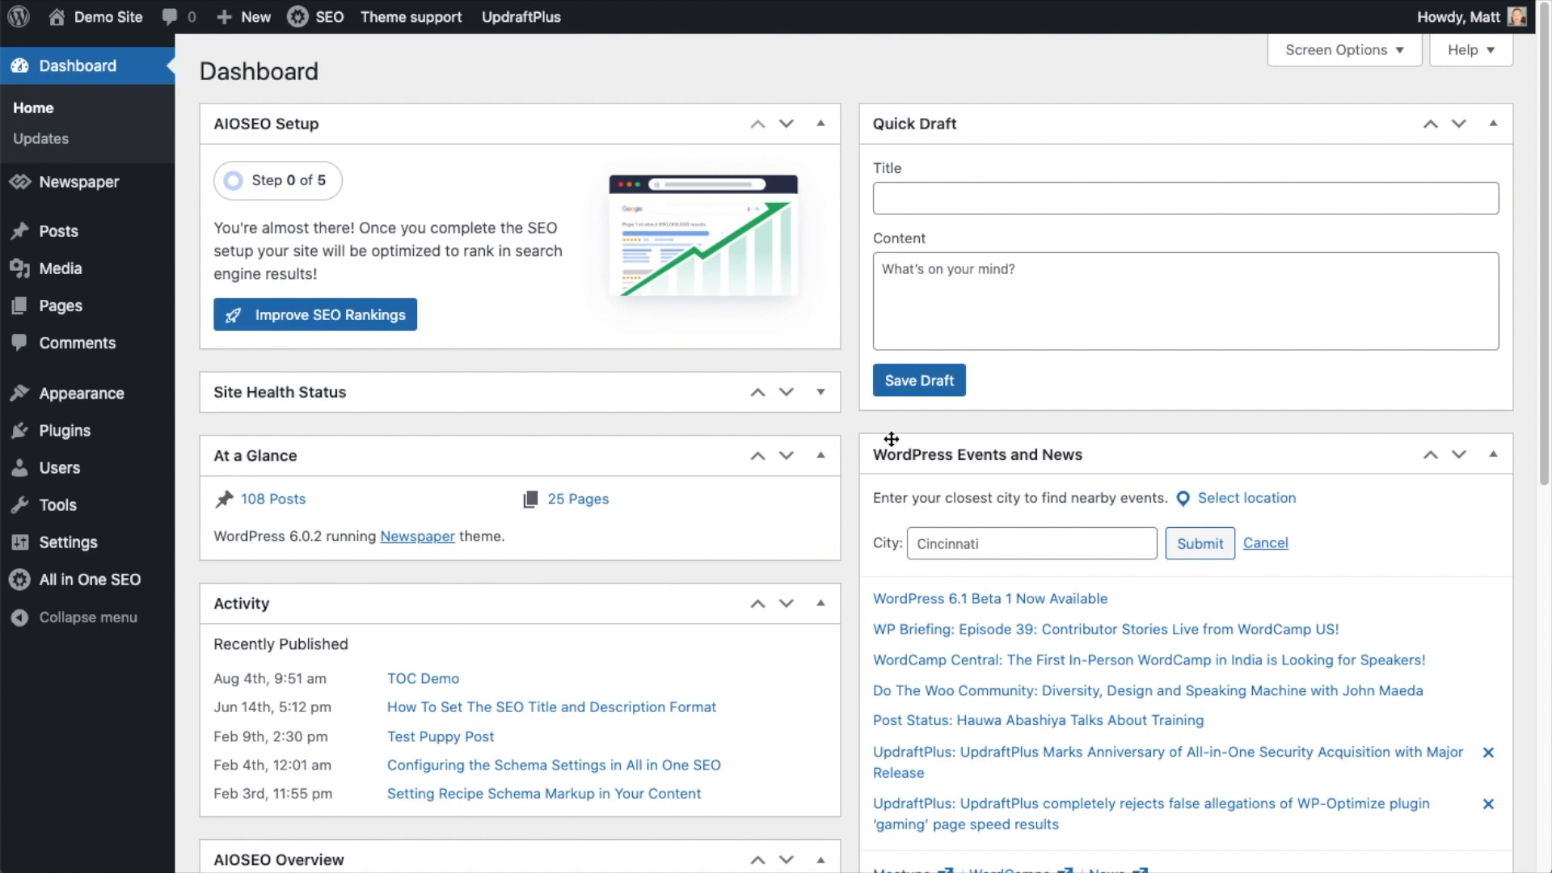
mouse_move(885, 430)
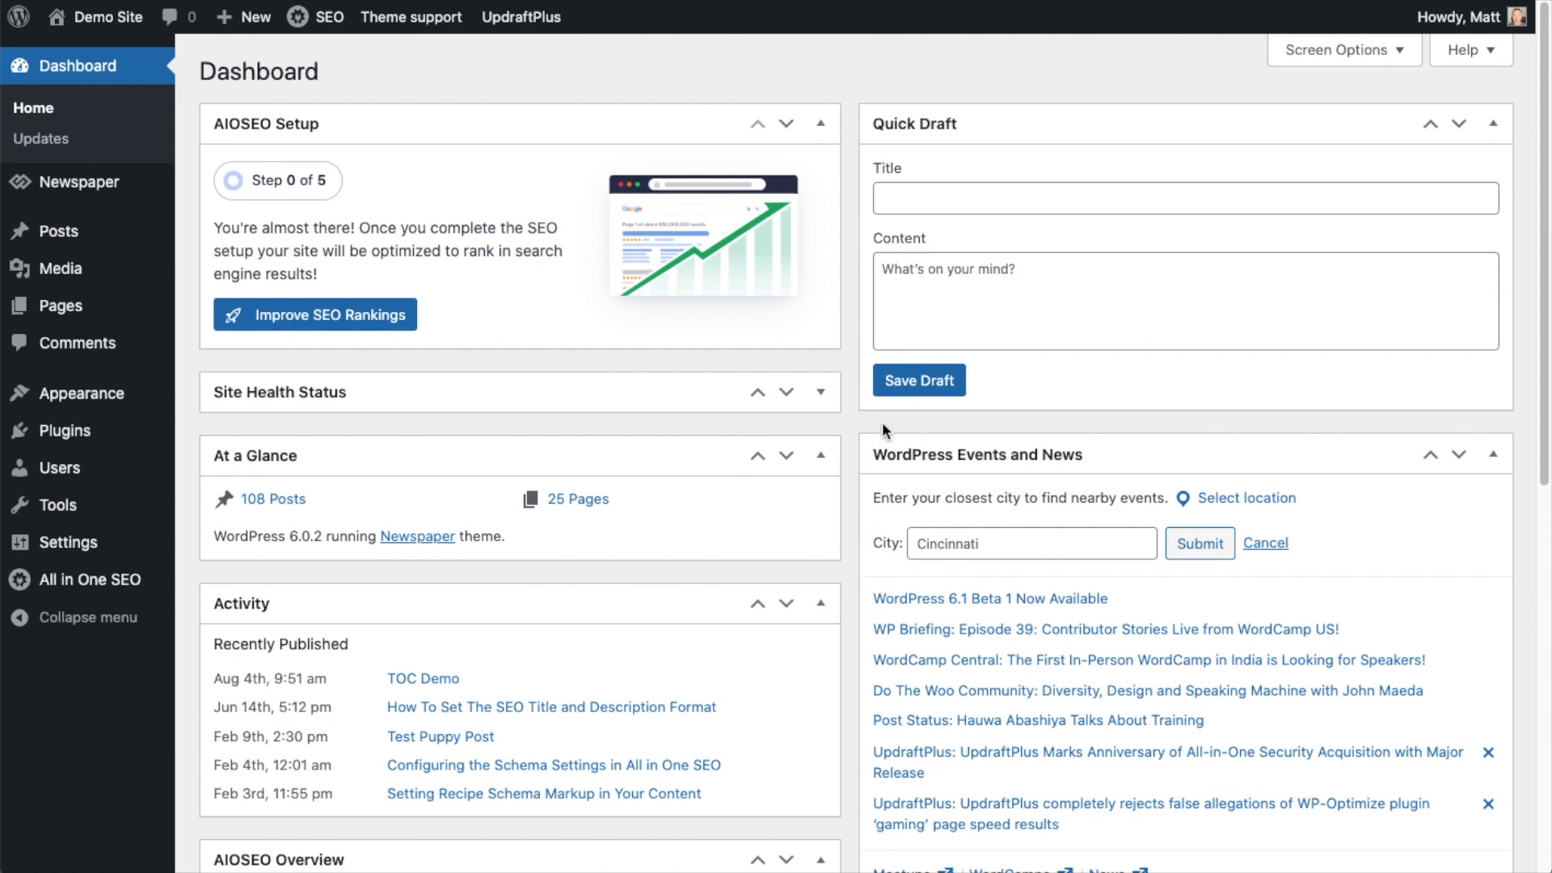
mouse_move(89, 578)
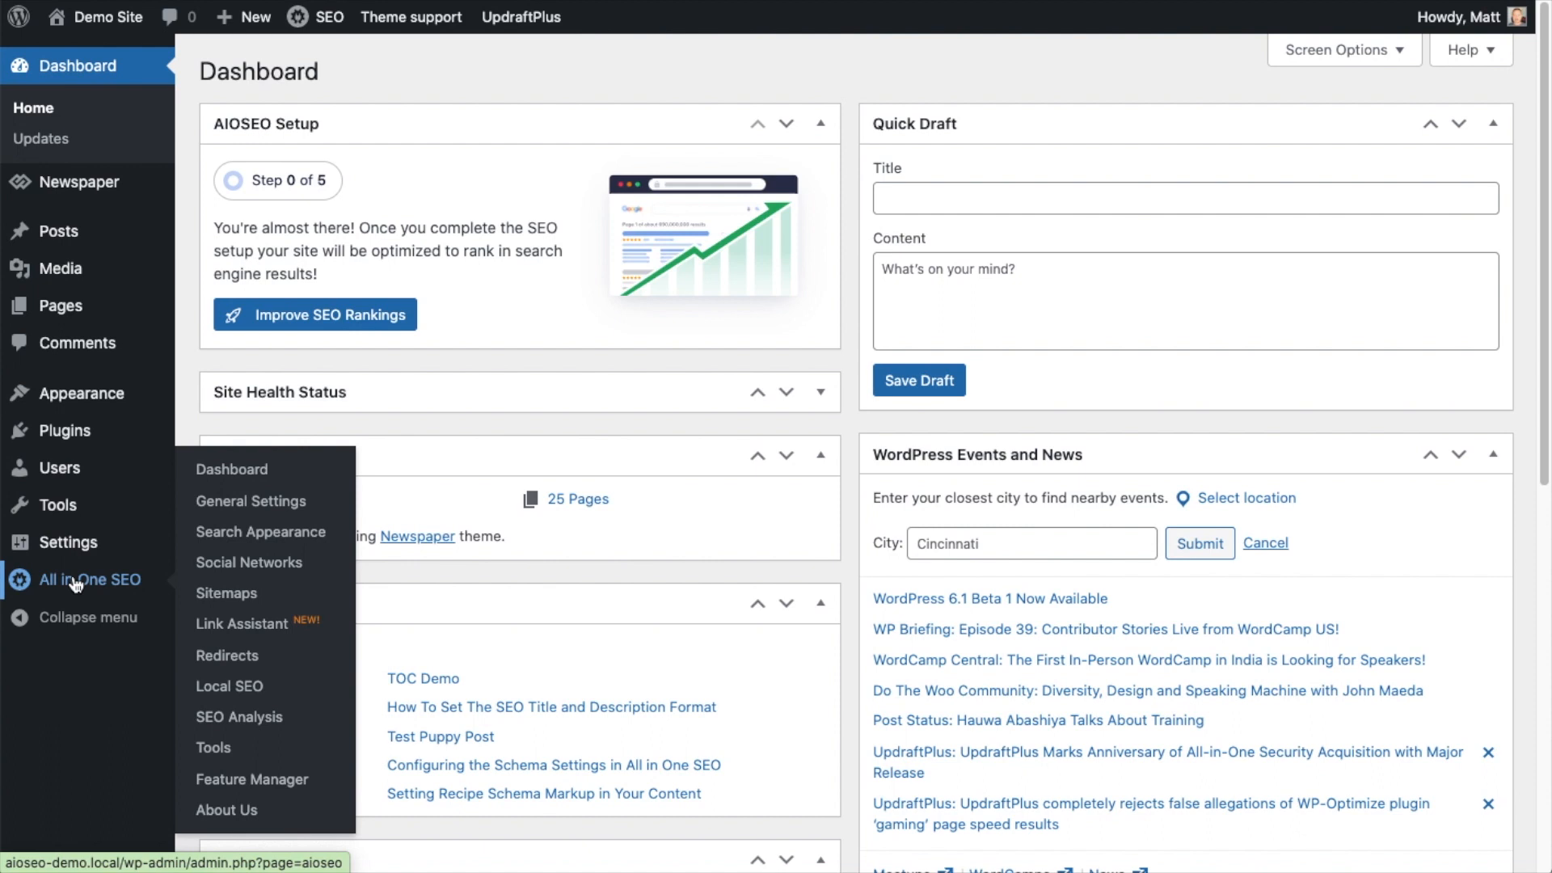
Step: Show the Advanced area of All in One SEO's General Settings
left_click(249, 501)
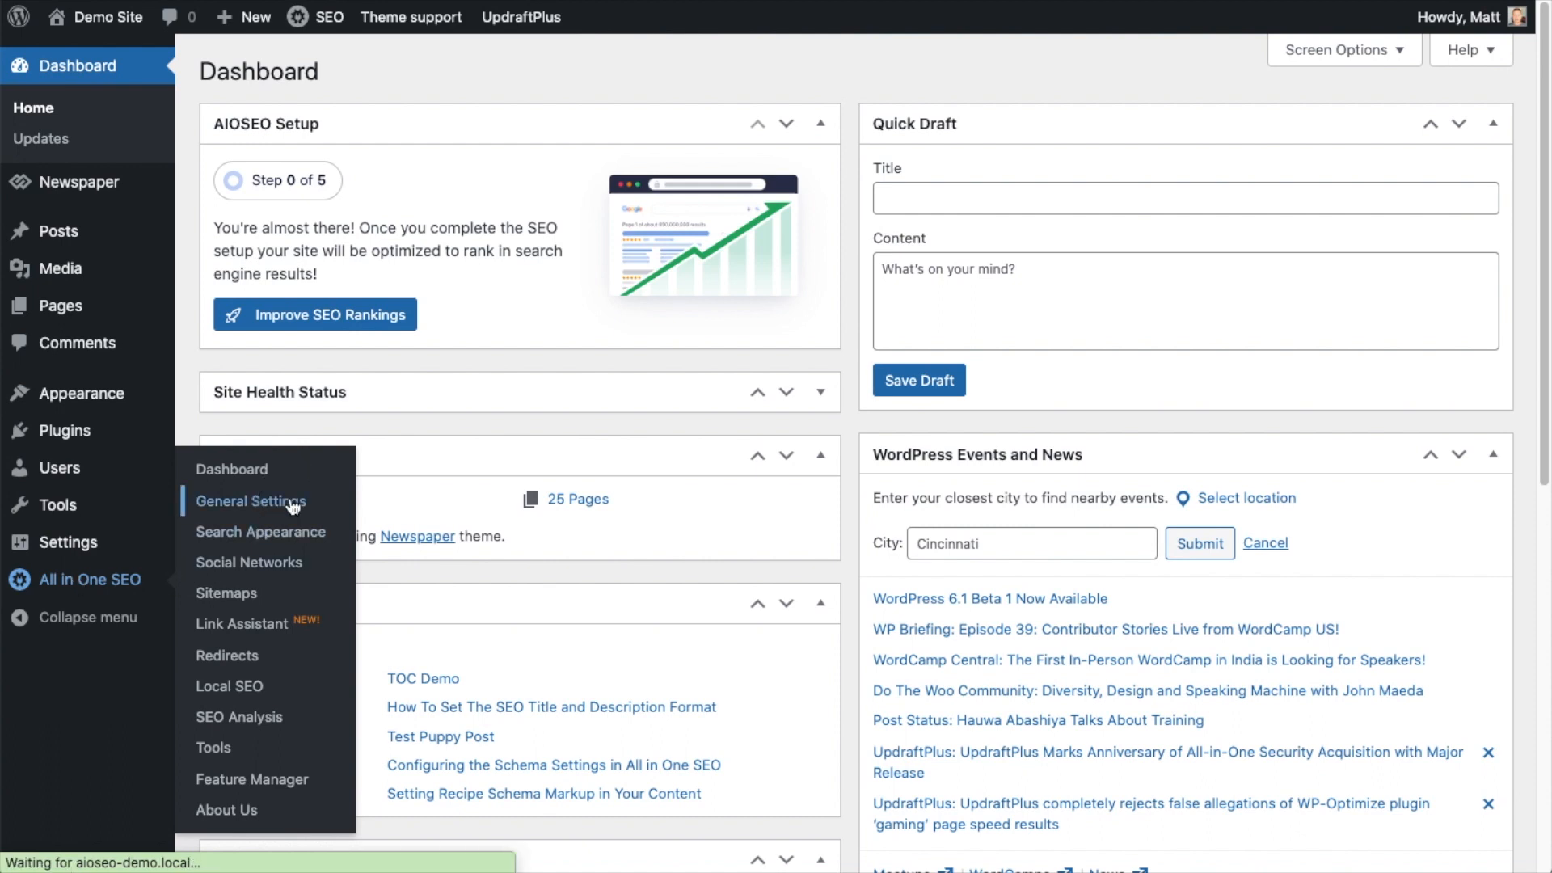
left_click(249, 501)
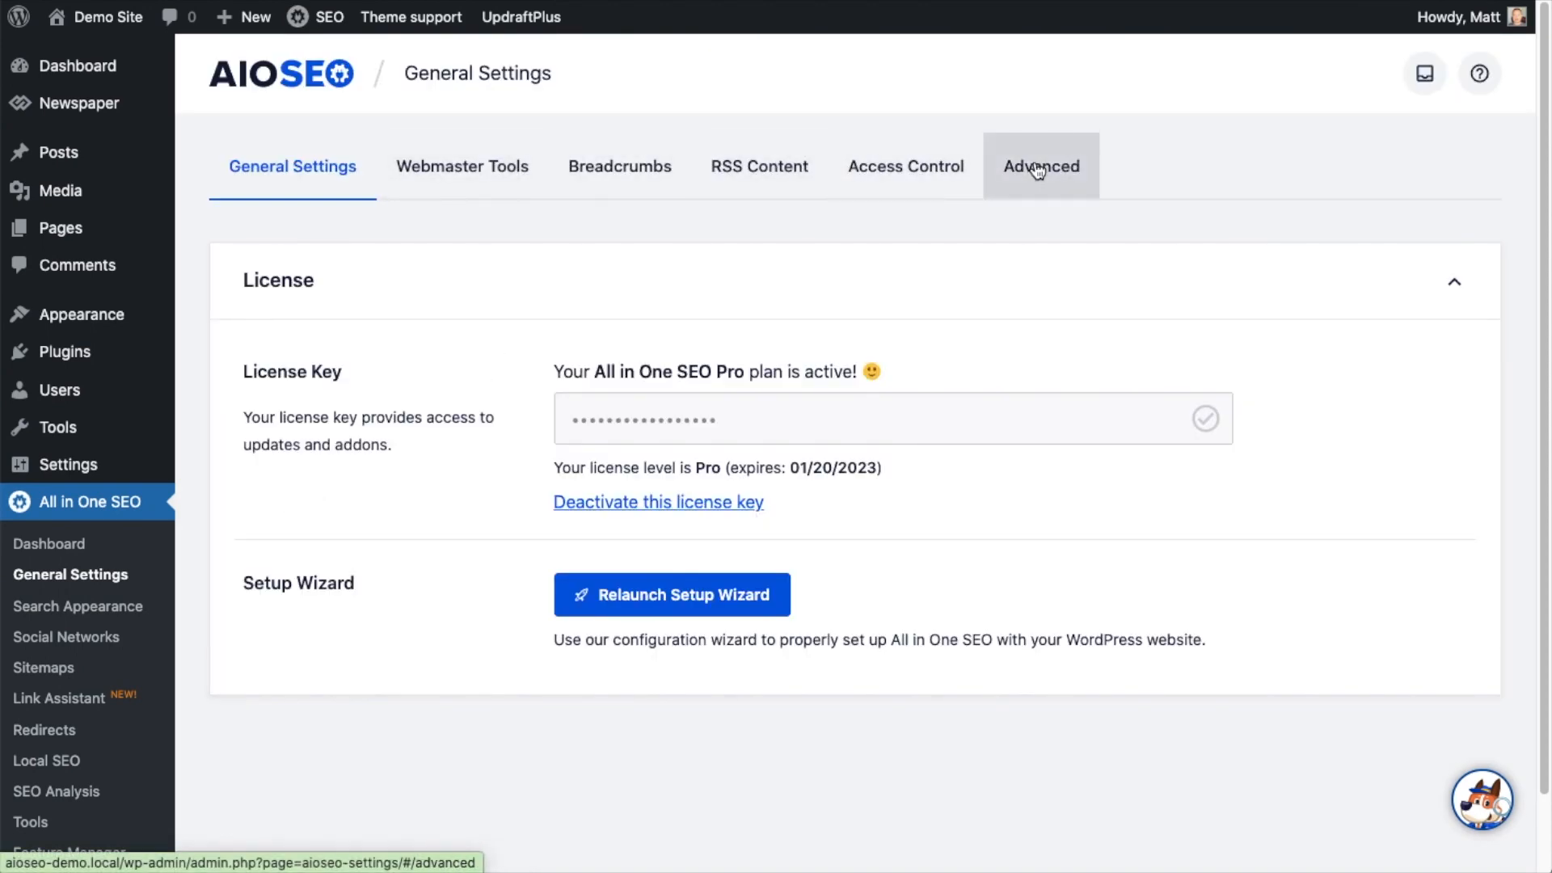
left_click(1039, 165)
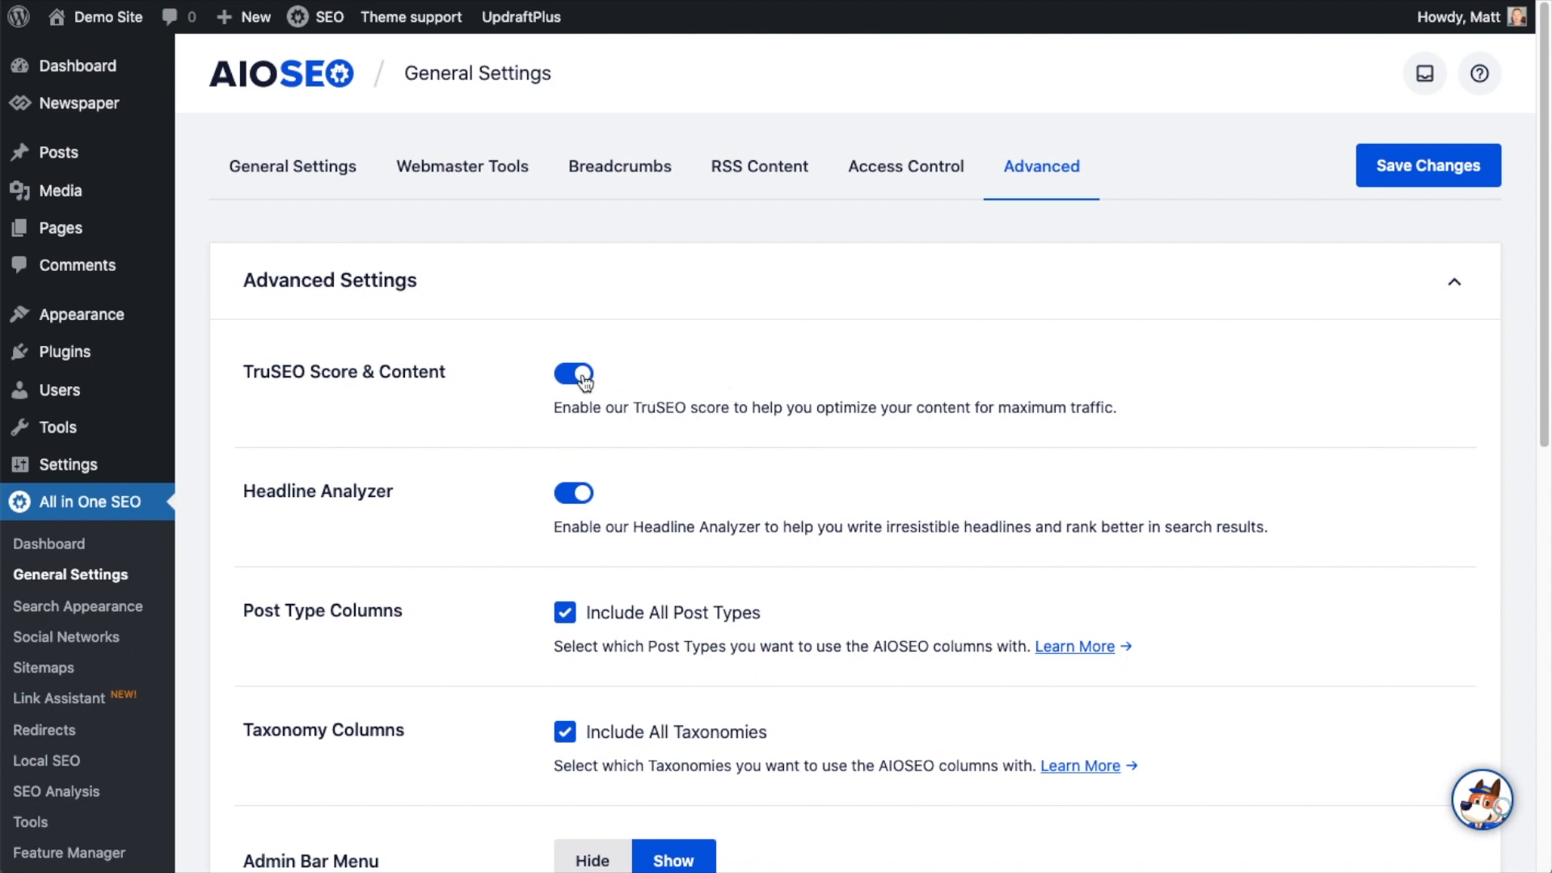
left_click(572, 377)
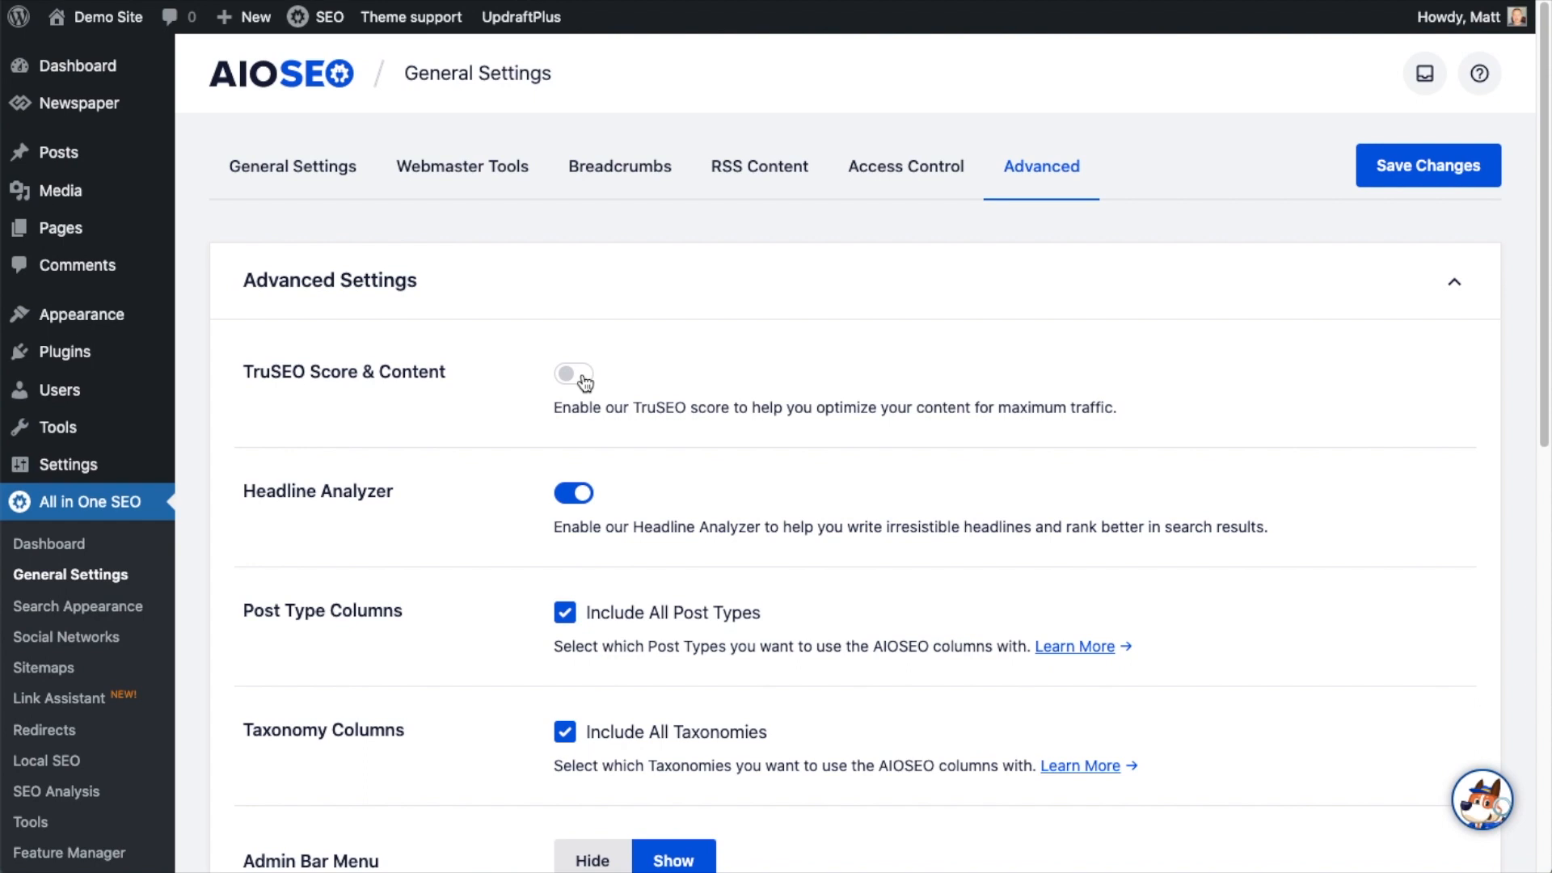
left_click(572, 375)
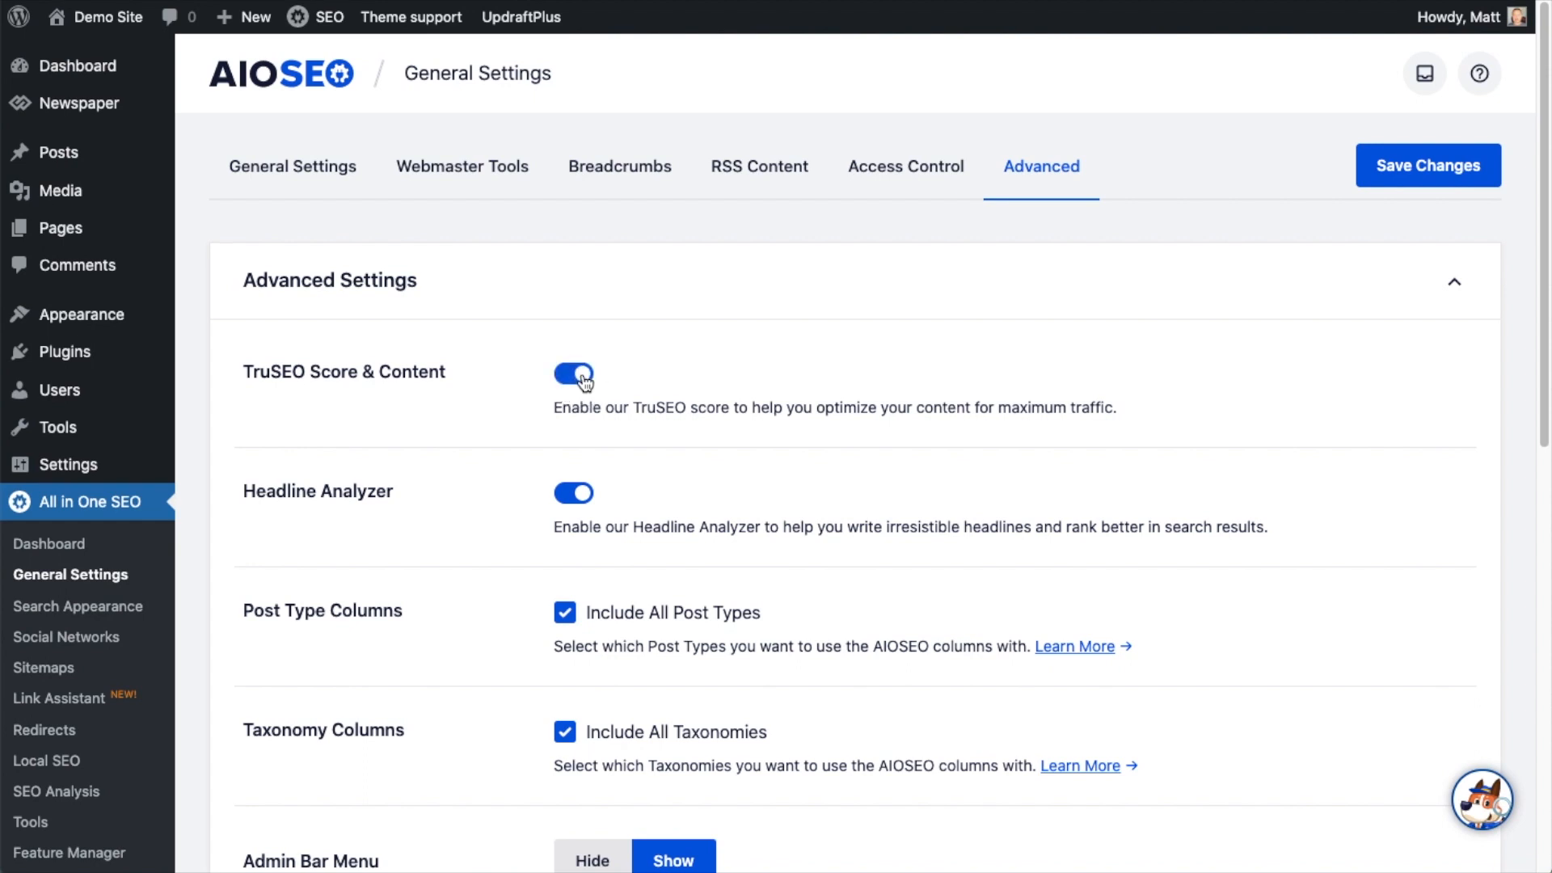
scroll("down", 3)
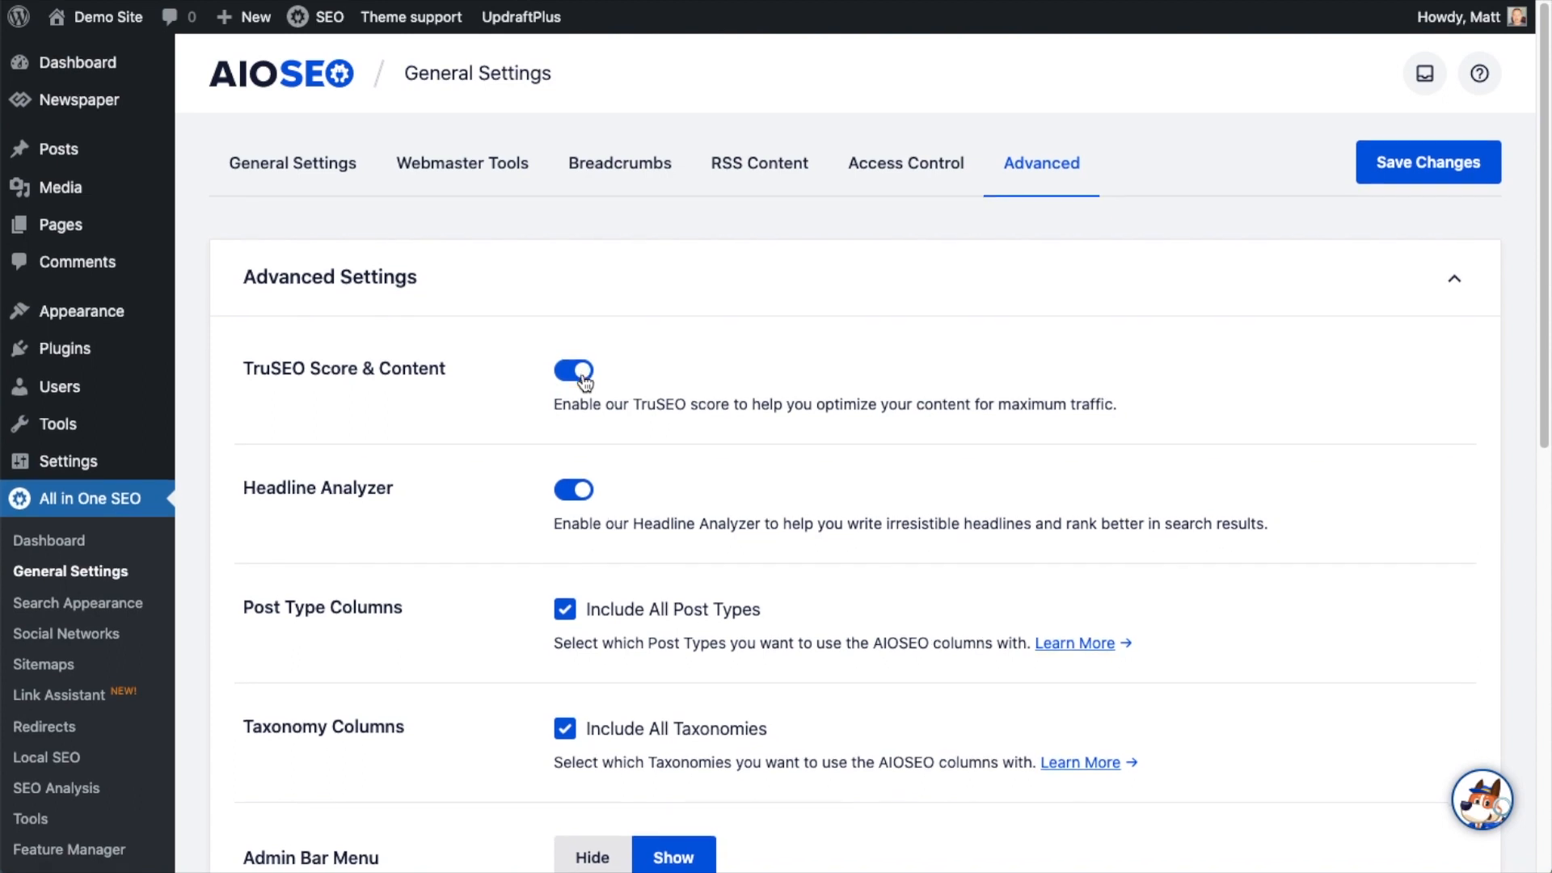
scroll("down", 3)
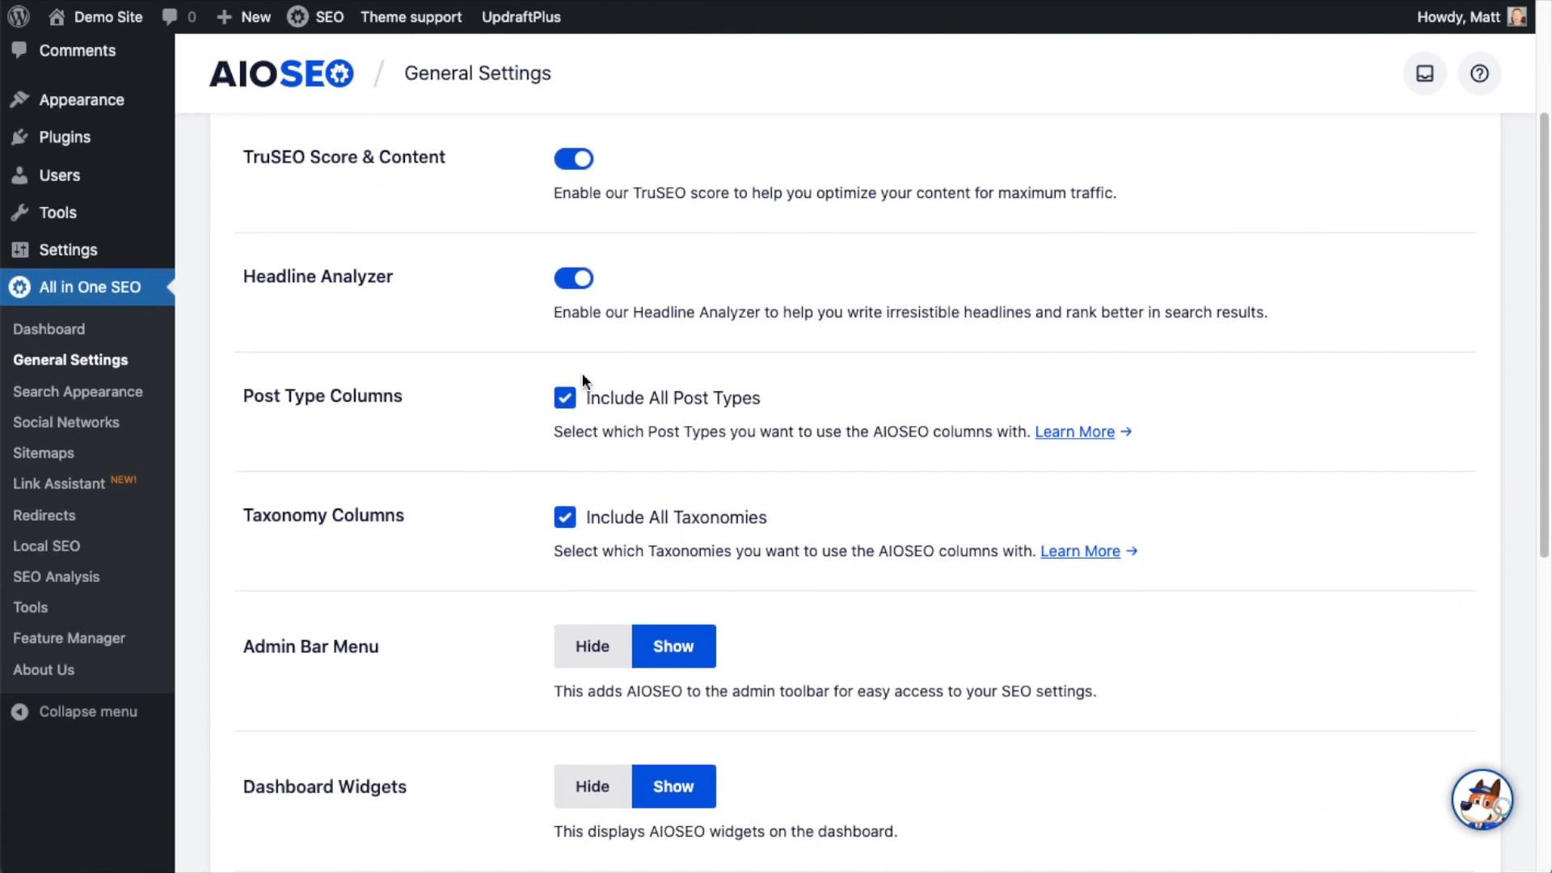
mouse_move(748, 277)
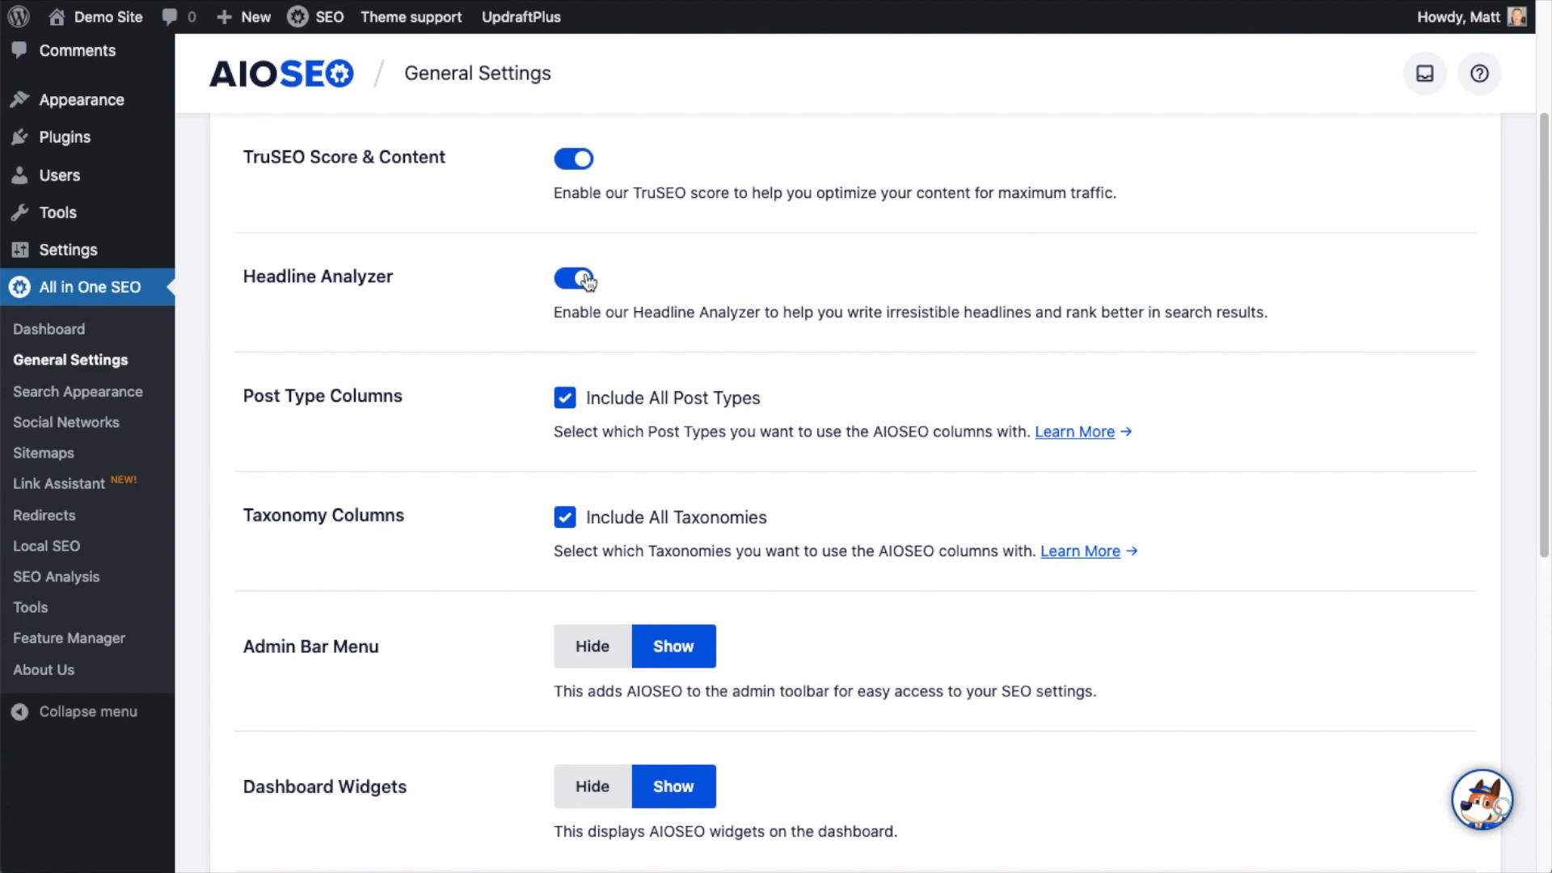
left_click(572, 278)
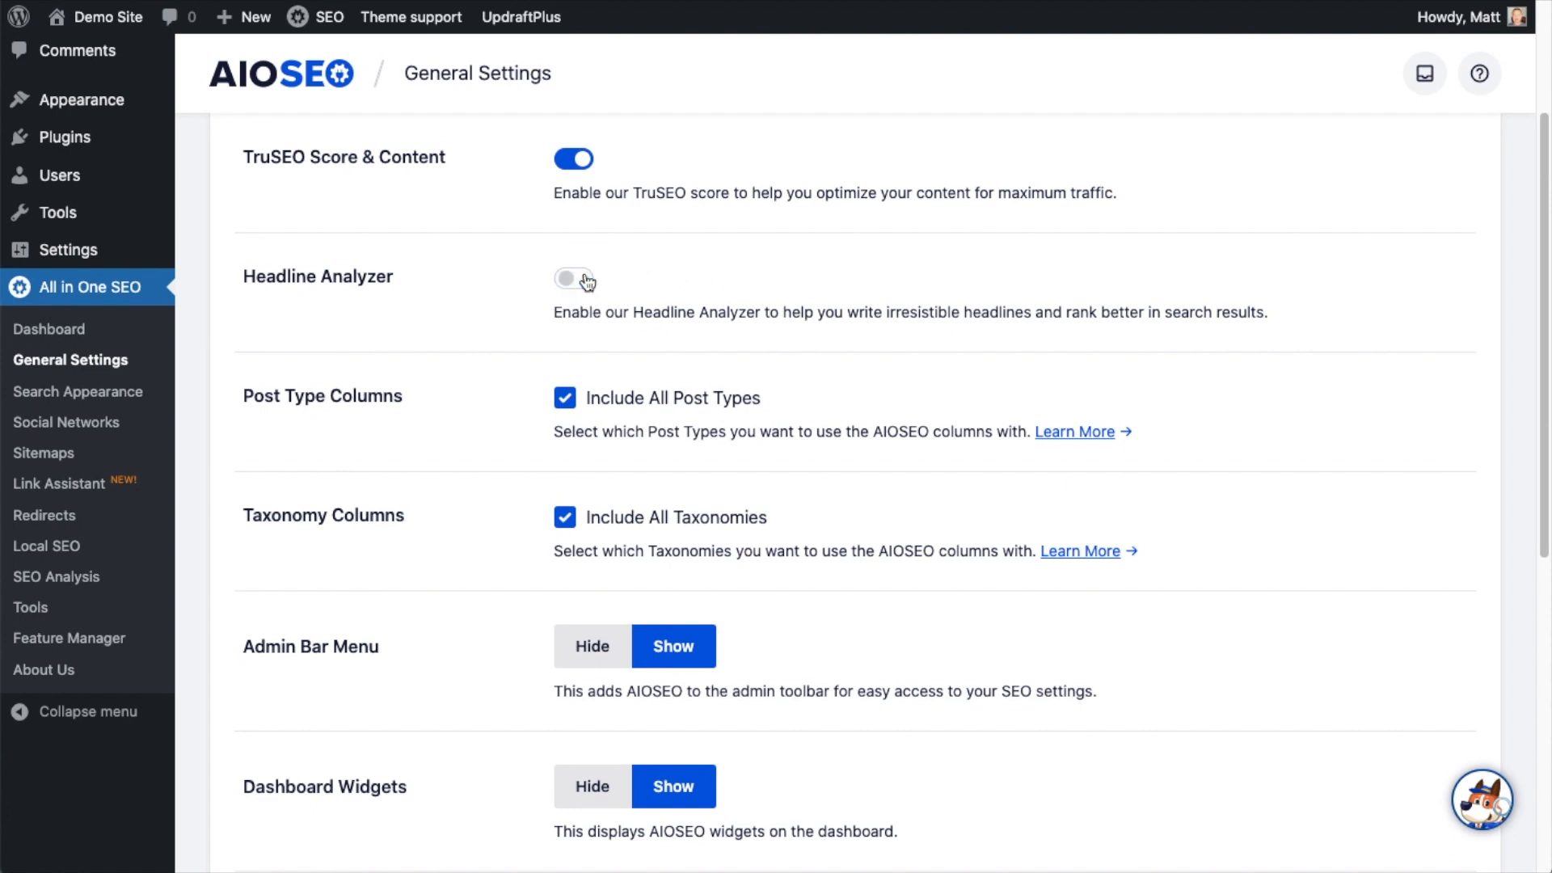
left_click(574, 278)
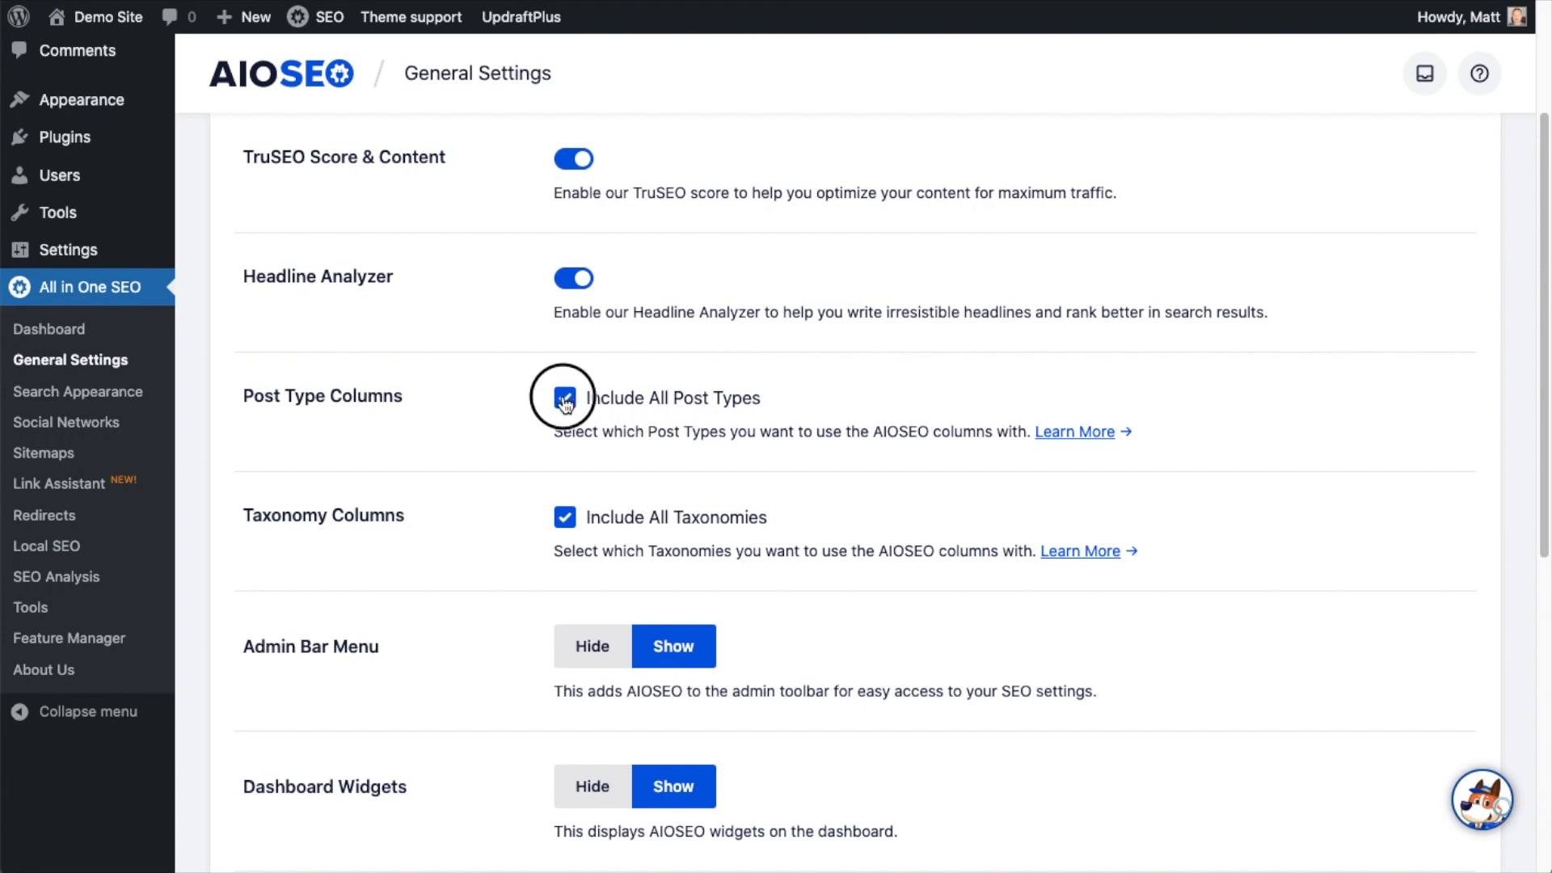
Step: Try including only Posts for the AIOSEO columns, then include all post types again
left_click(564, 397)
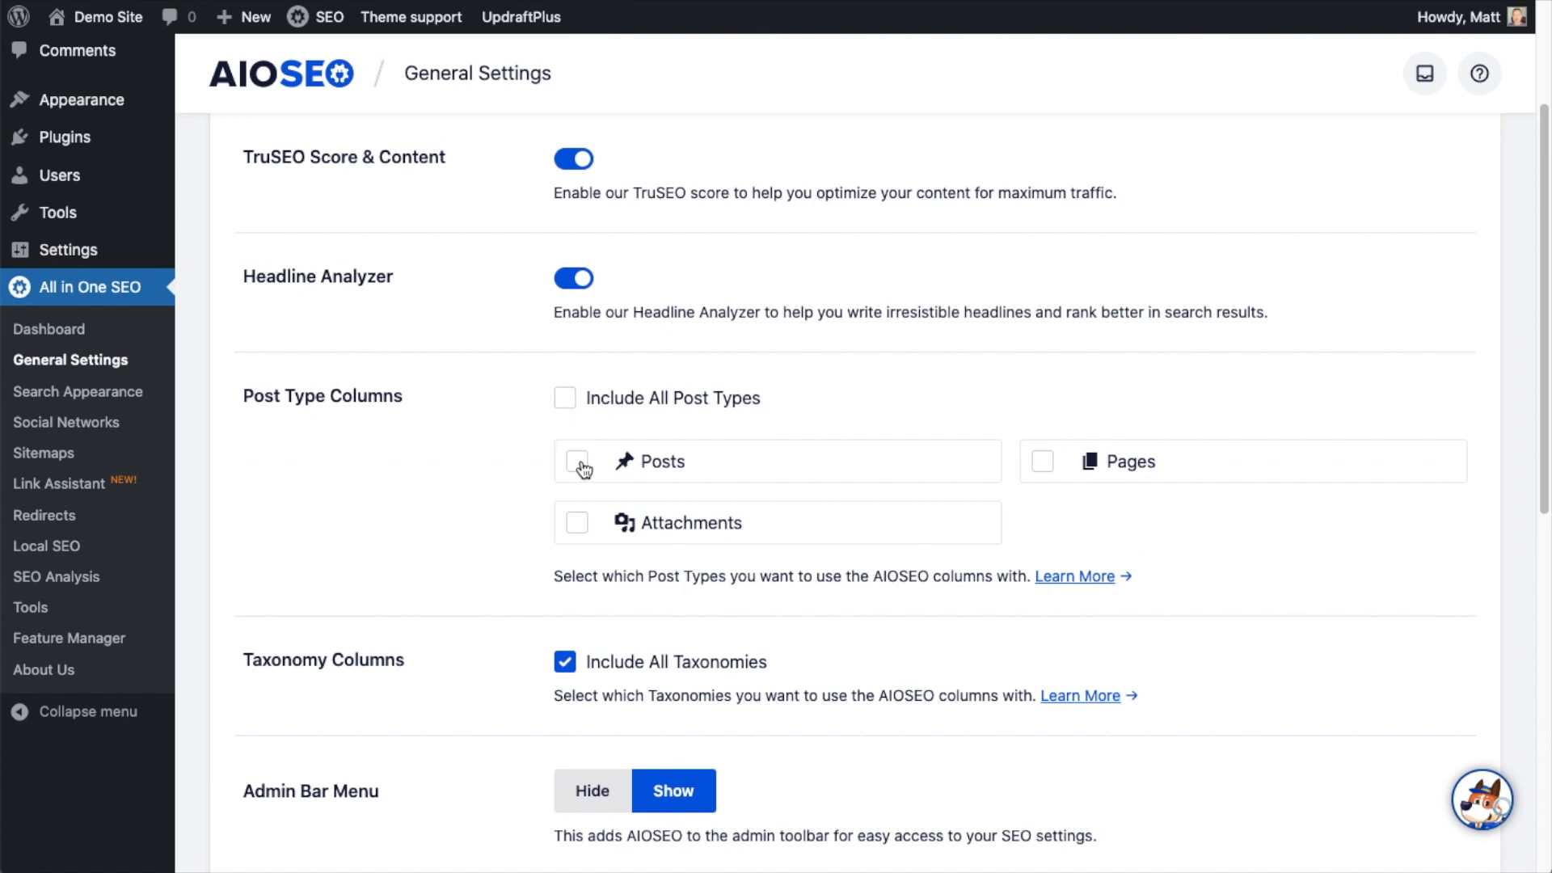
left_click(575, 461)
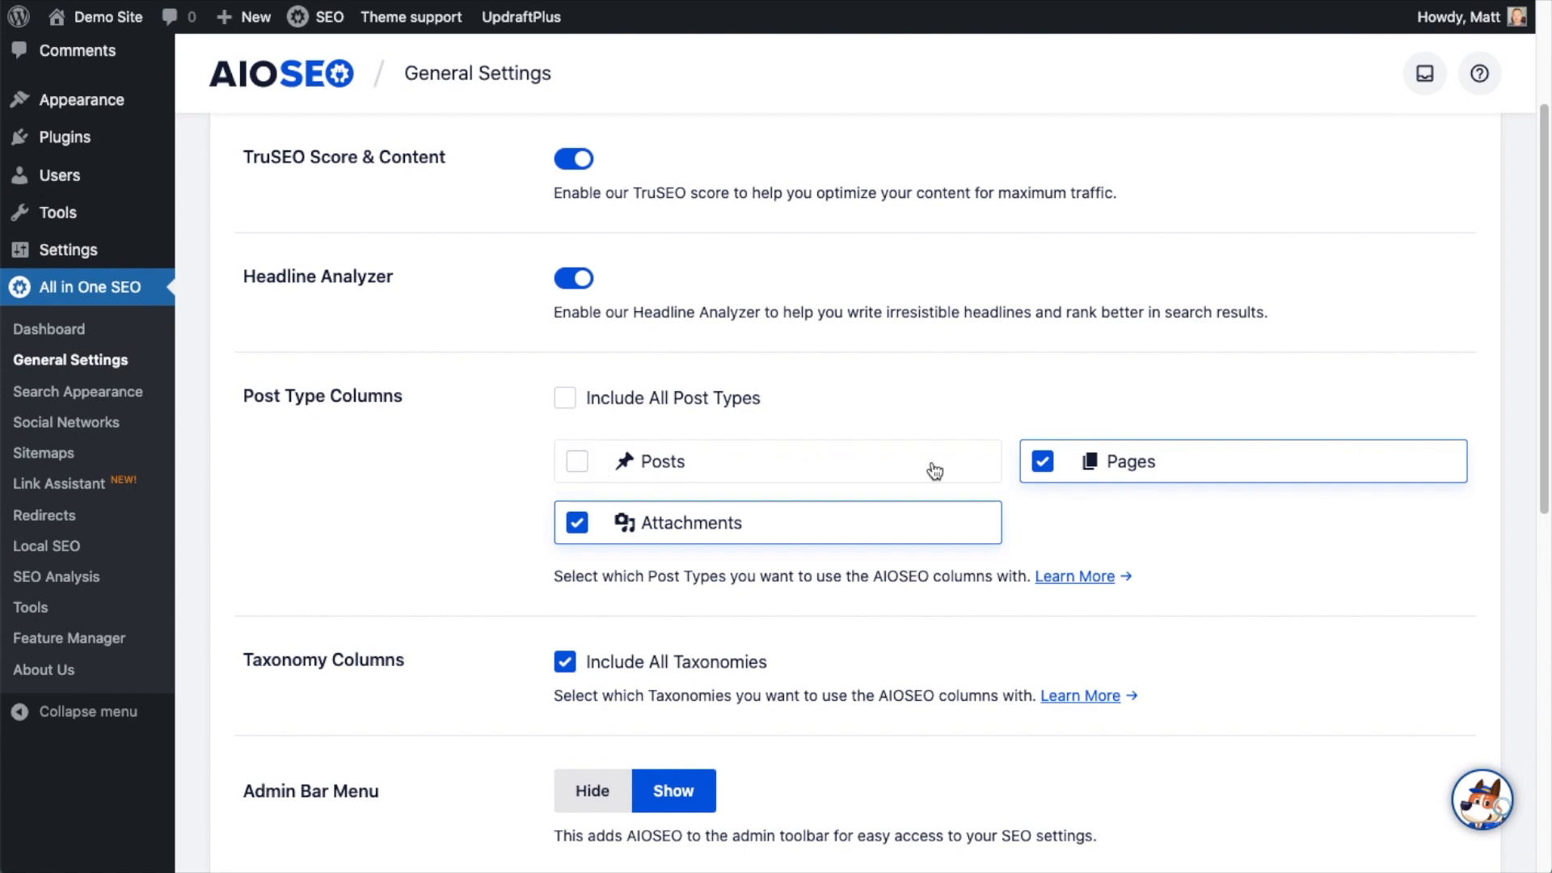
left_click(576, 461)
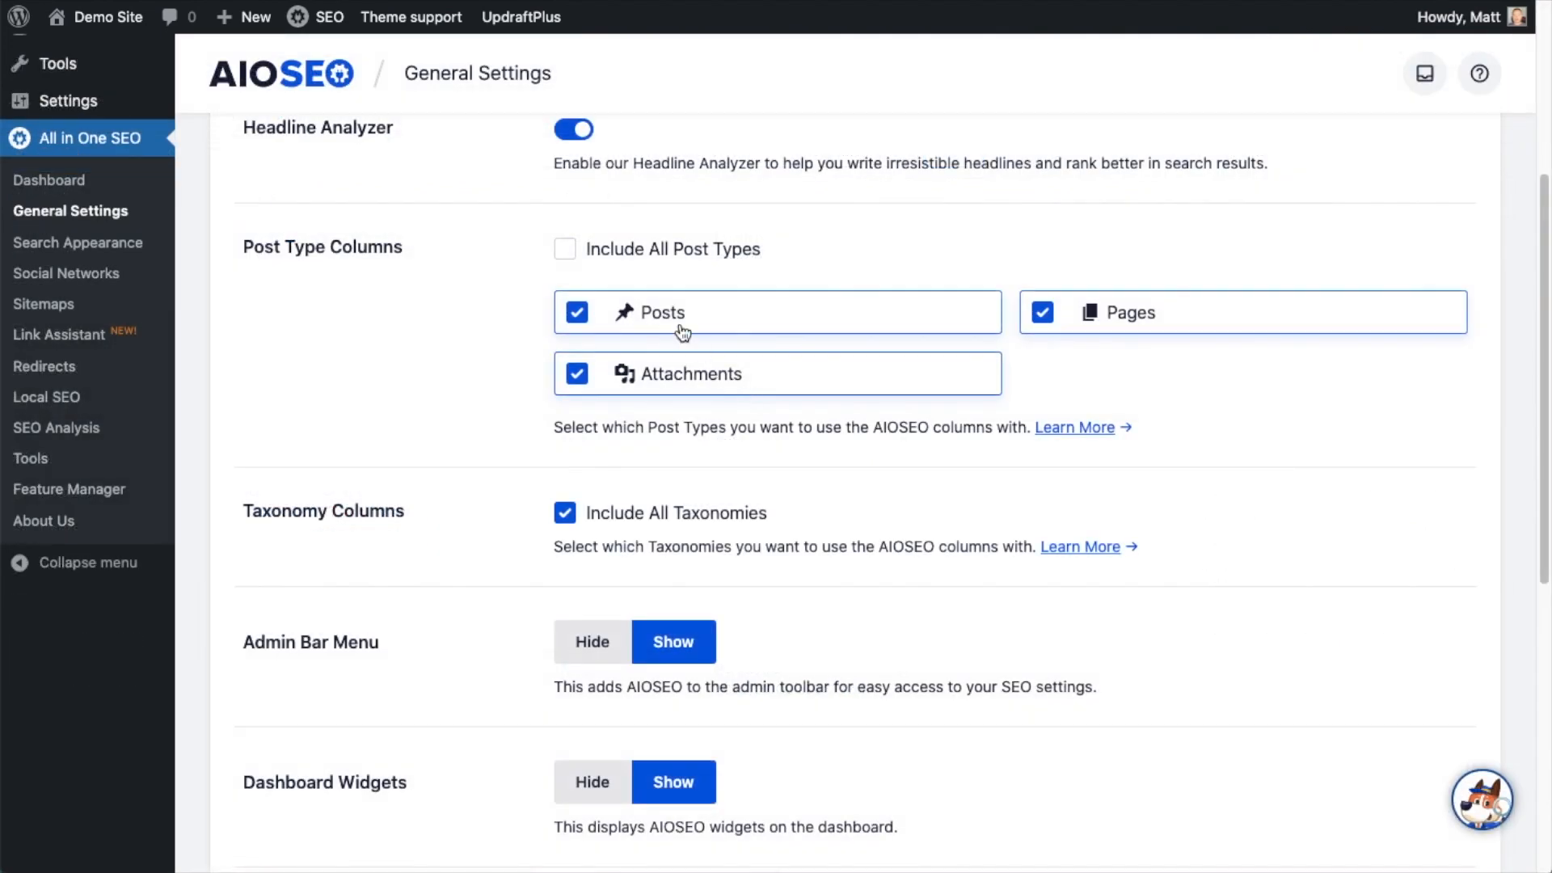
left_click(564, 249)
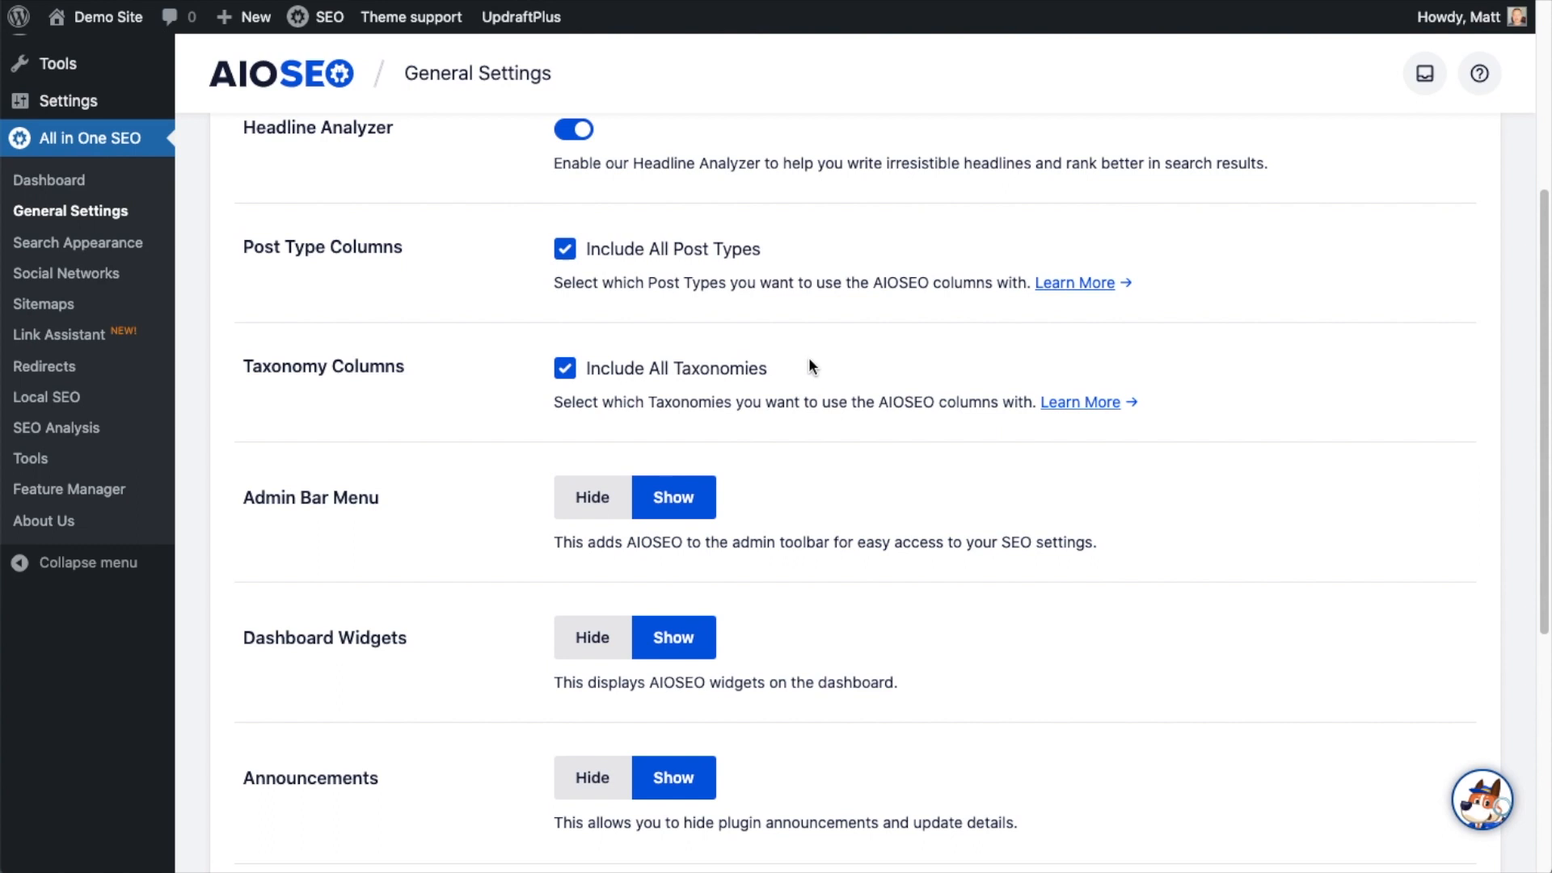
mouse_move(803, 364)
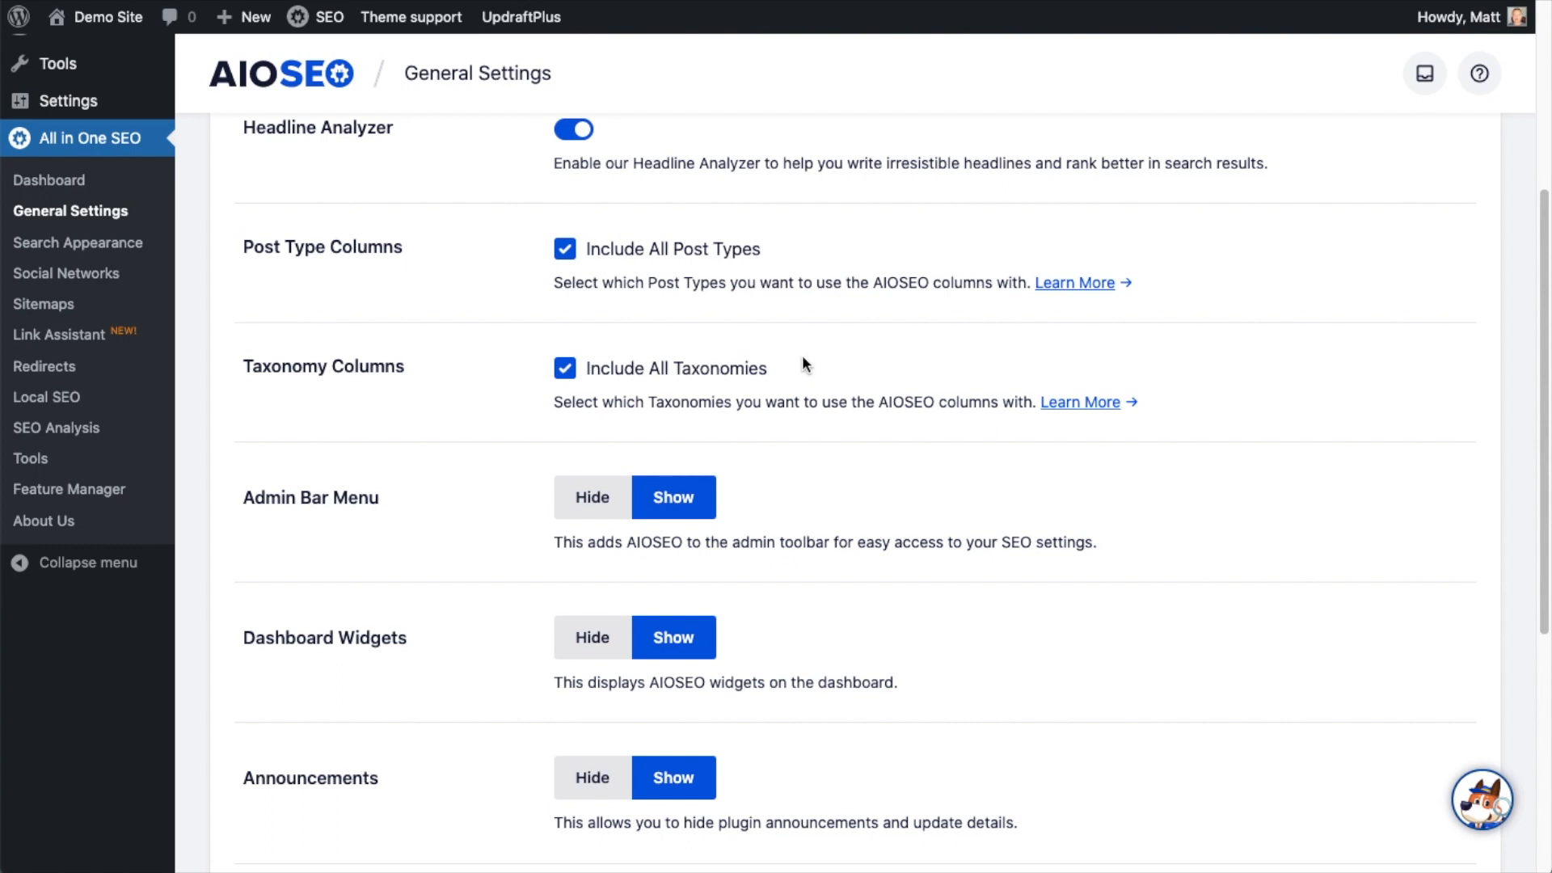
mouse_move(760, 364)
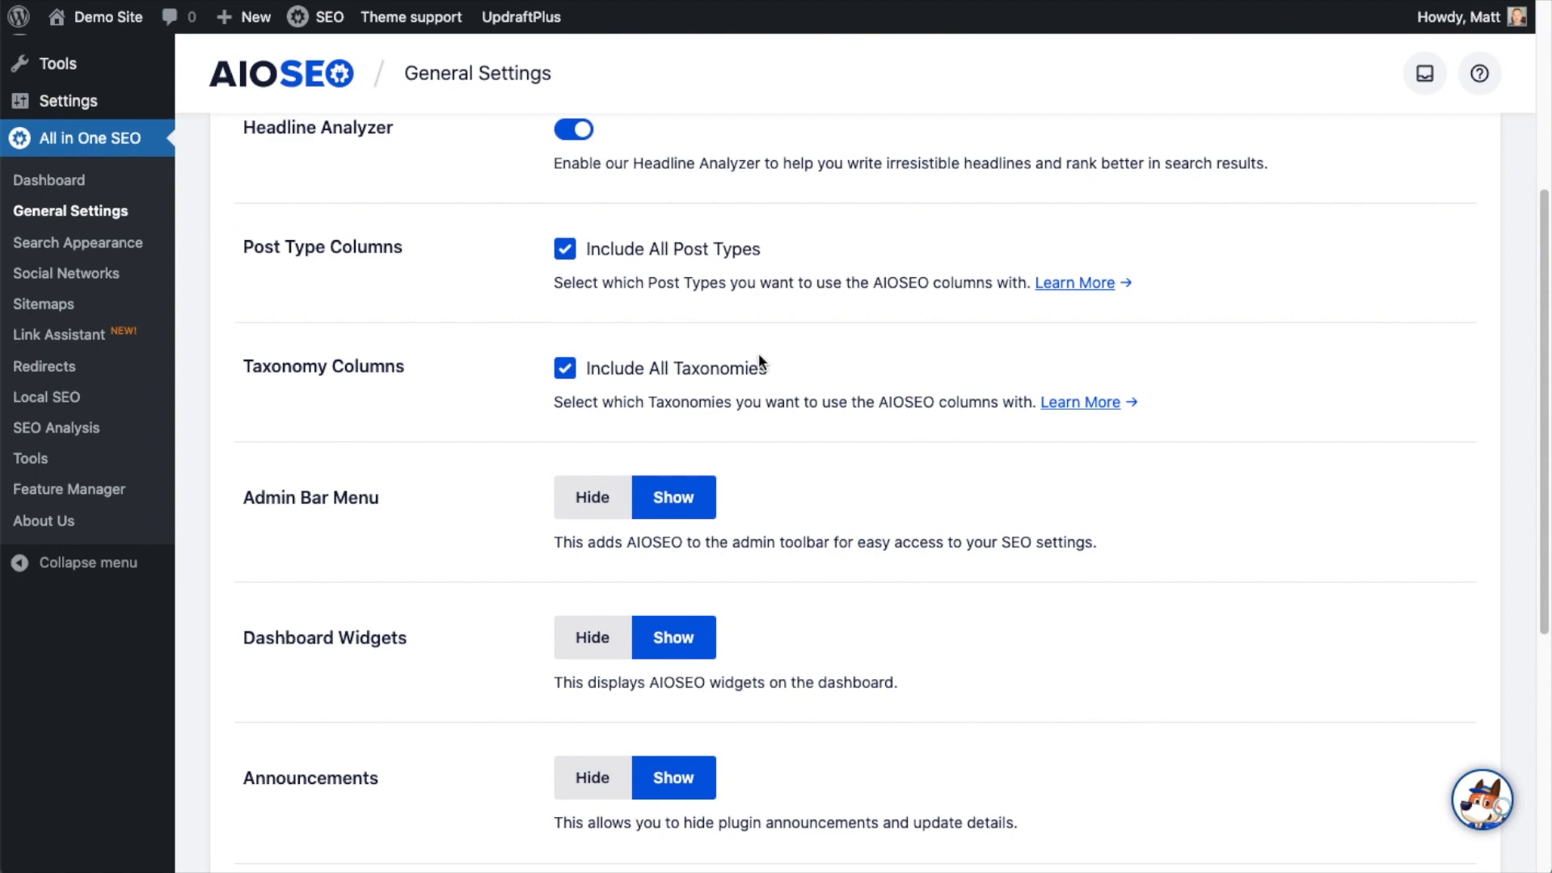
Step: Untick Include All Taxonomies to reveal the individual Categories and Tags choices
left_click(564, 367)
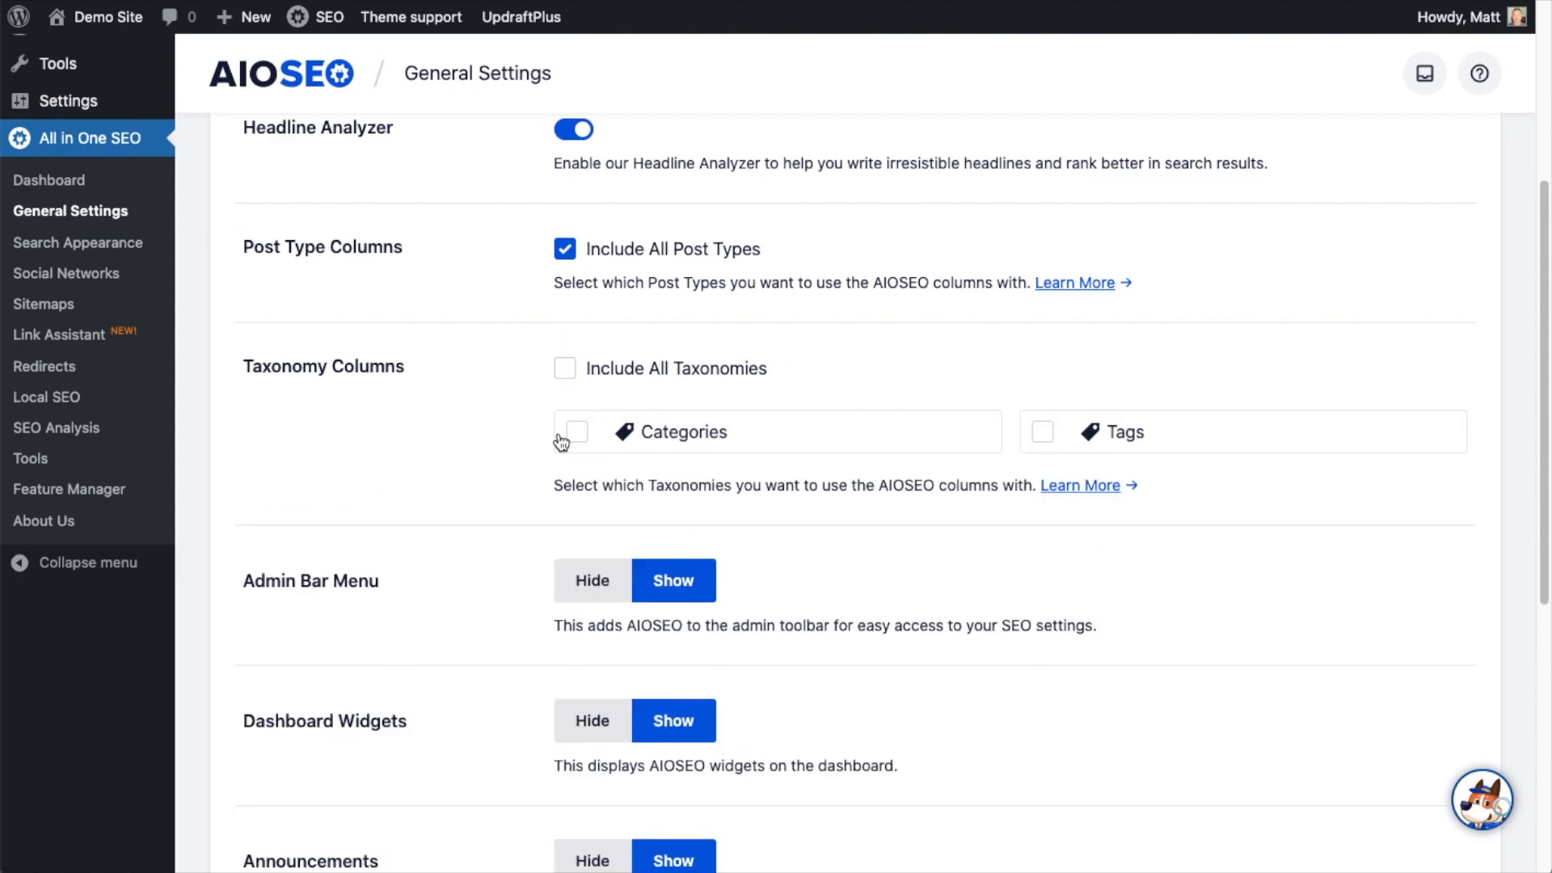
mouse_move(1028, 446)
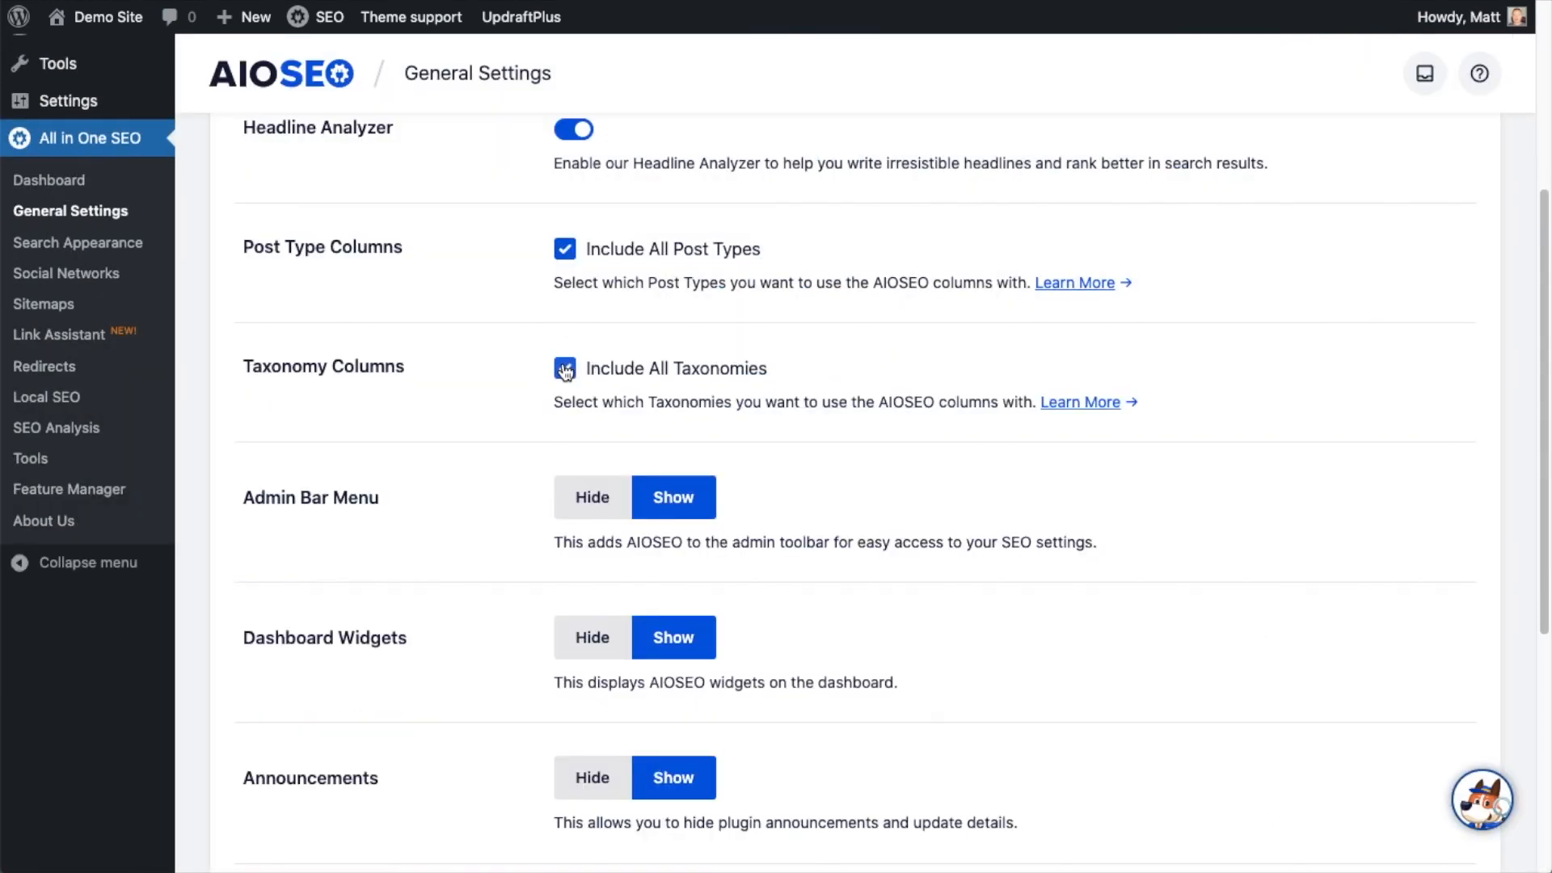
scroll("down", 3)
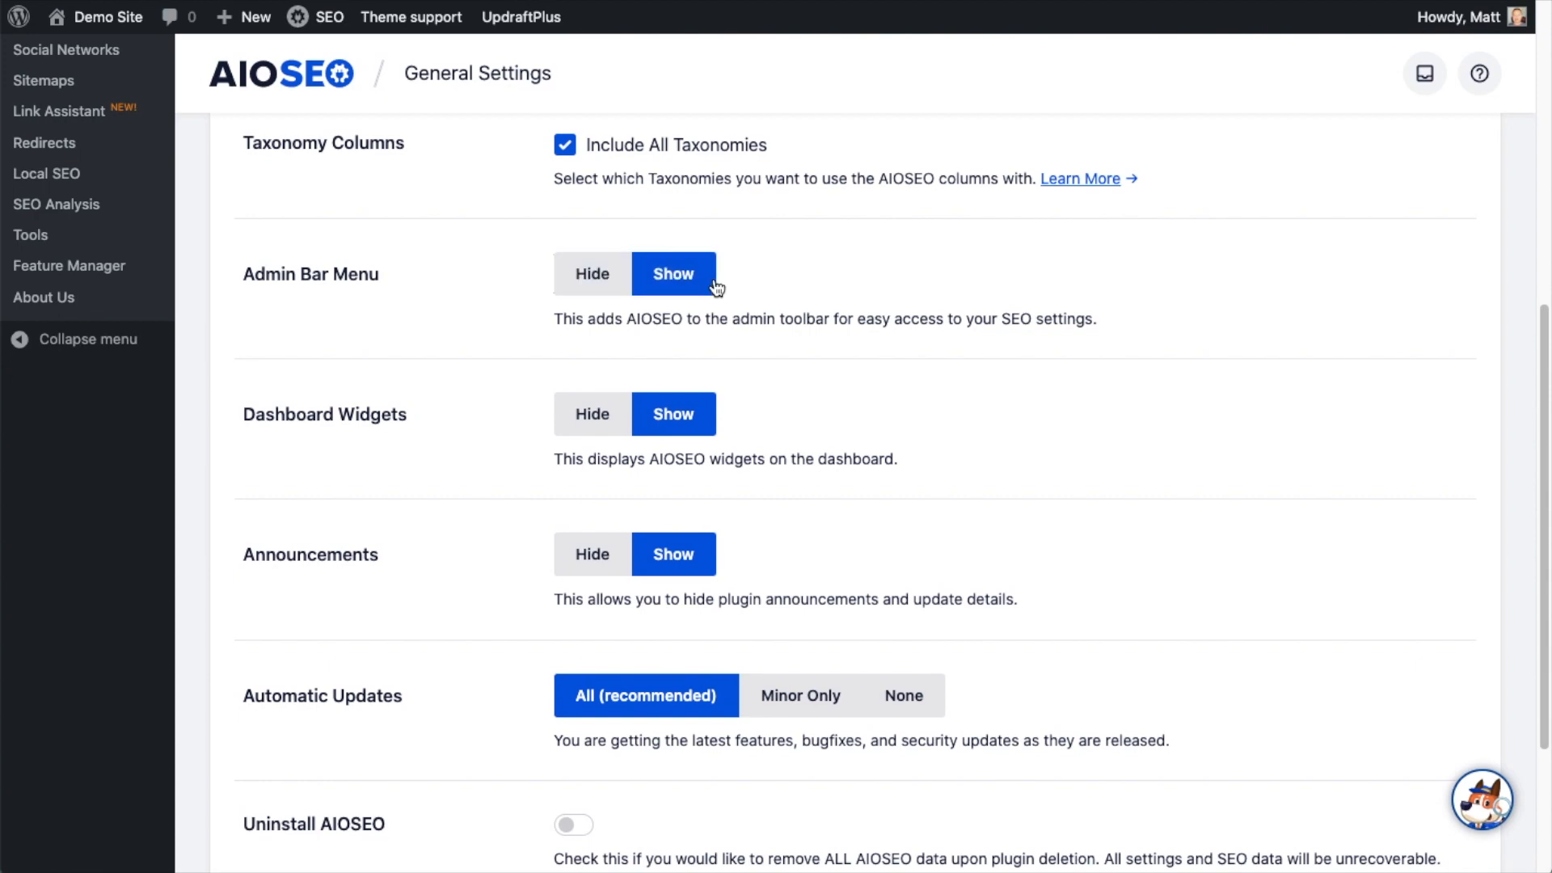
scroll("down", 3)
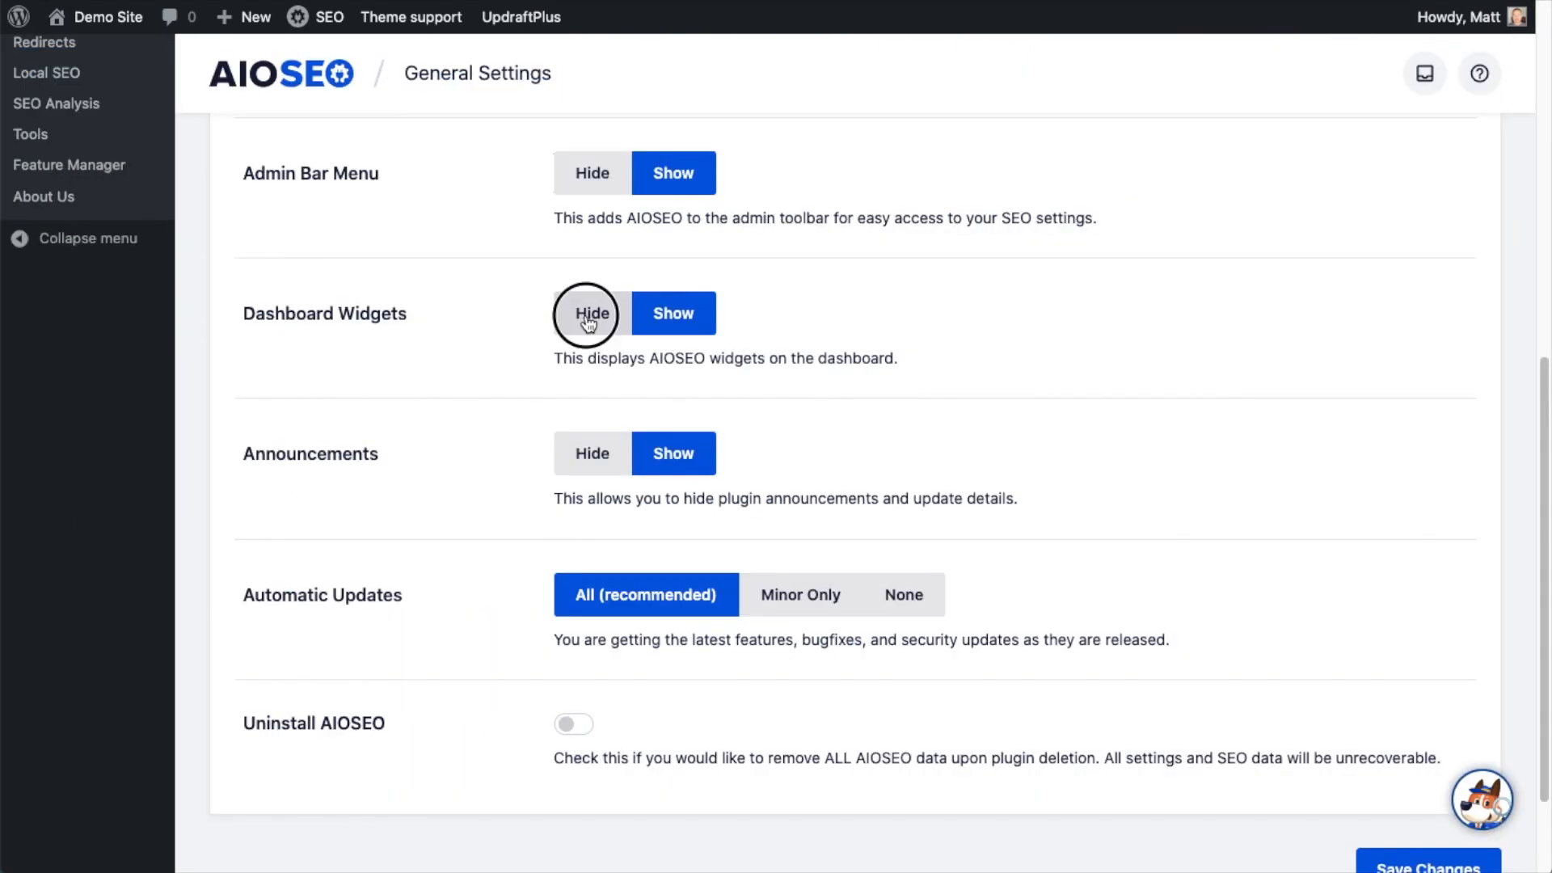
left_click(672, 312)
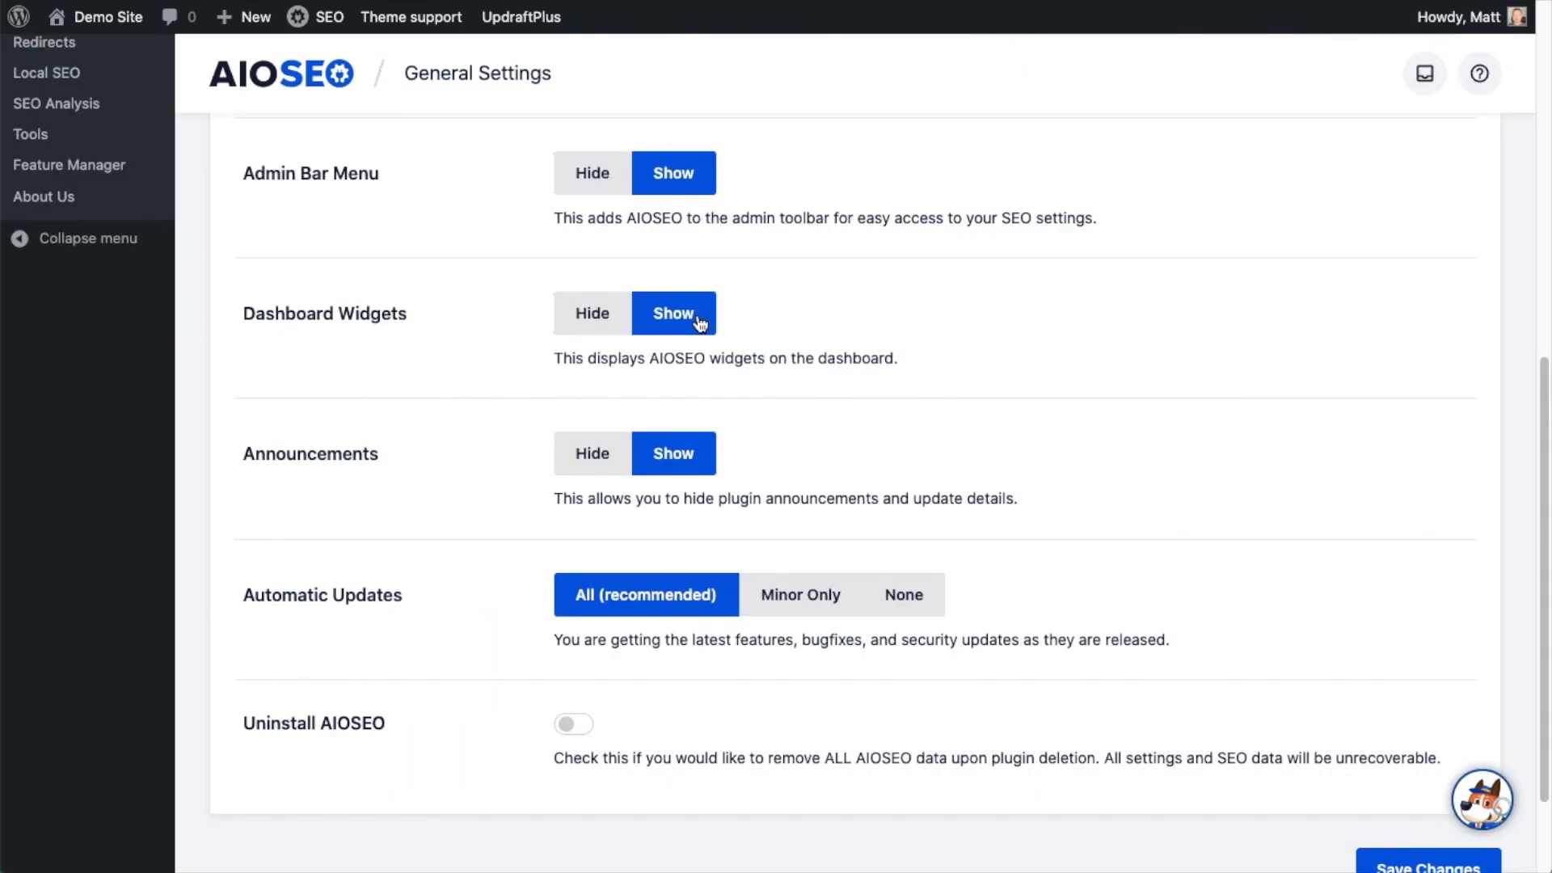
scroll("down", 3)
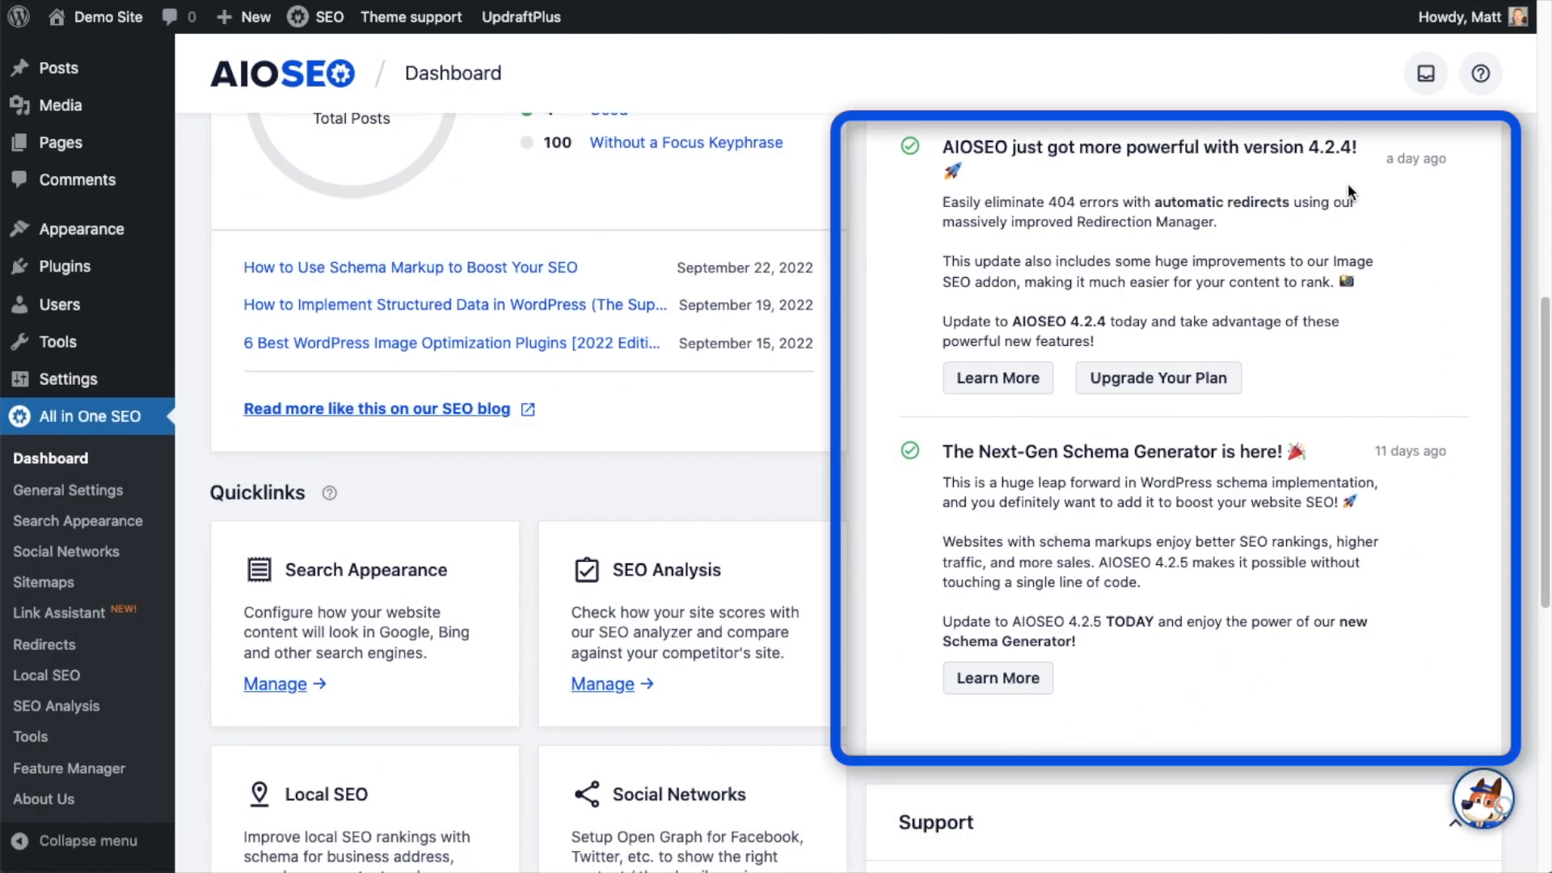
left_click(68, 491)
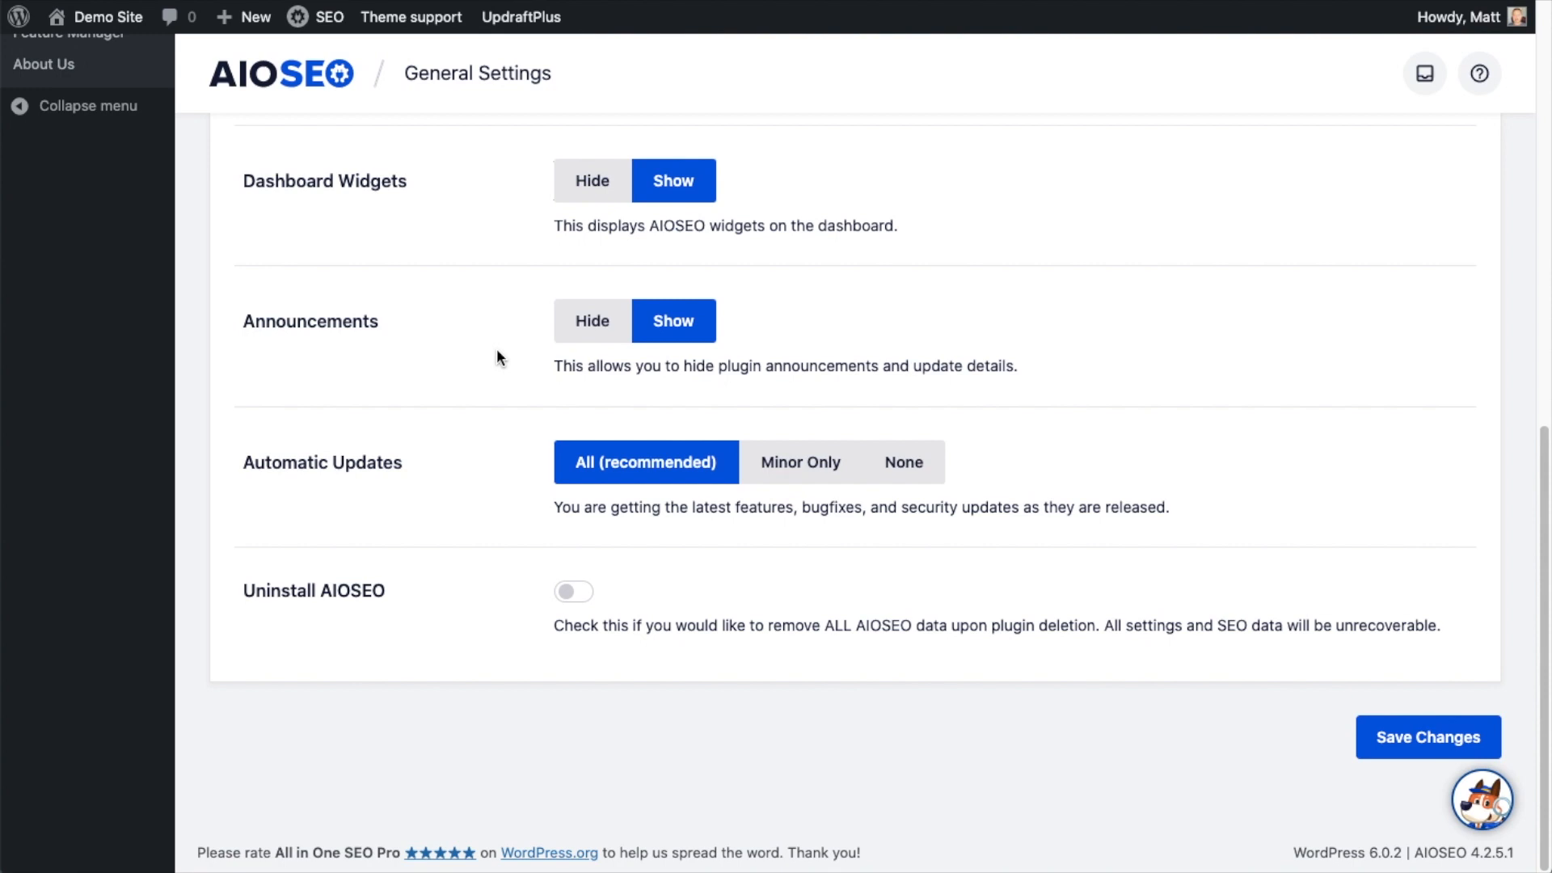
left_click(592, 320)
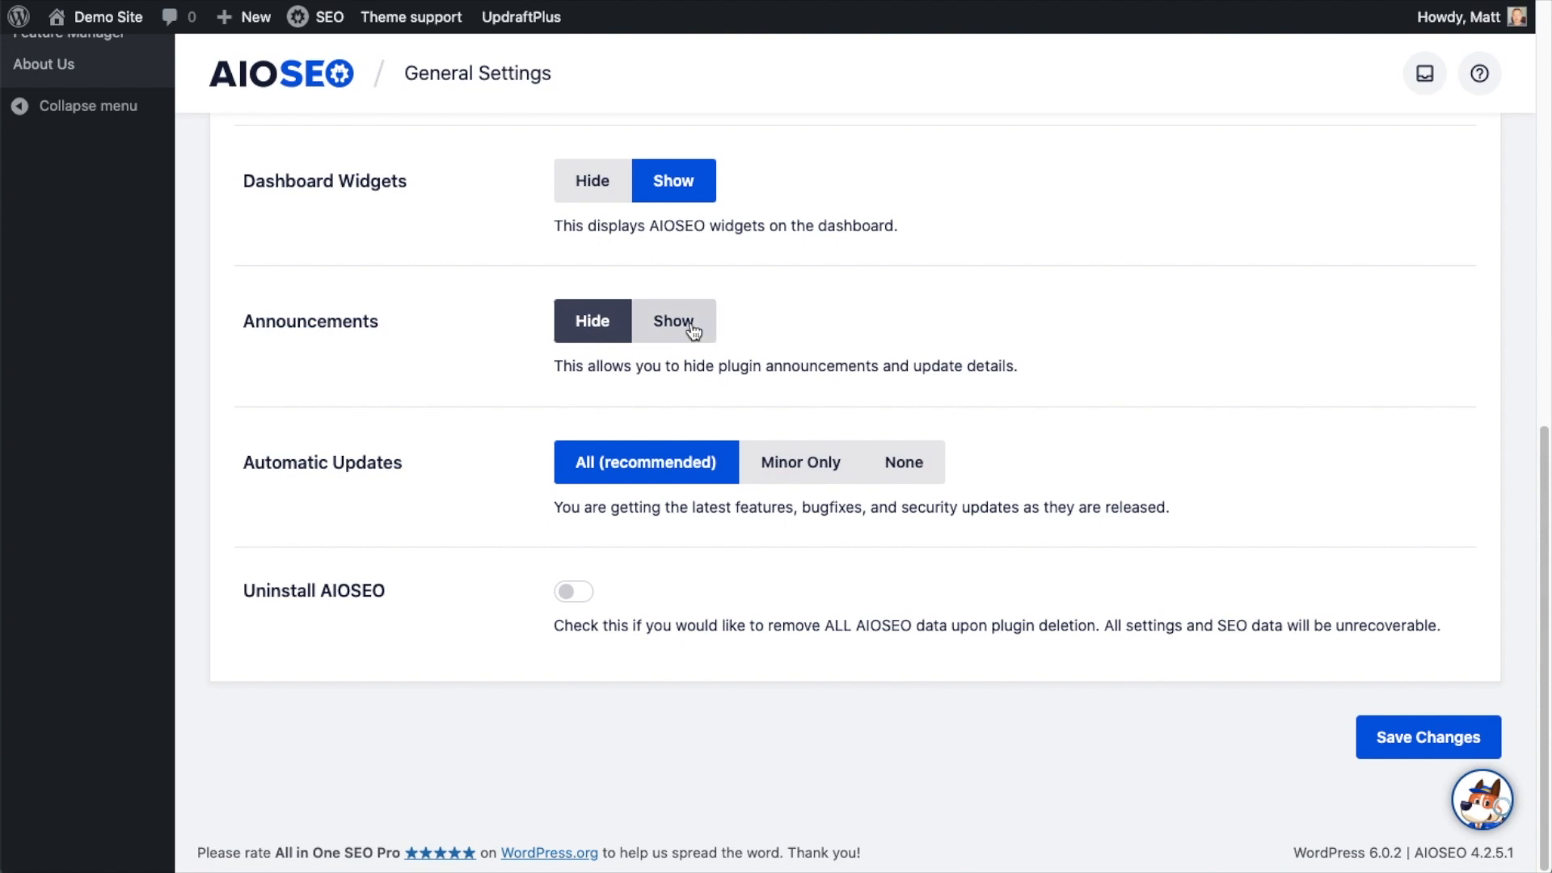
left_click(672, 320)
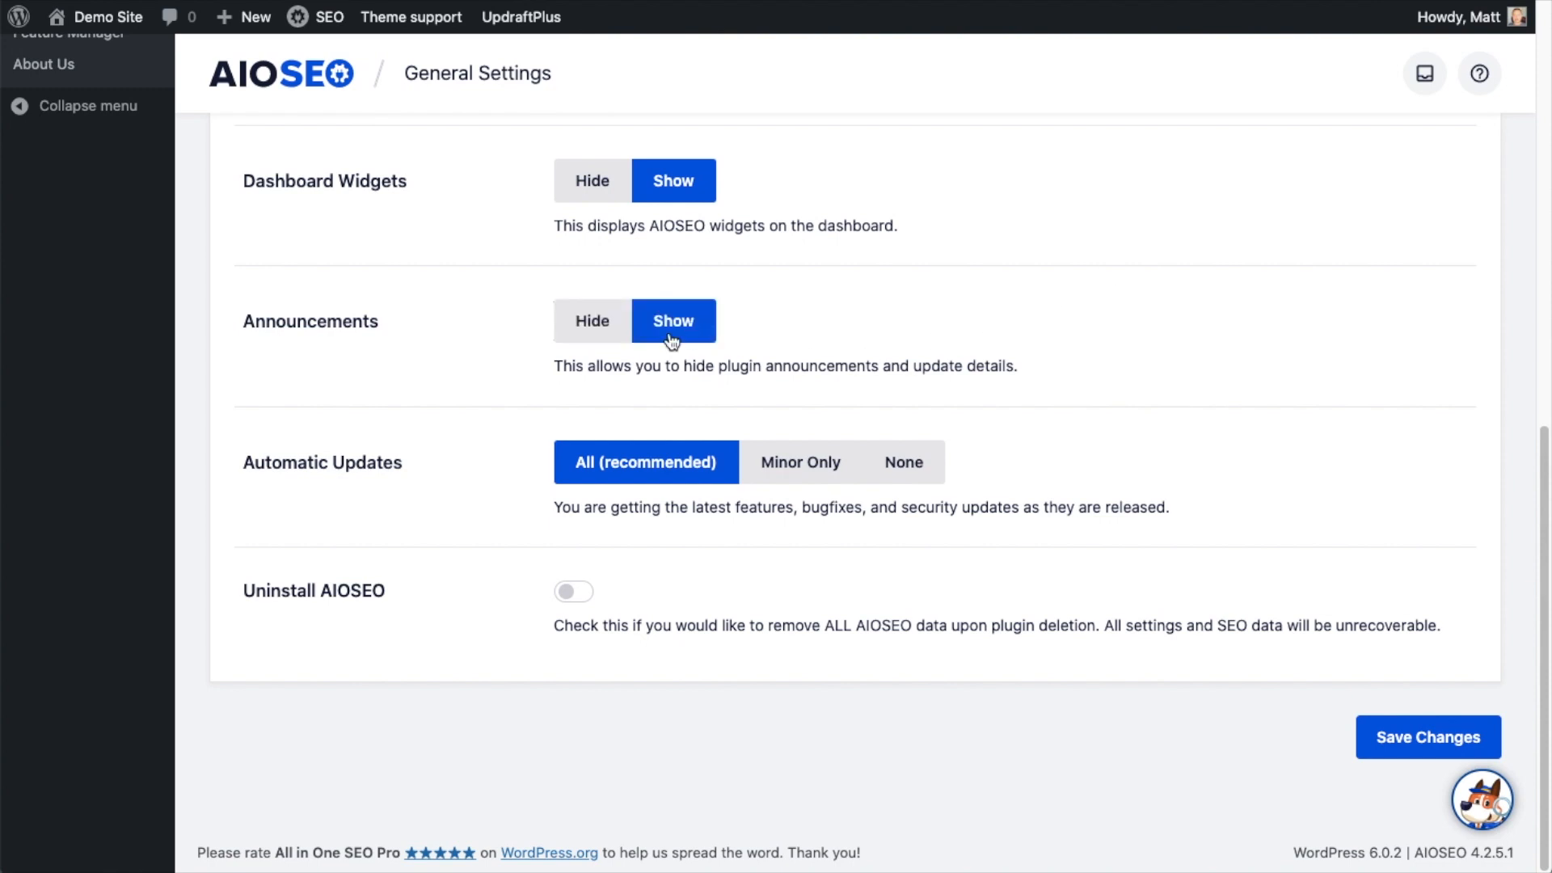
mouse_move(512, 522)
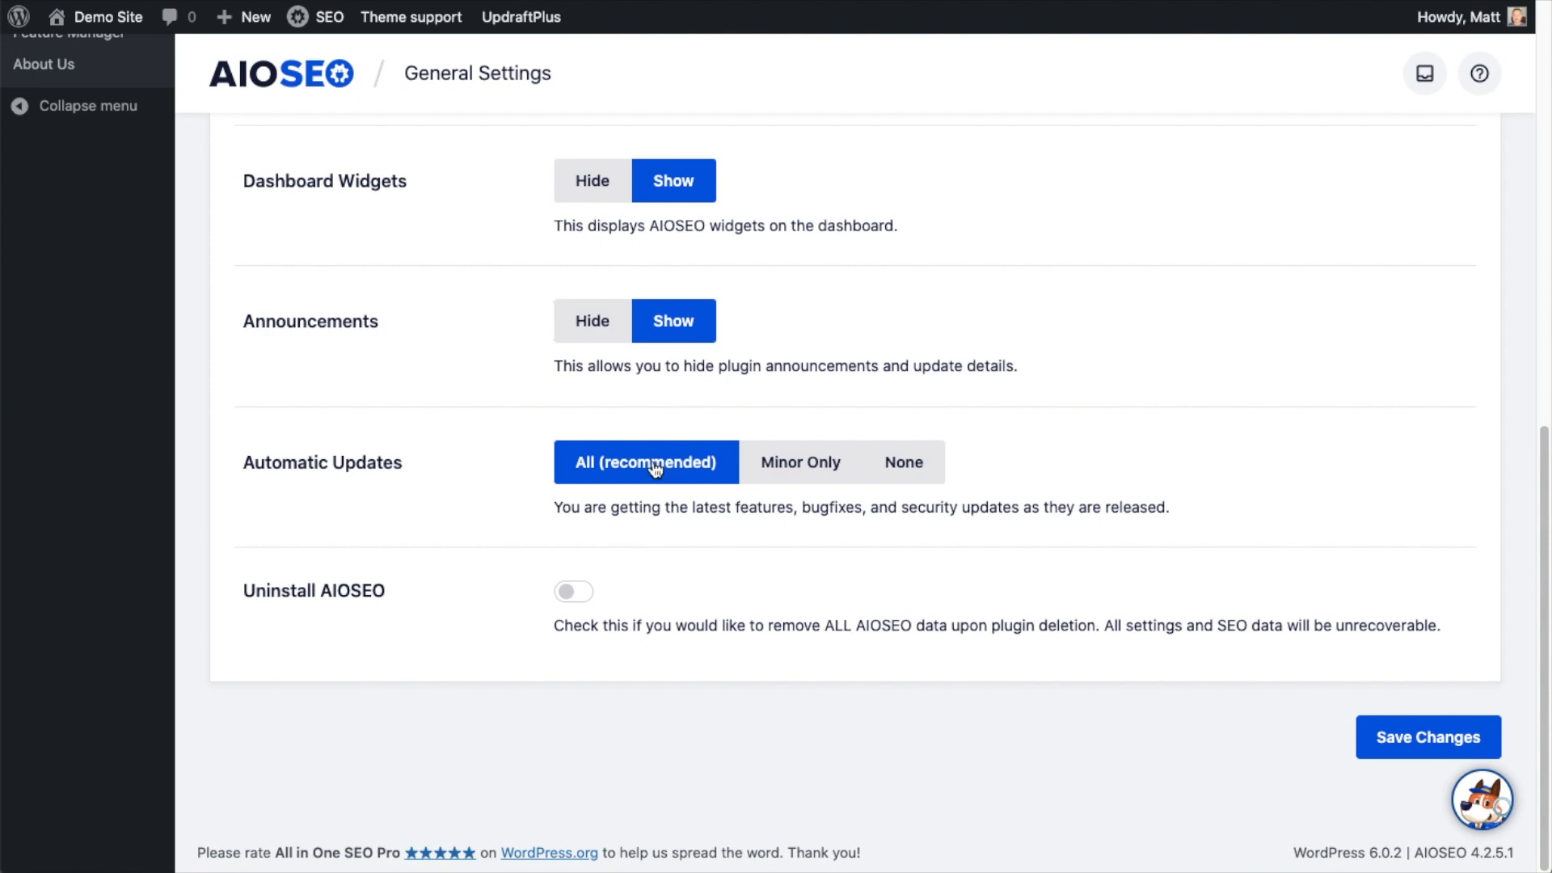
left_click(800, 460)
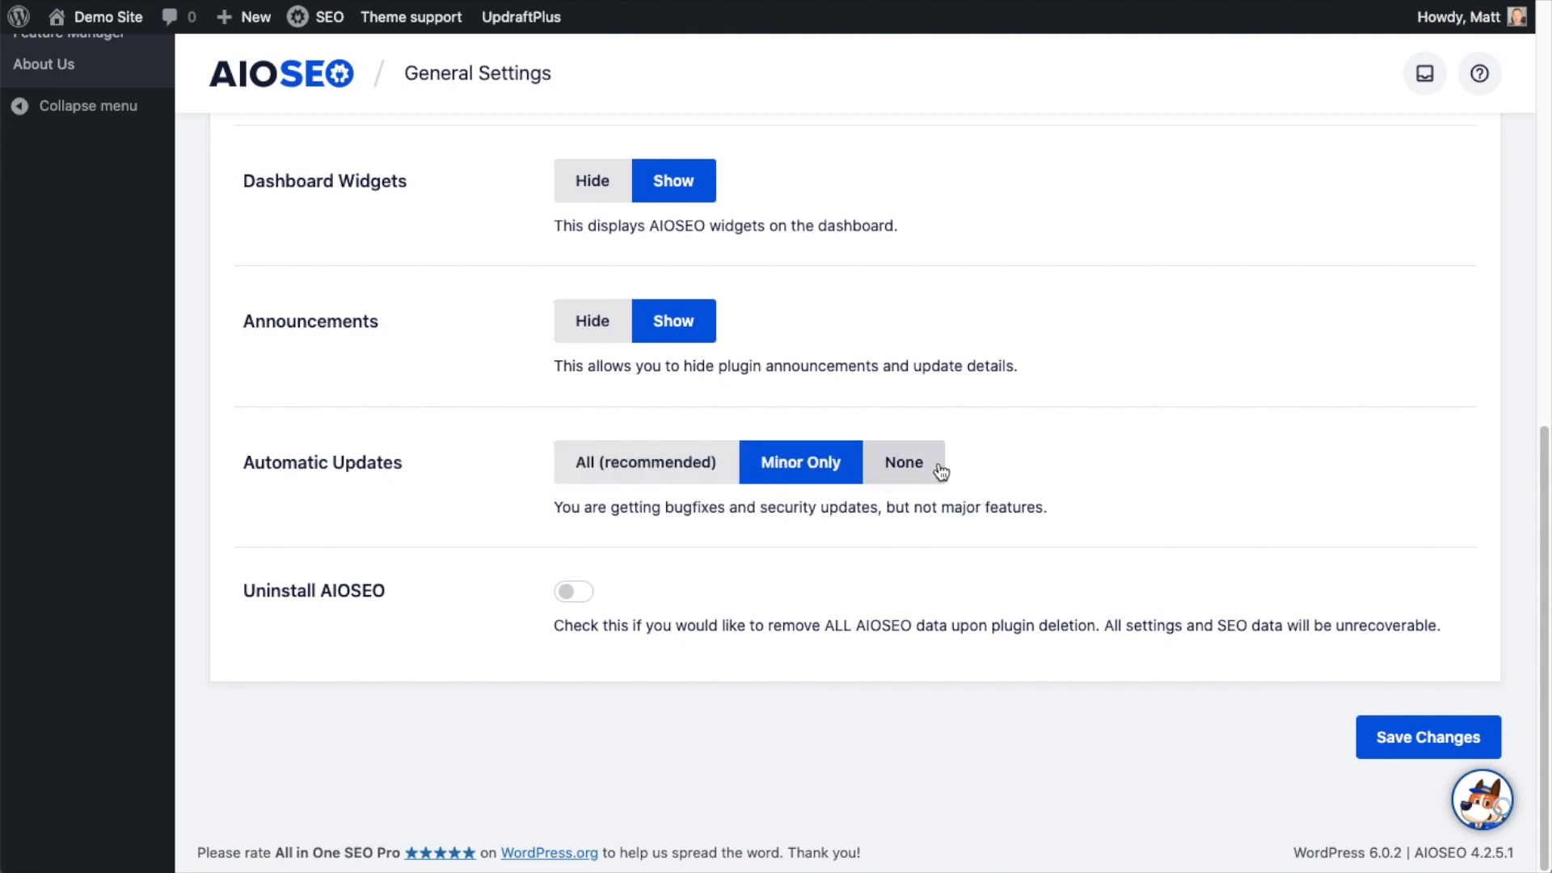
left_click(902, 462)
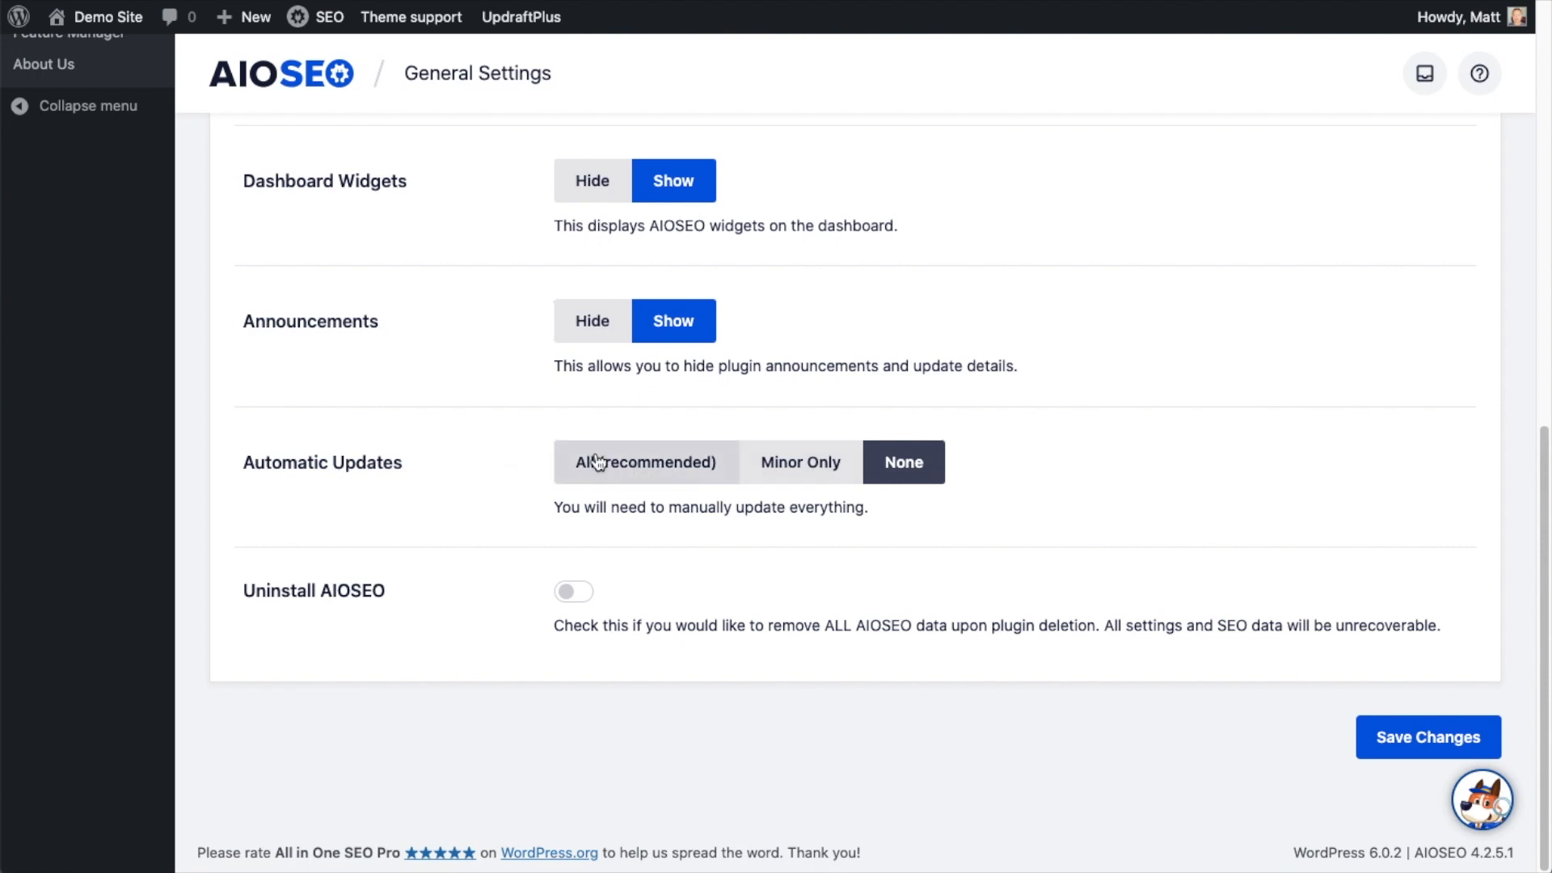
left_click(645, 462)
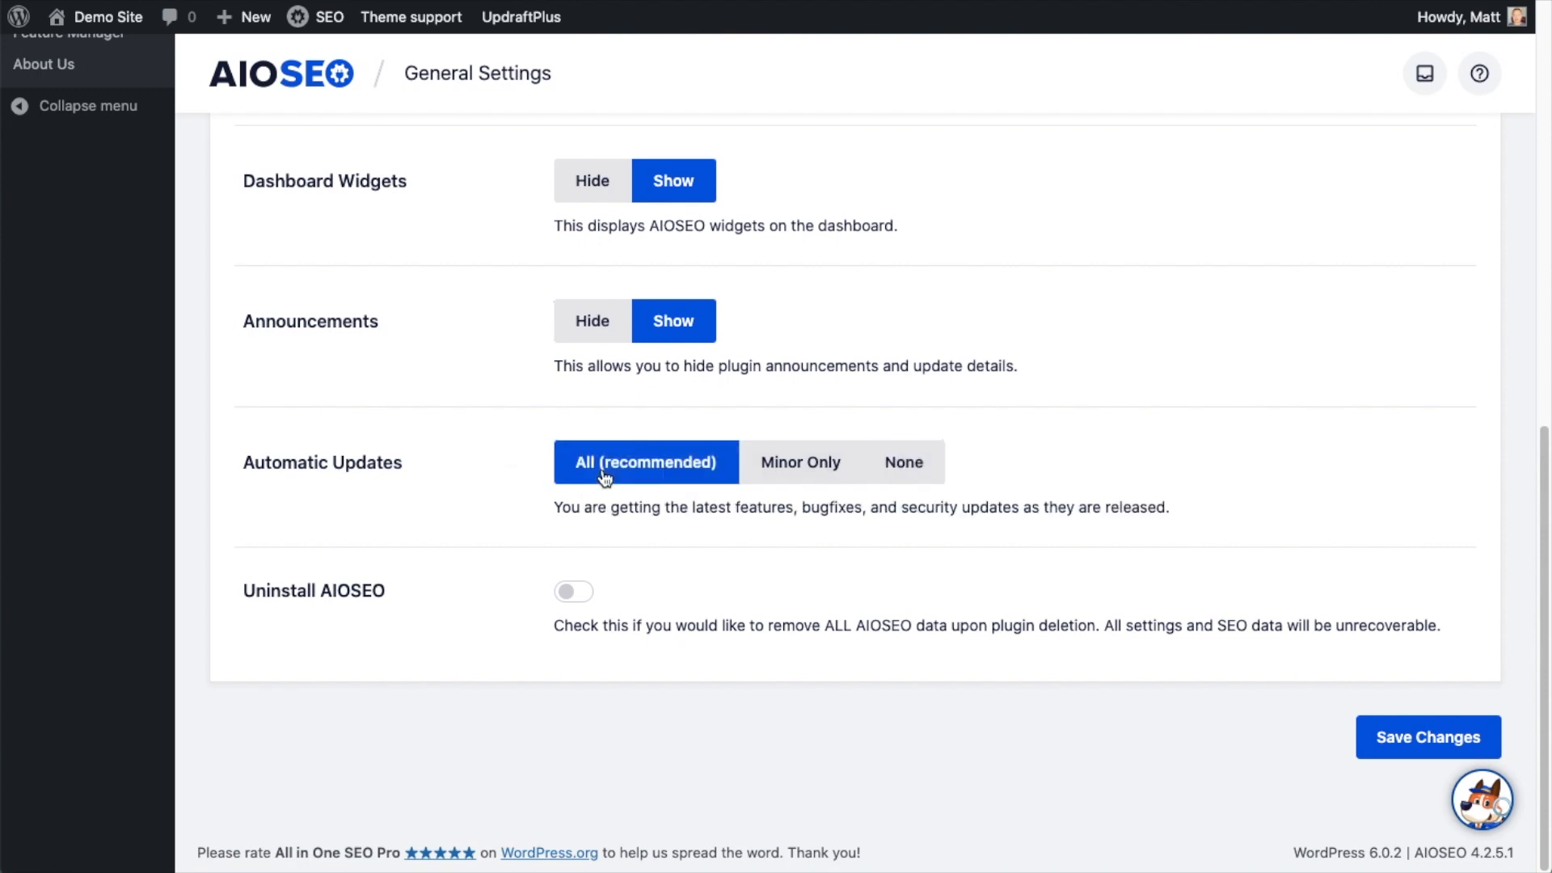
mouse_move(591, 602)
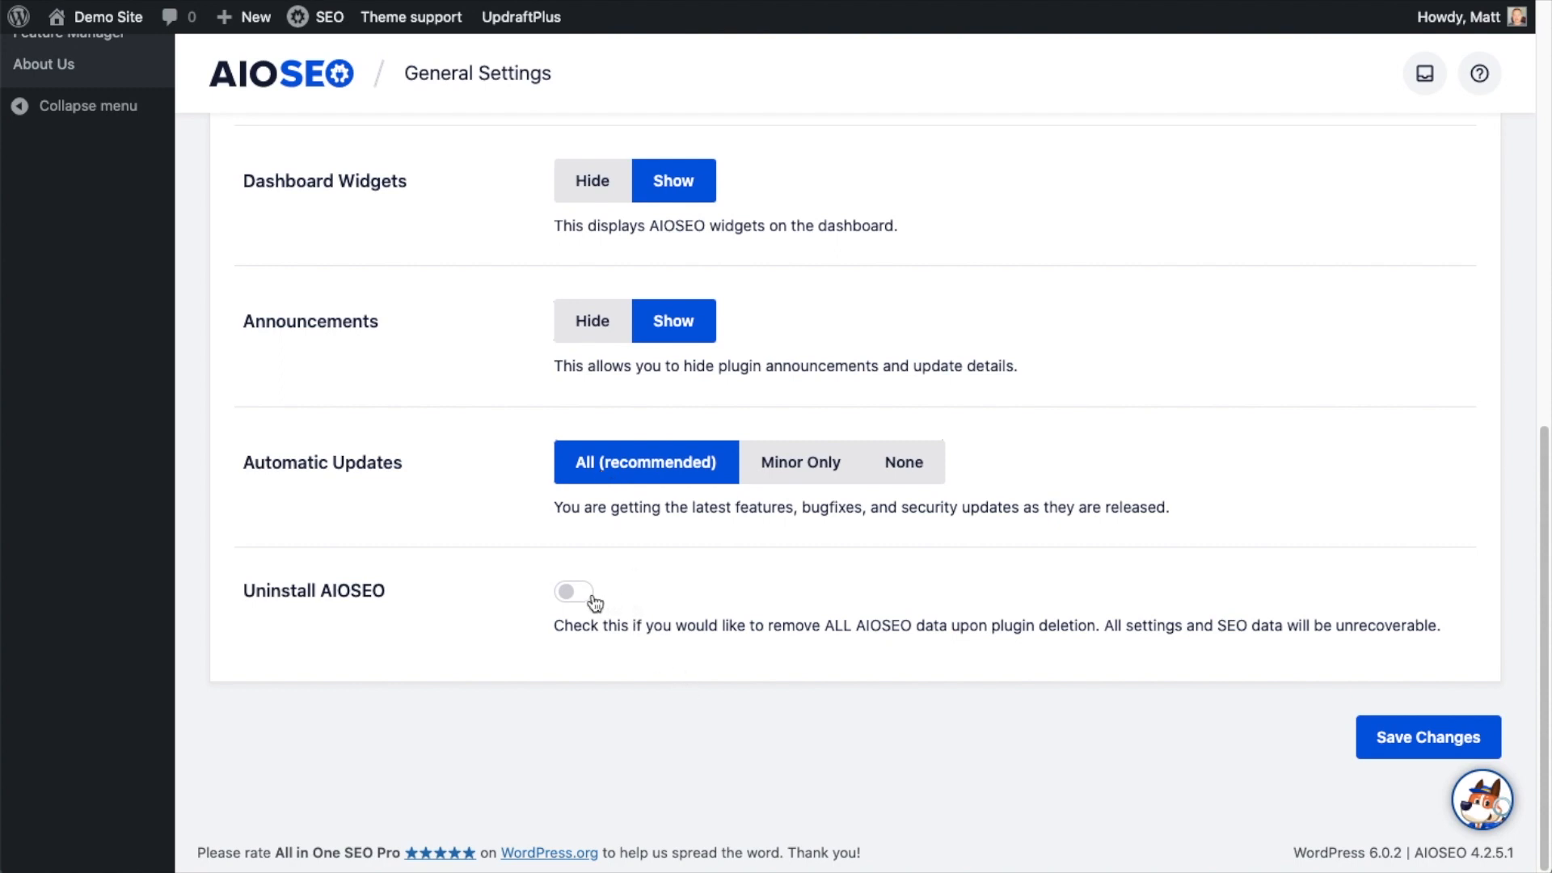
mouse_move(583, 598)
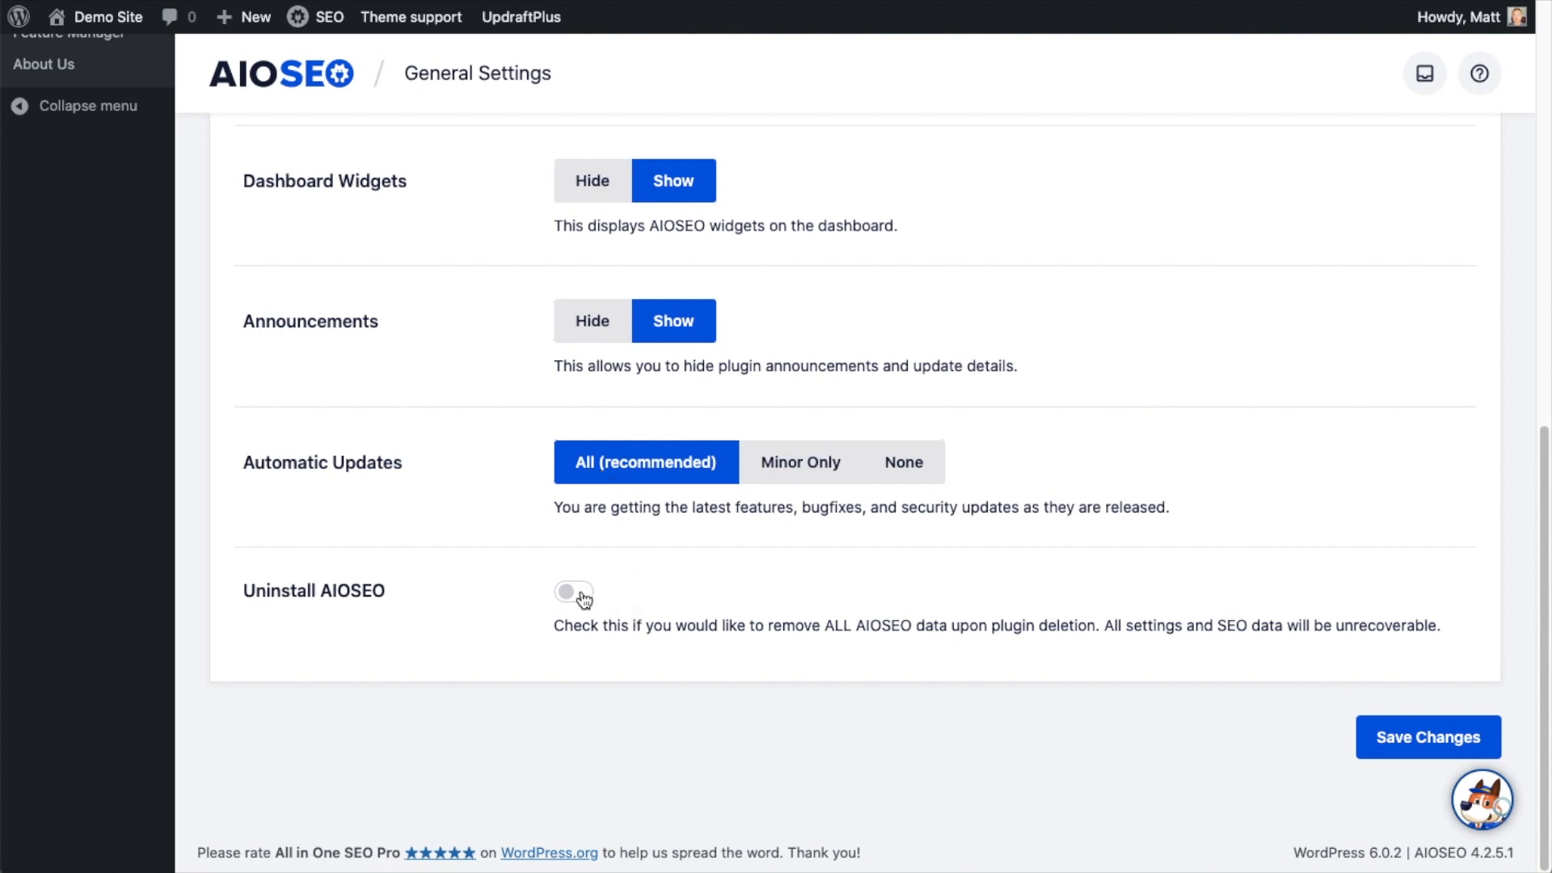
left_click(573, 593)
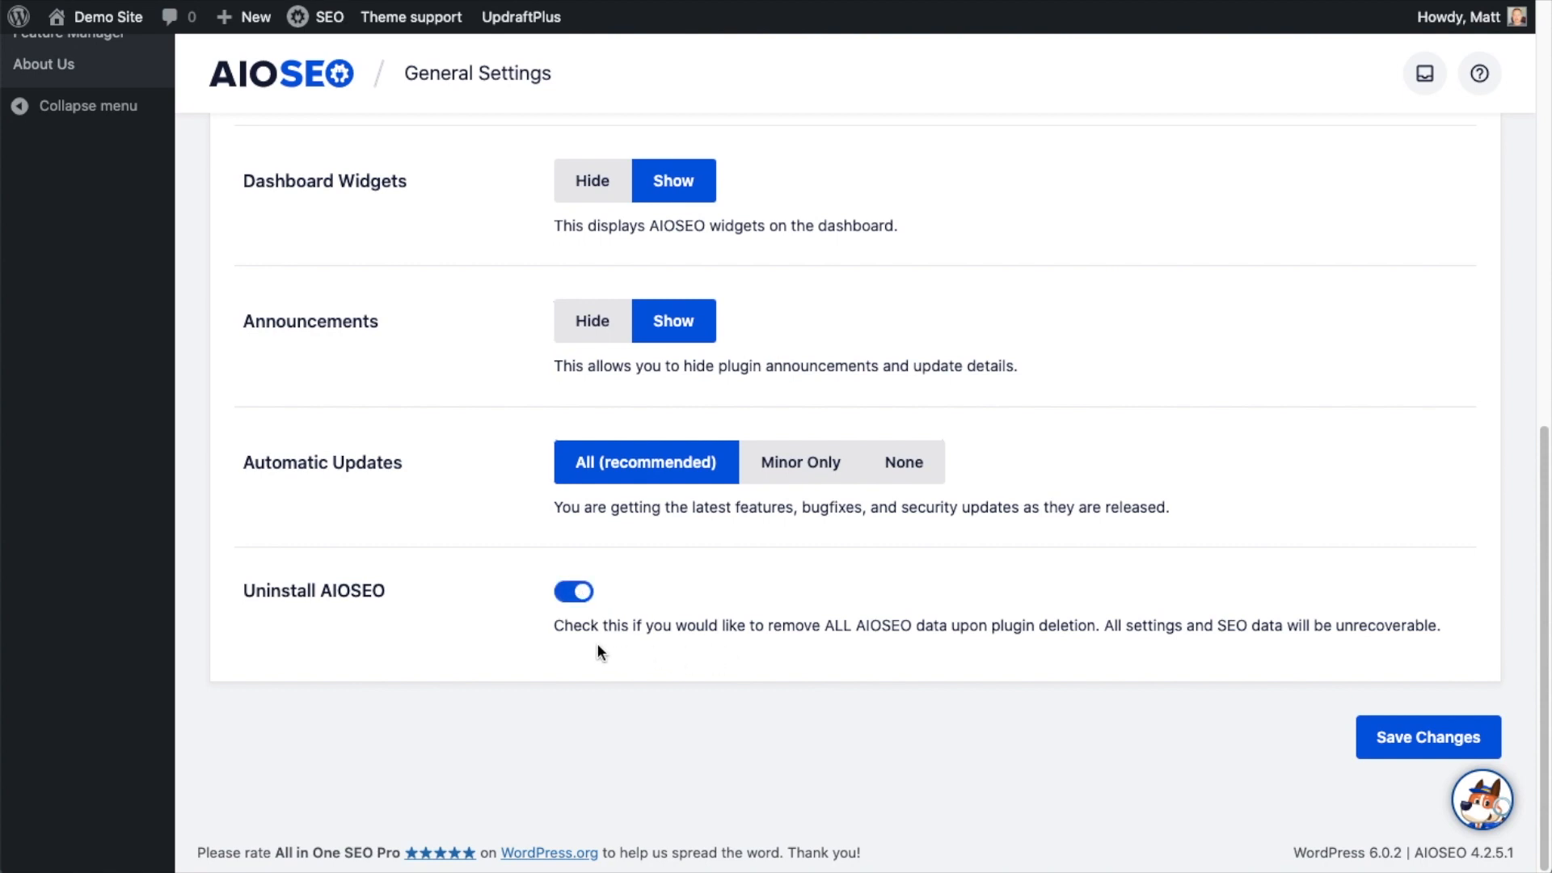
mouse_move(902, 631)
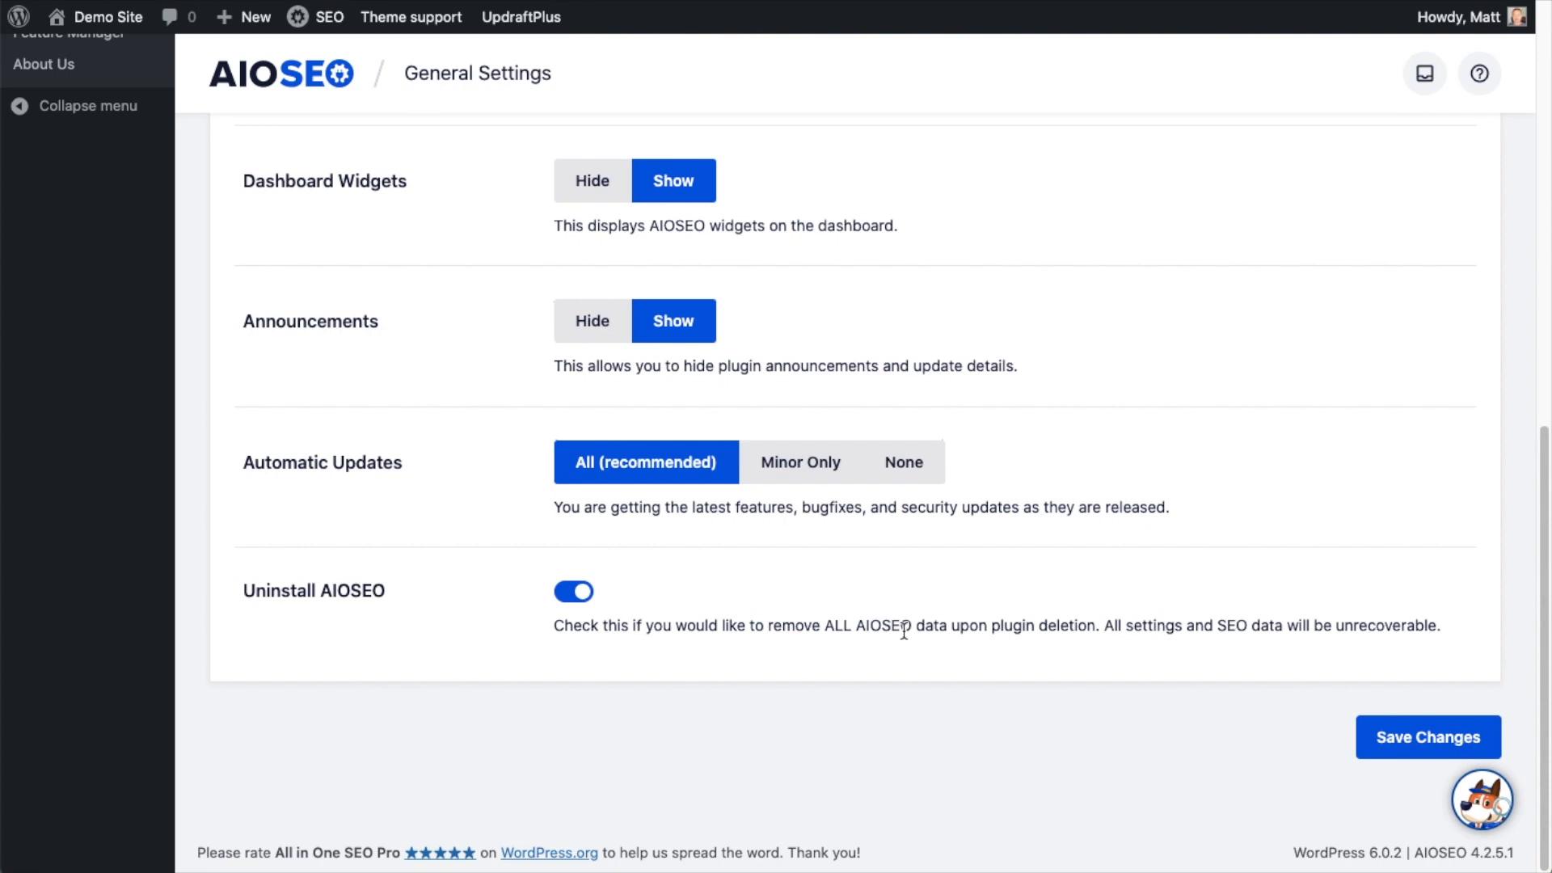
mouse_move(642, 589)
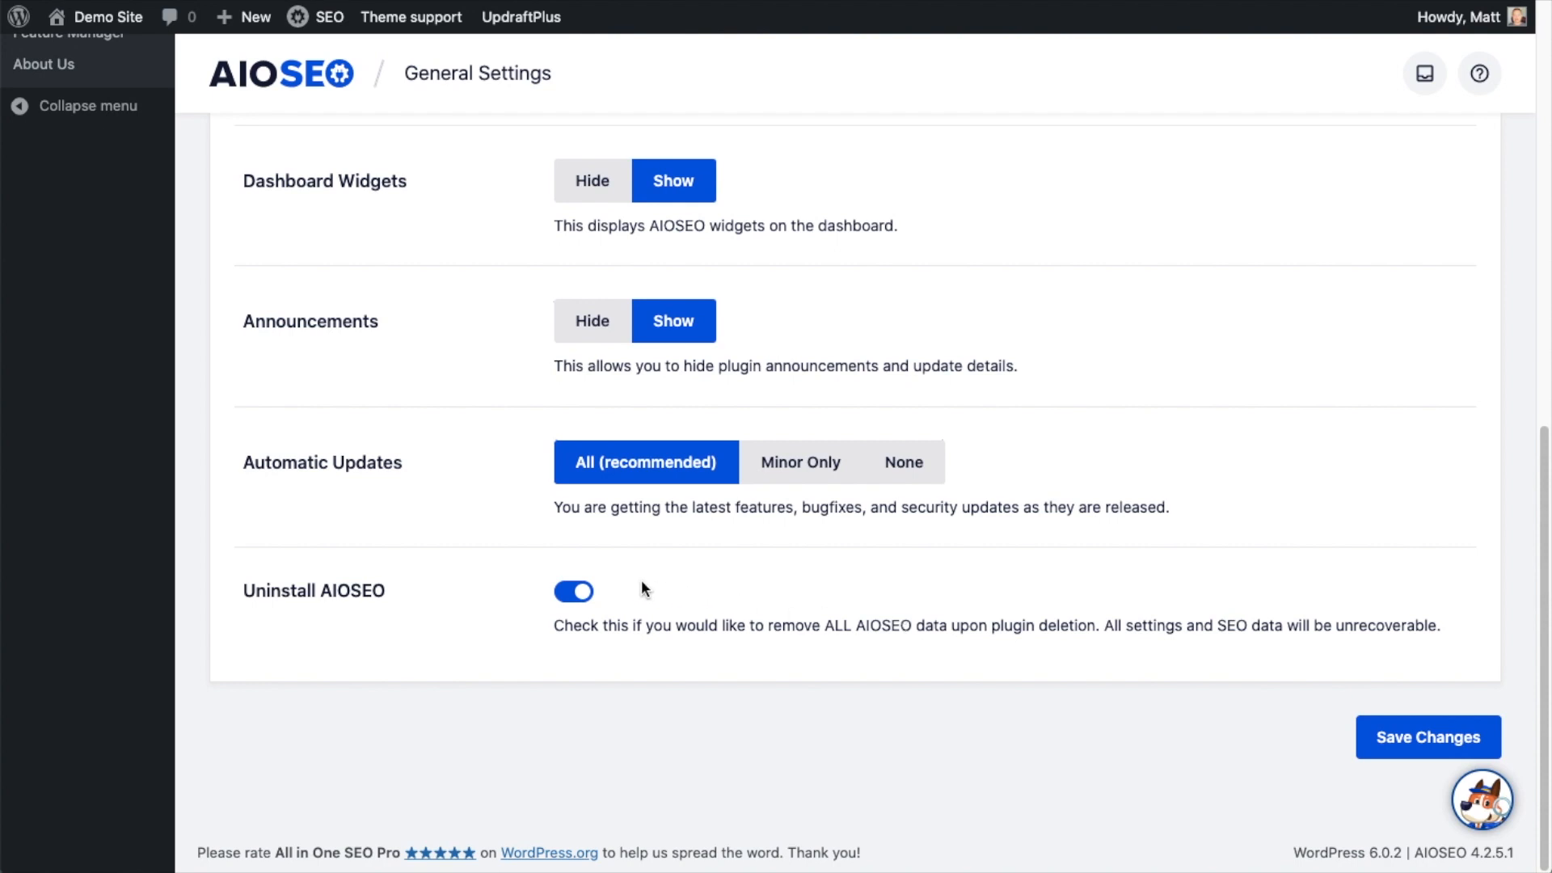
left_click(572, 591)
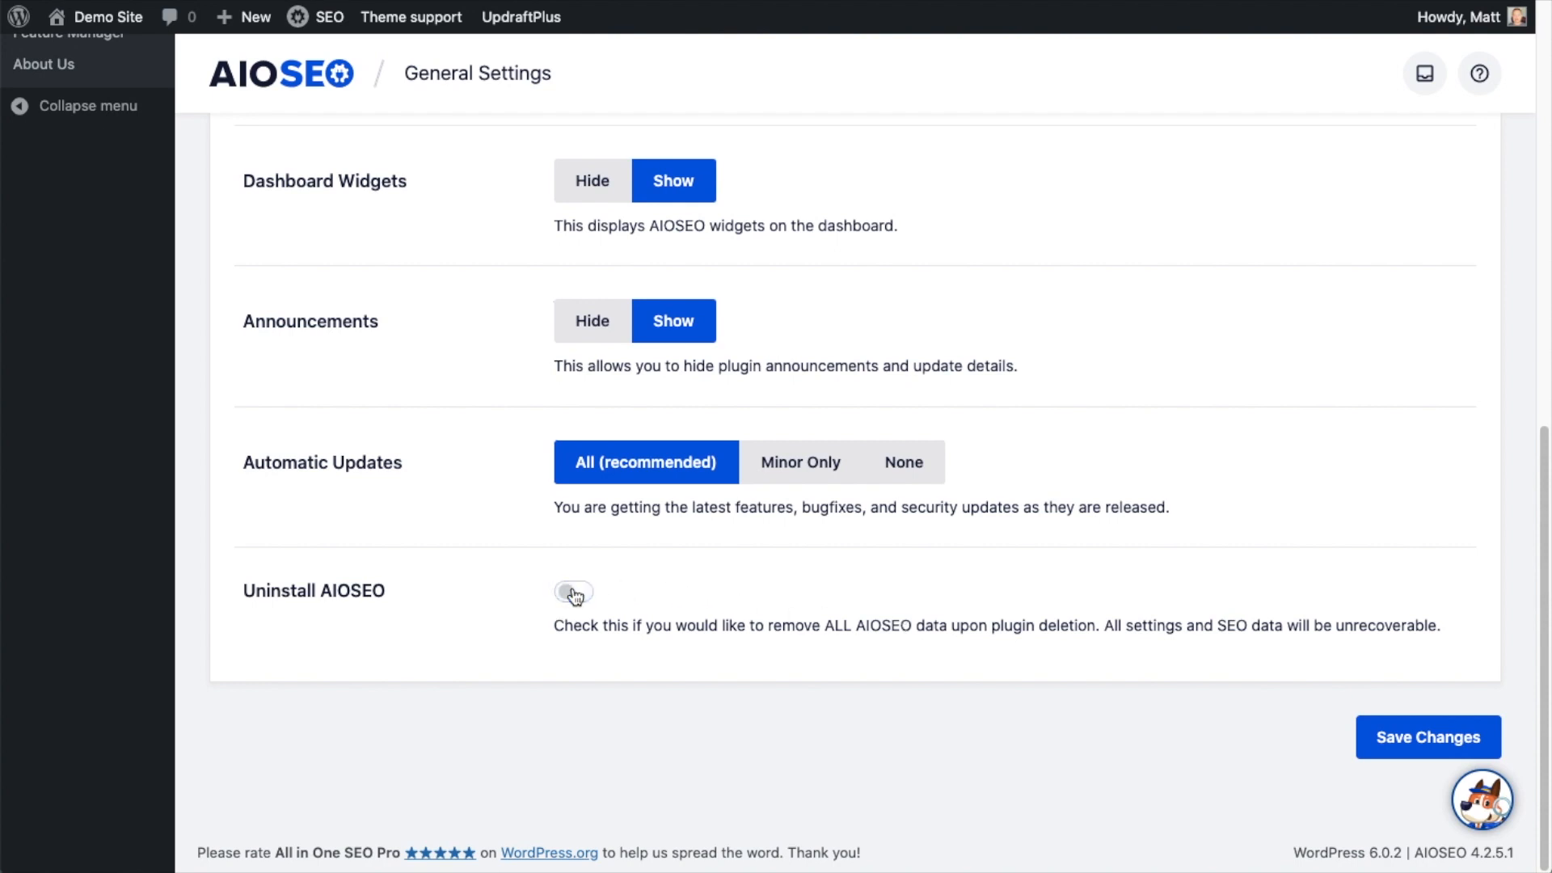
mouse_move(522, 627)
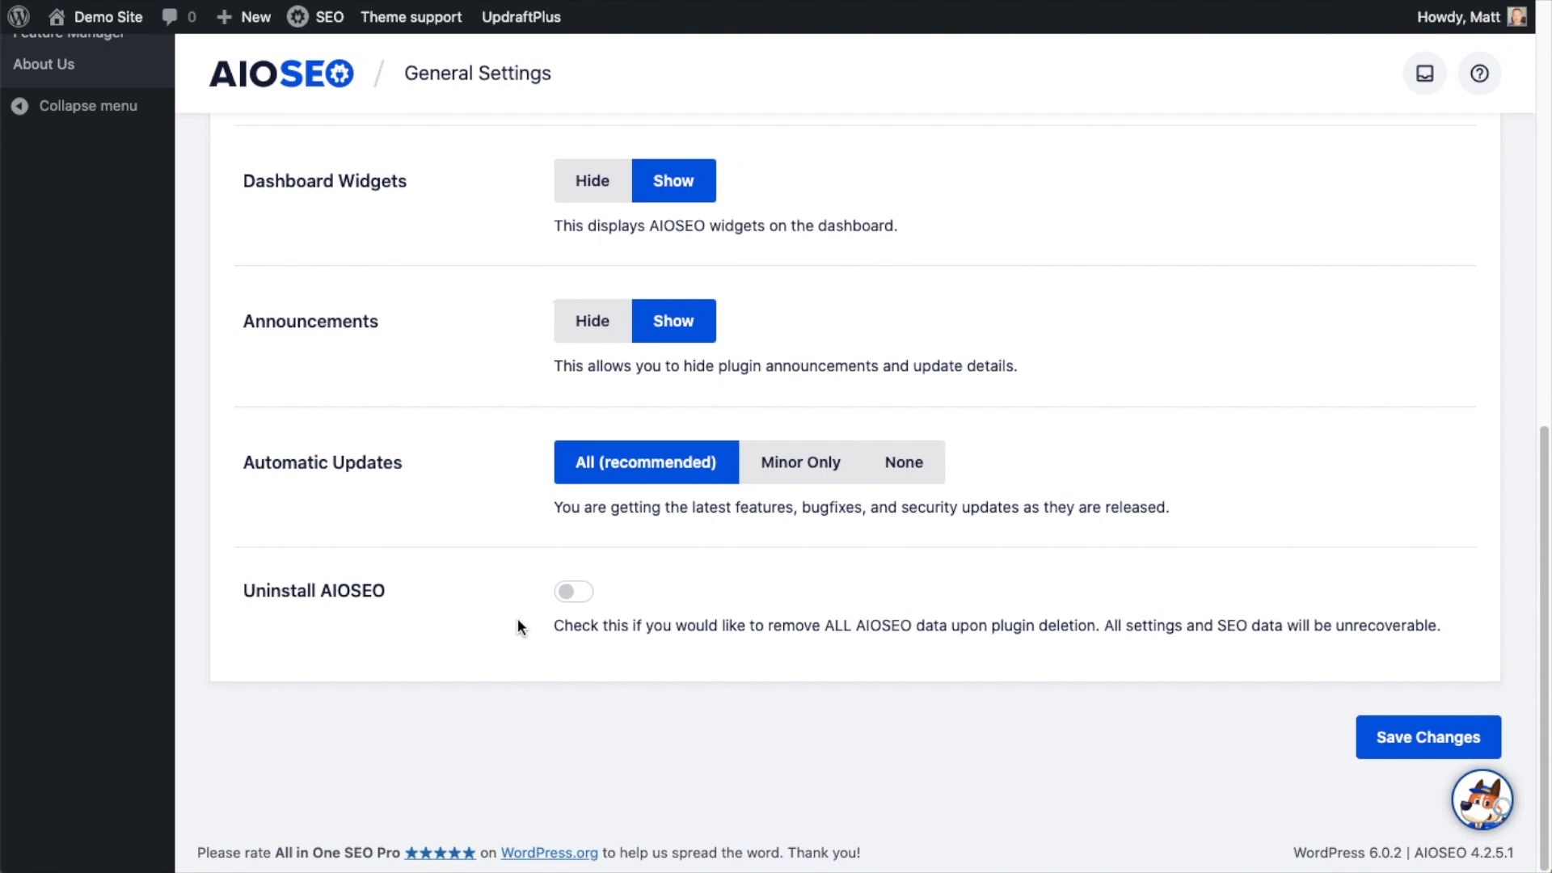
mouse_move(579, 610)
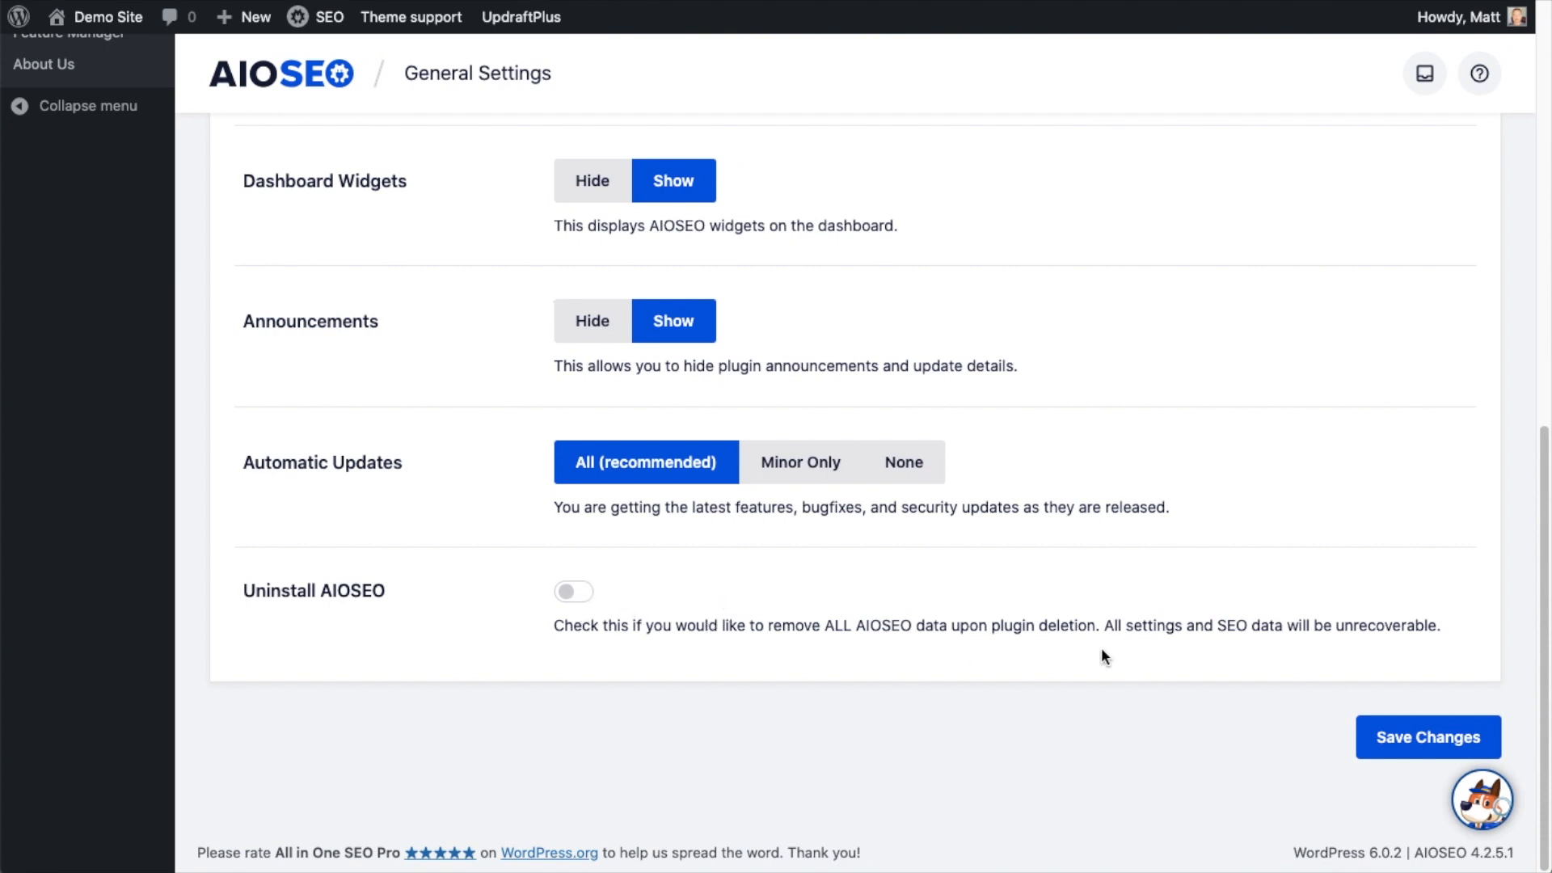
mouse_move(1118, 653)
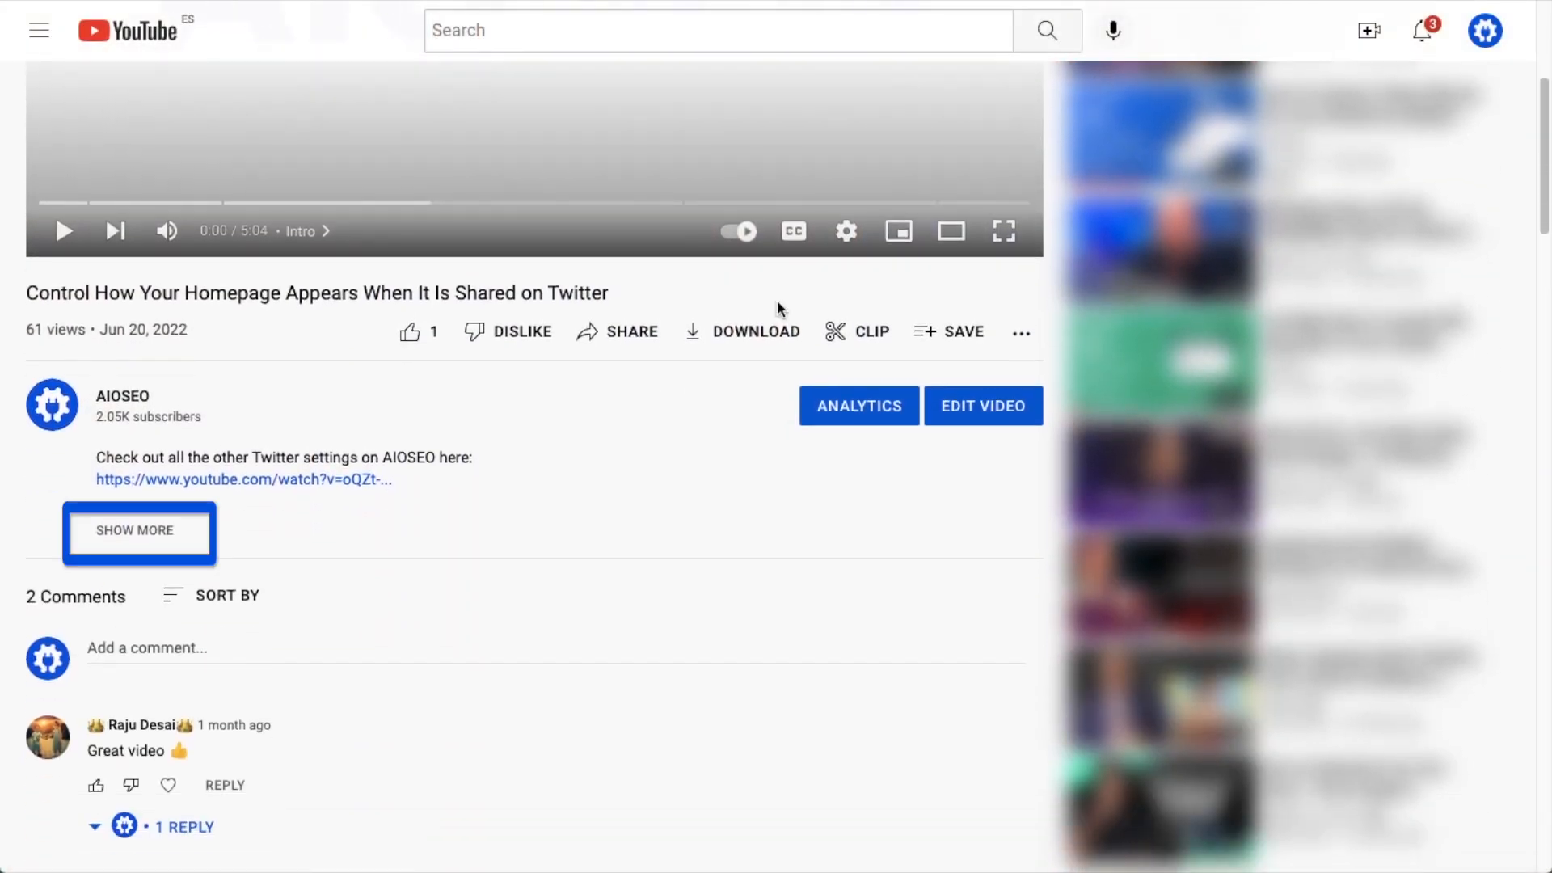
Step: Expand the video description and follow its aioseo.com link to the AIOSEO homepage
left_click(135, 530)
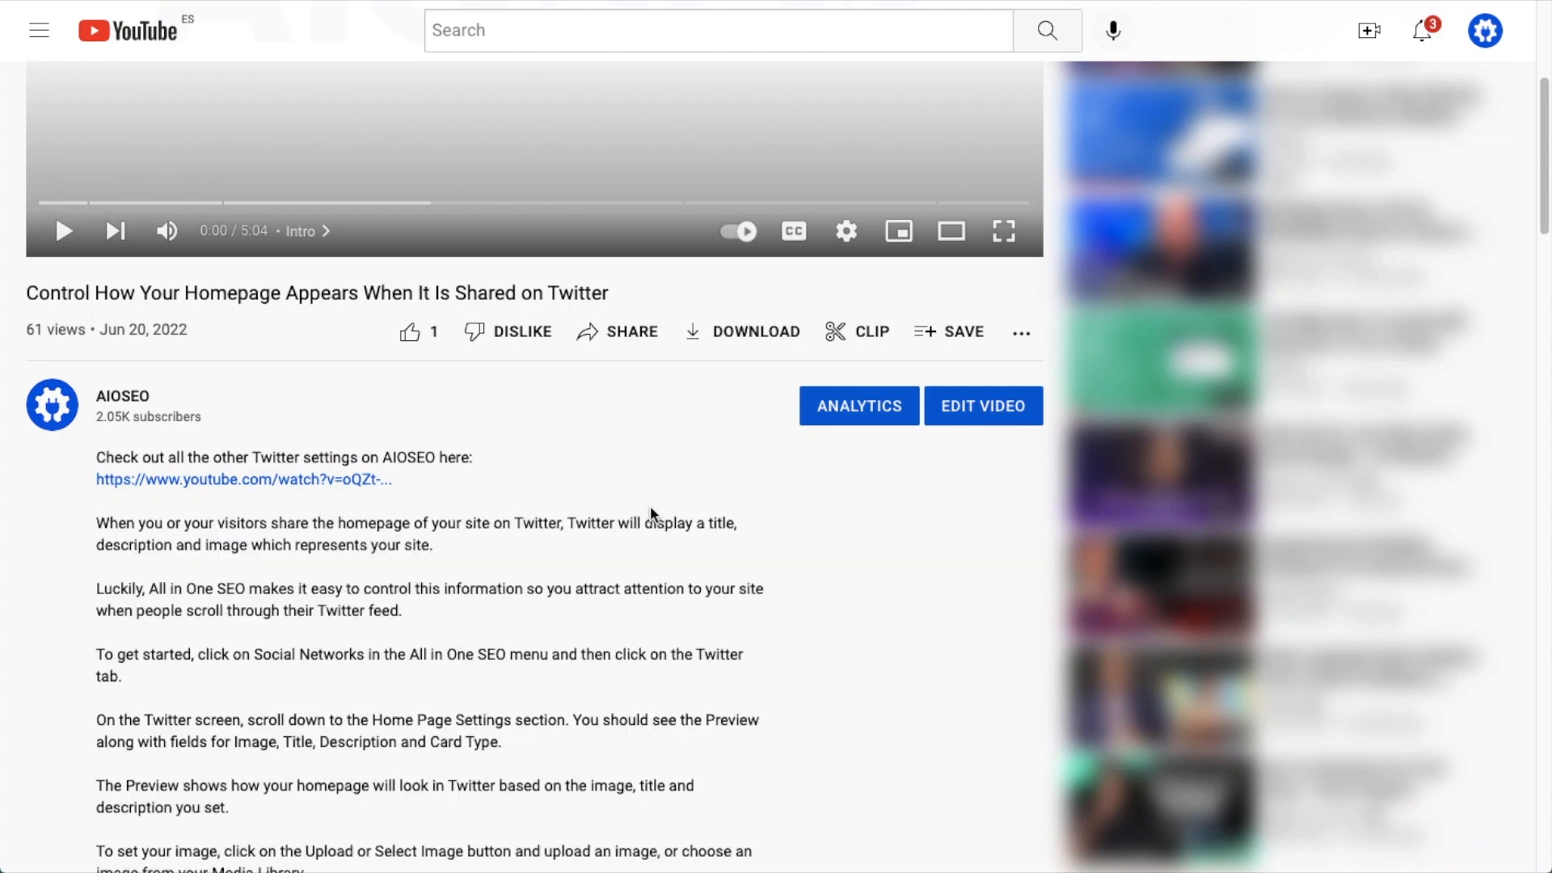
scroll("down", 3)
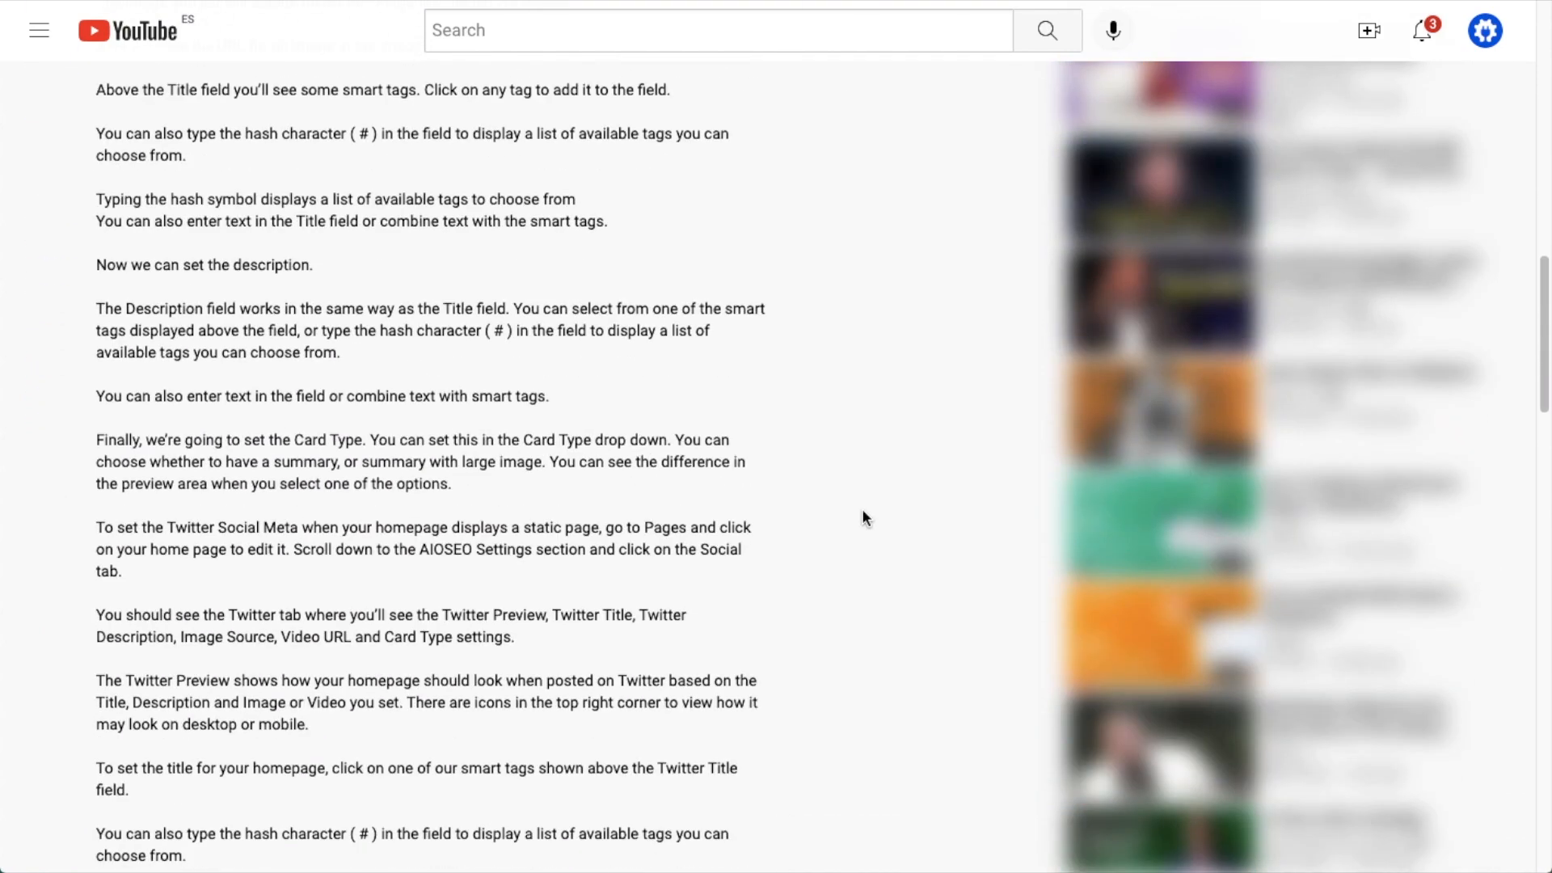
scroll("down", 3)
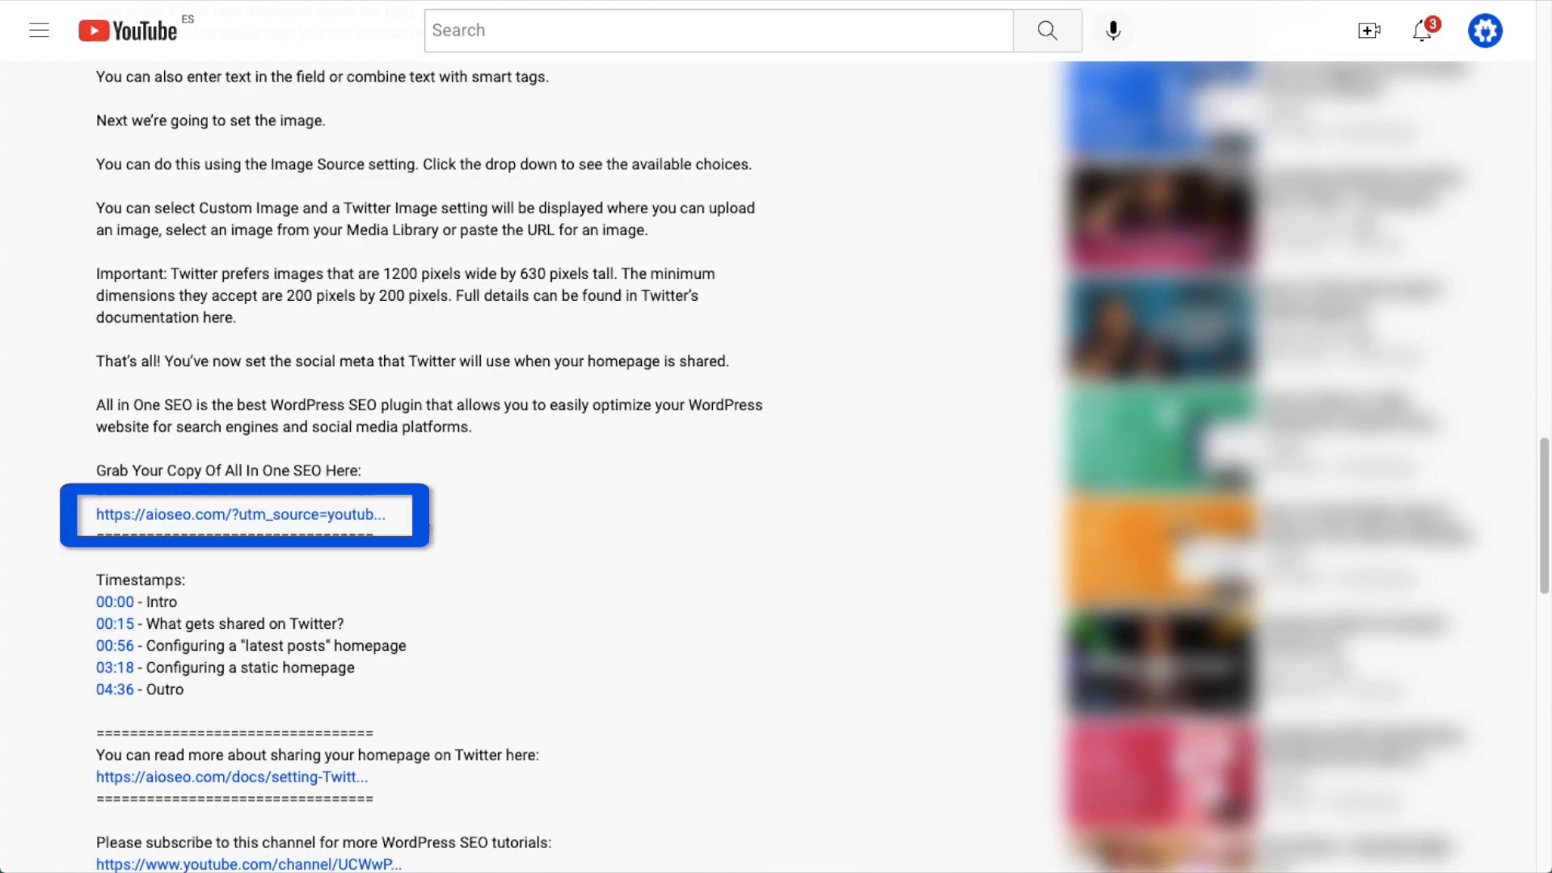
left_click(236, 514)
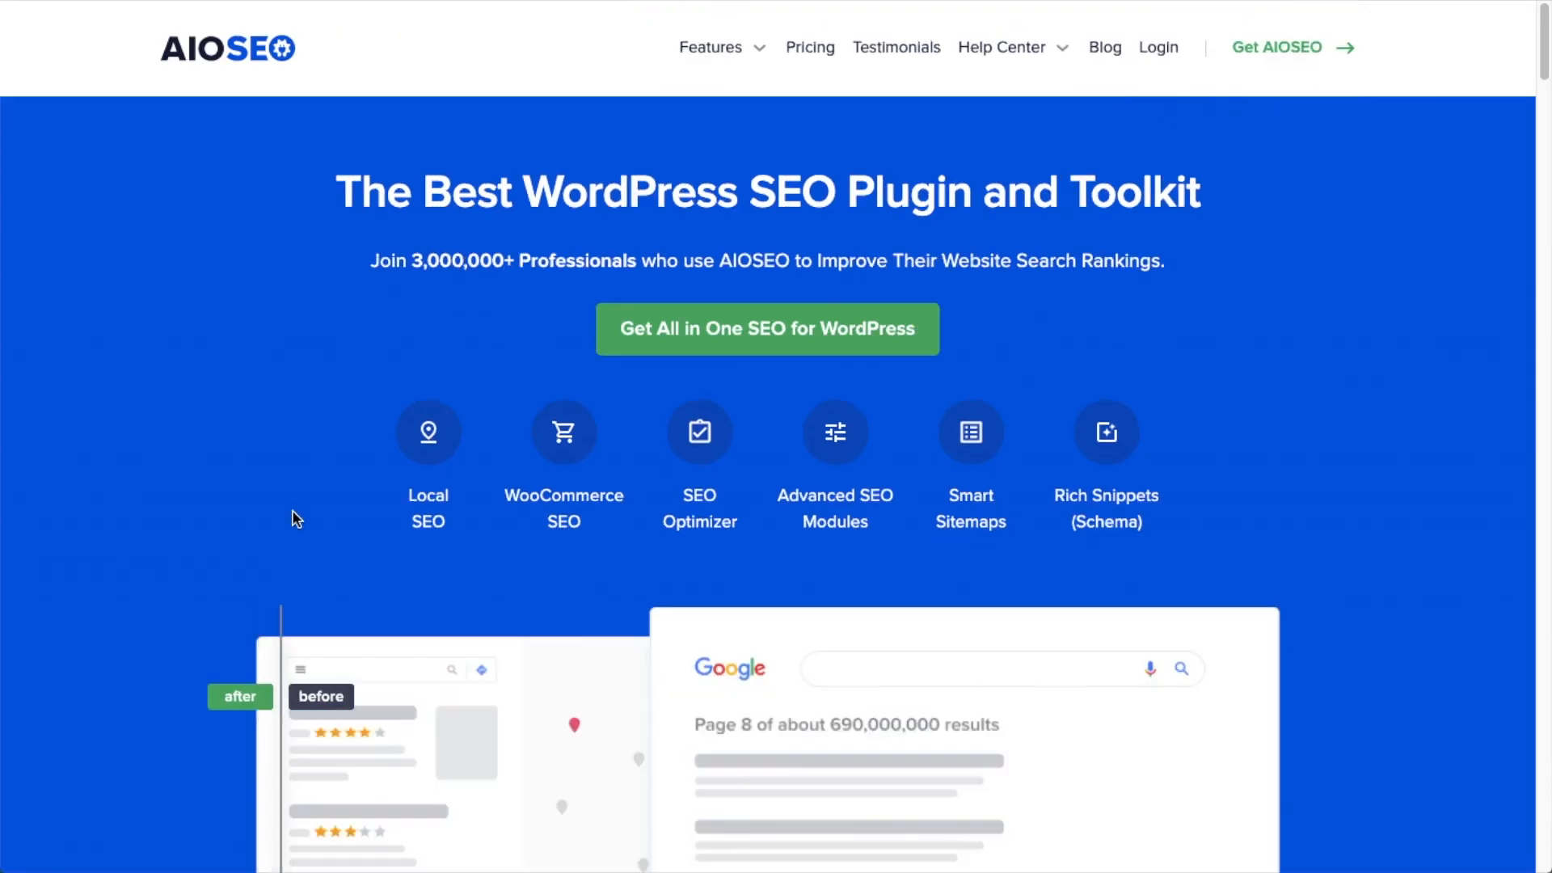